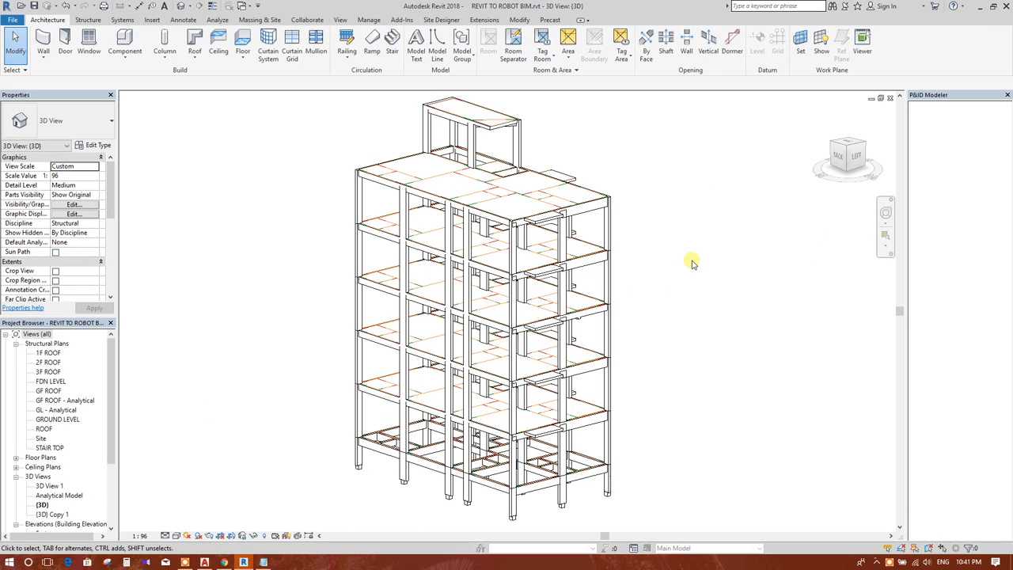
mouse_move(595, 196)
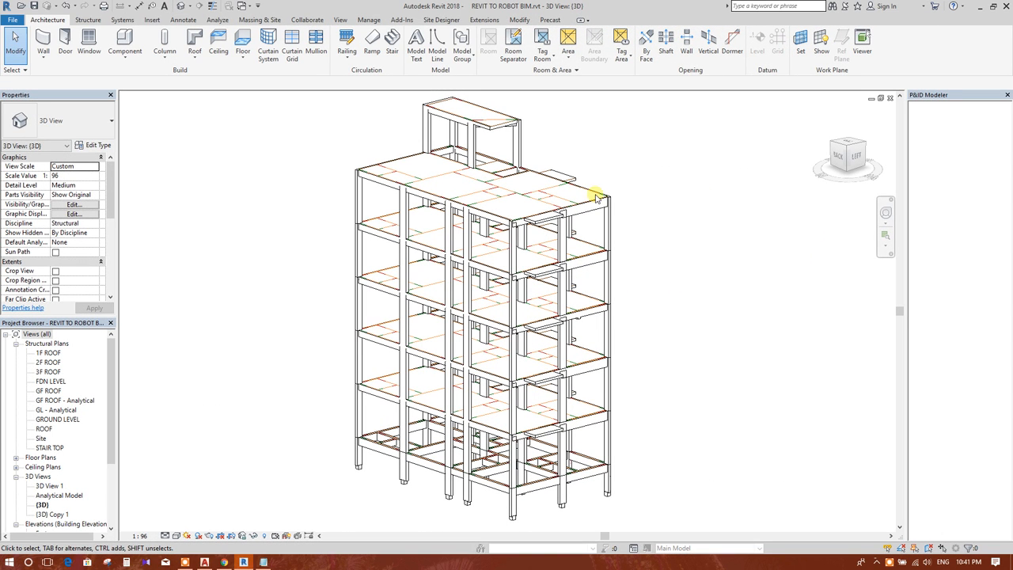
mouse_move(566, 207)
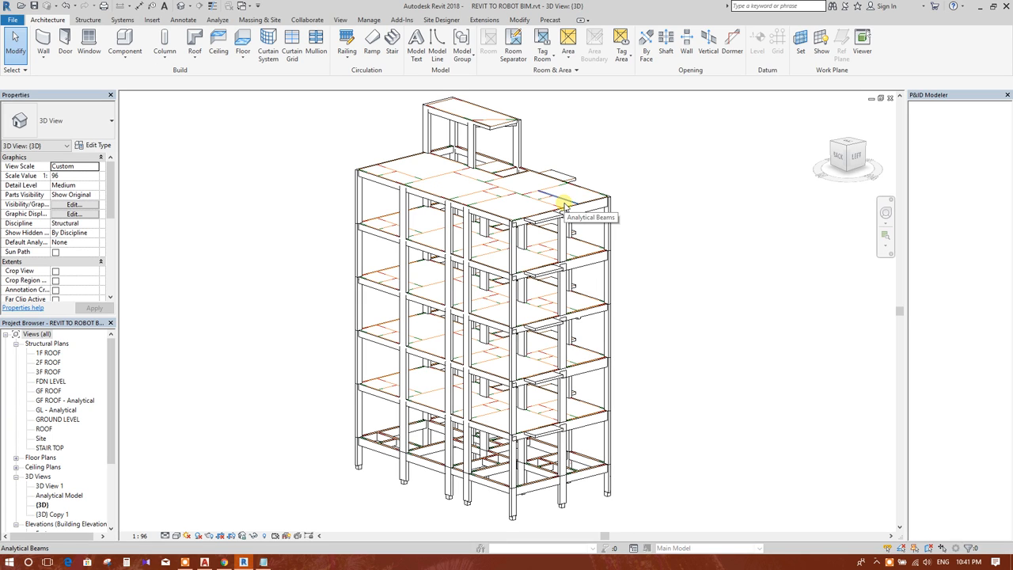
mouse_move(564, 204)
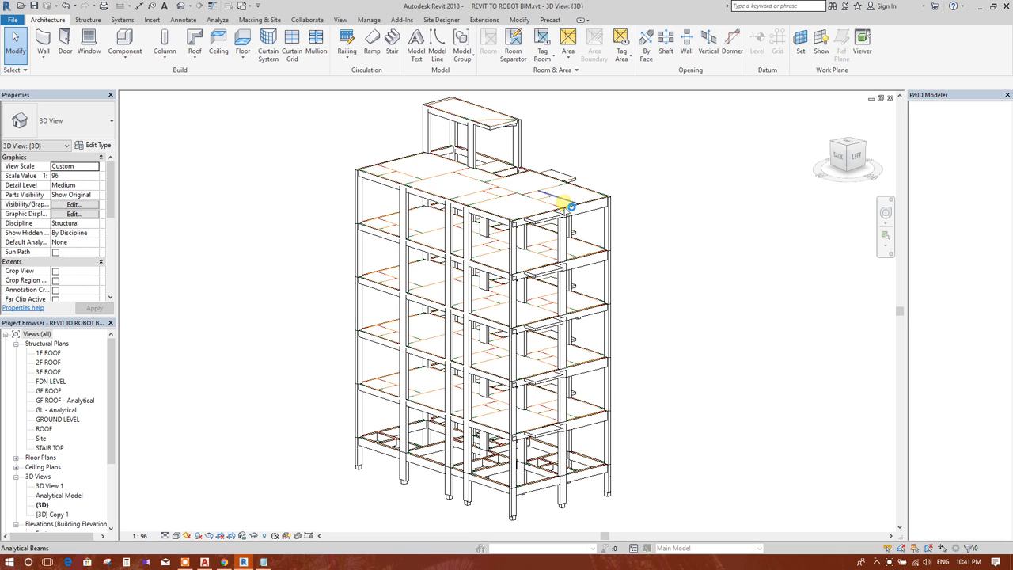
mouse_move(645, 187)
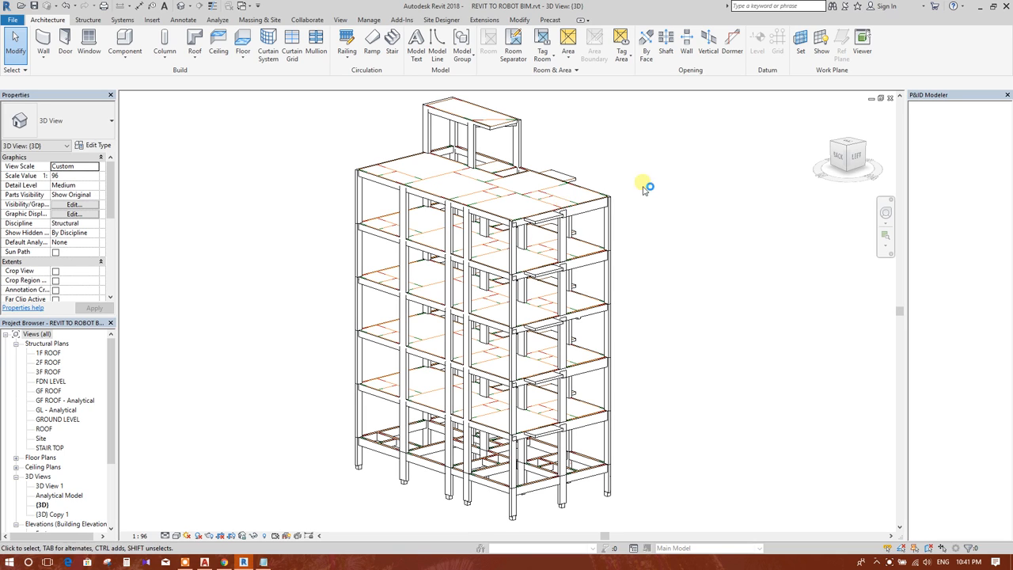
mouse_move(647, 186)
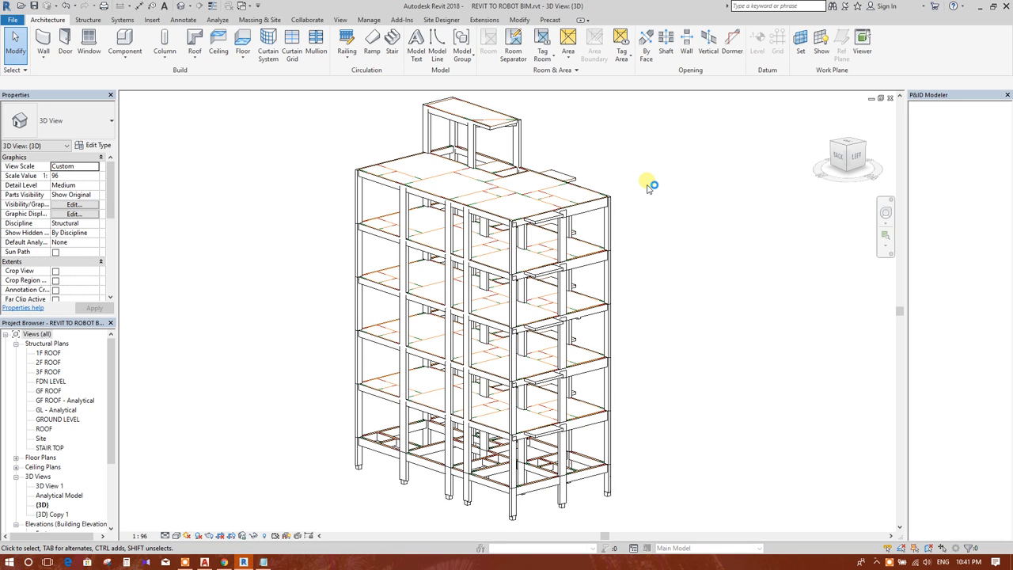
mouse_move(648, 185)
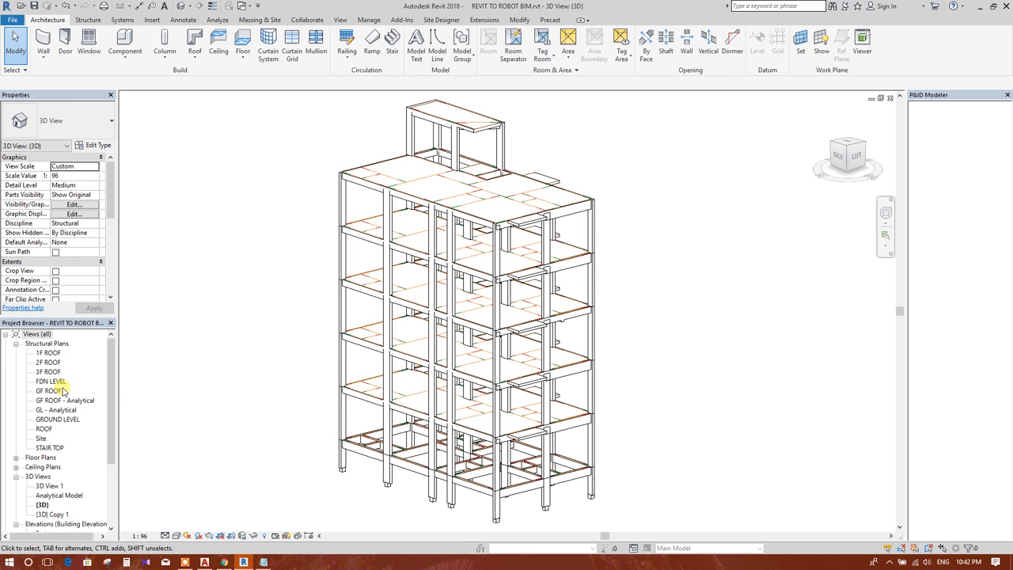
Step: Open the 3F ROOF structural plan from the Project Browser and look through the ribbon tools
click(47, 372)
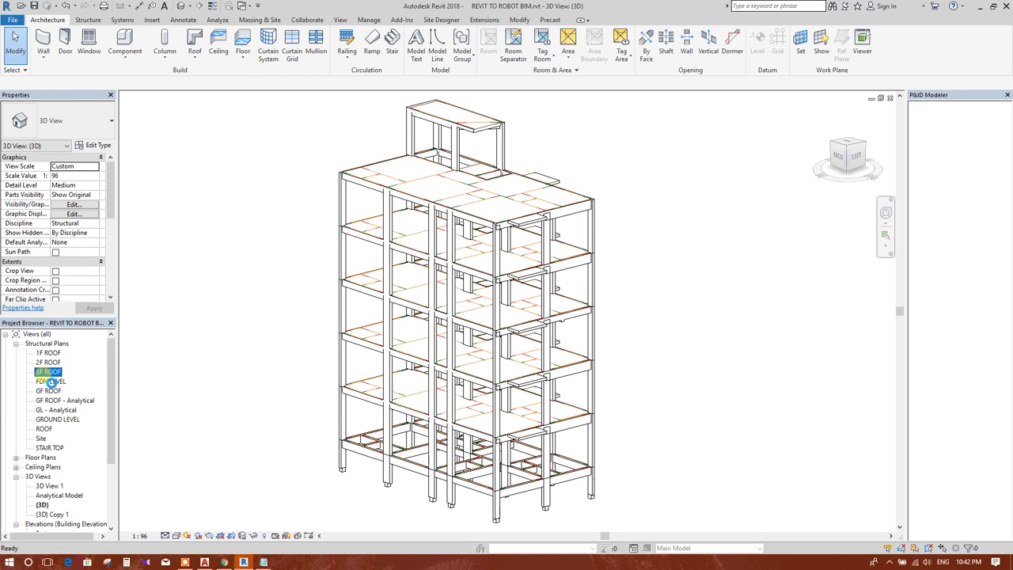
double_click(48, 371)
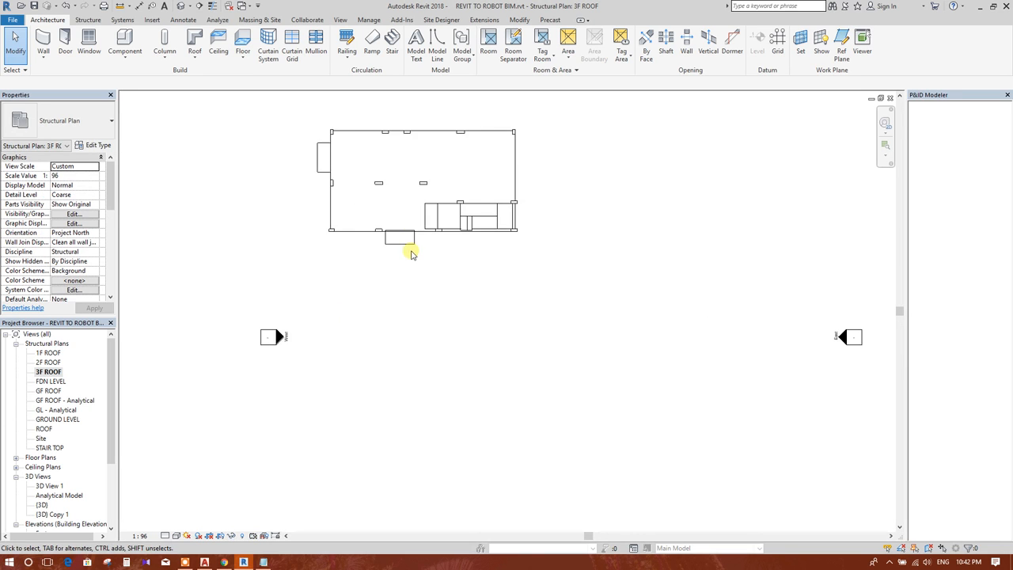
click(88, 19)
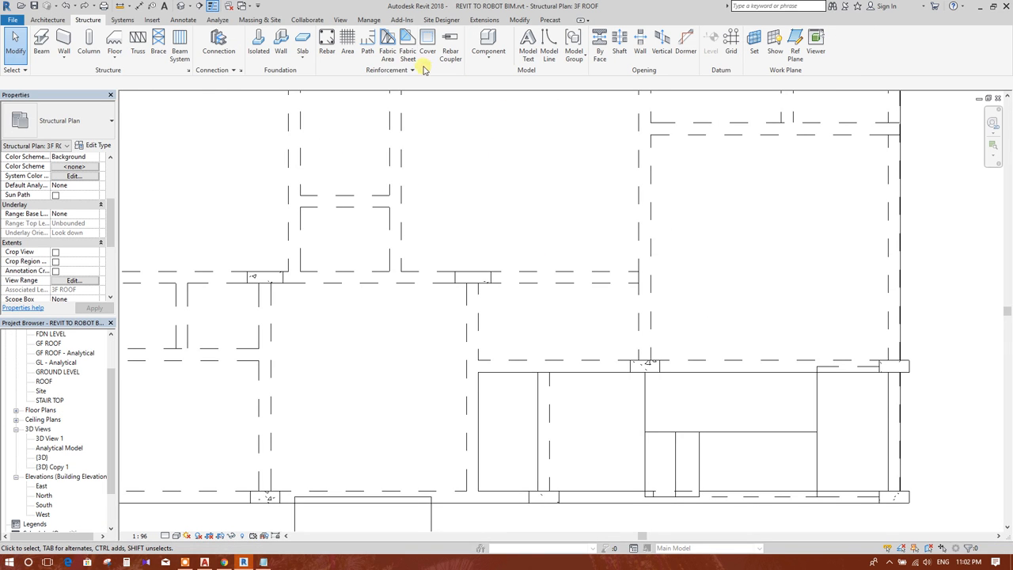
mouse_move(307, 19)
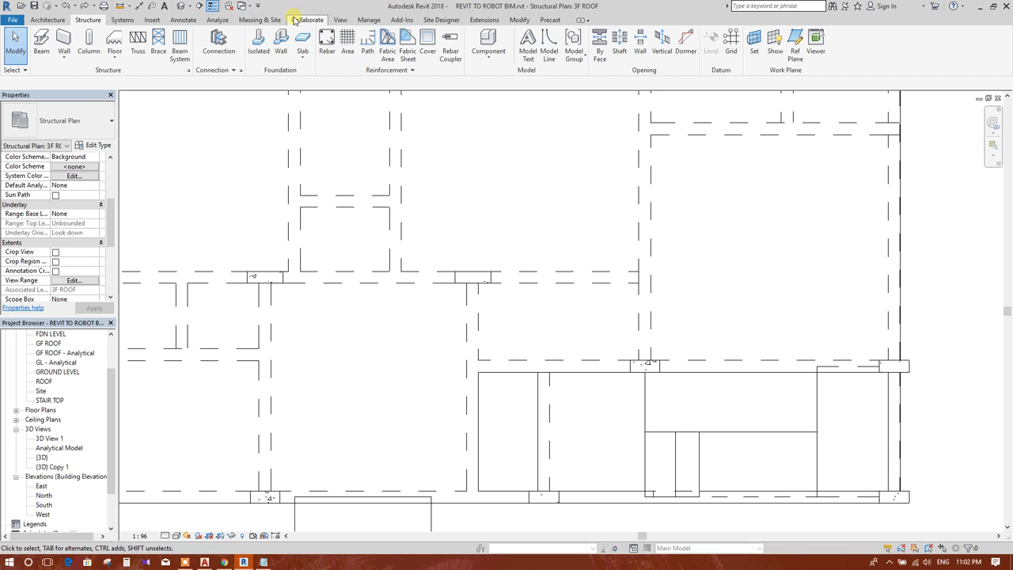
click(341, 20)
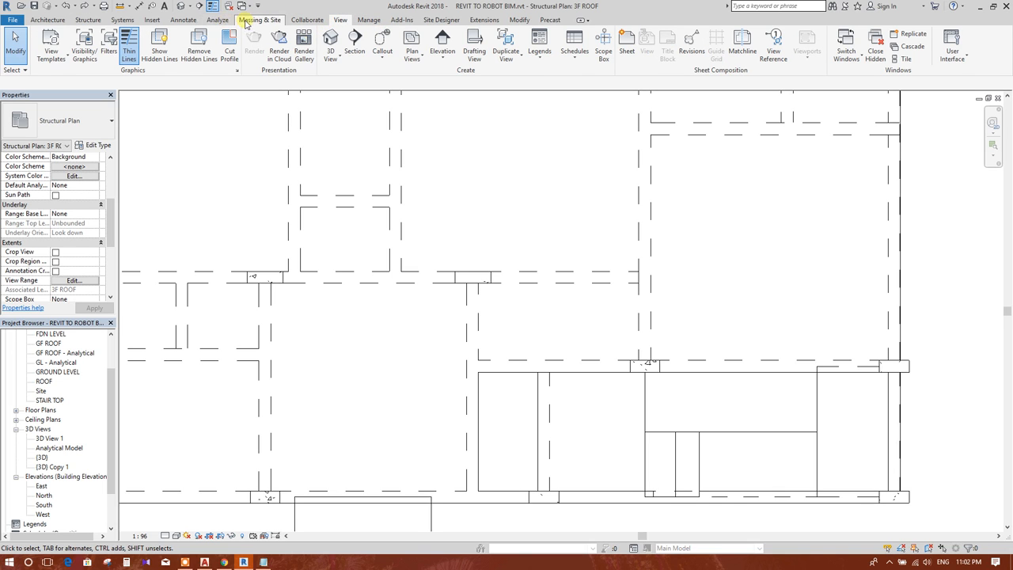
click(368, 19)
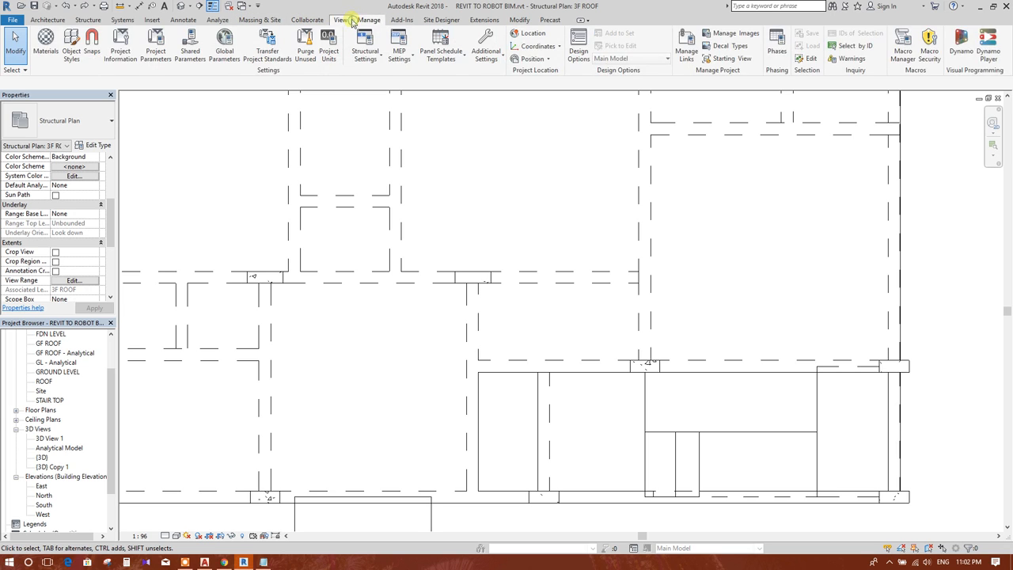
Step: Cut a building section through a column and adjust its crop boundary between 2F ROOF and 3F ROOF
click(340, 20)
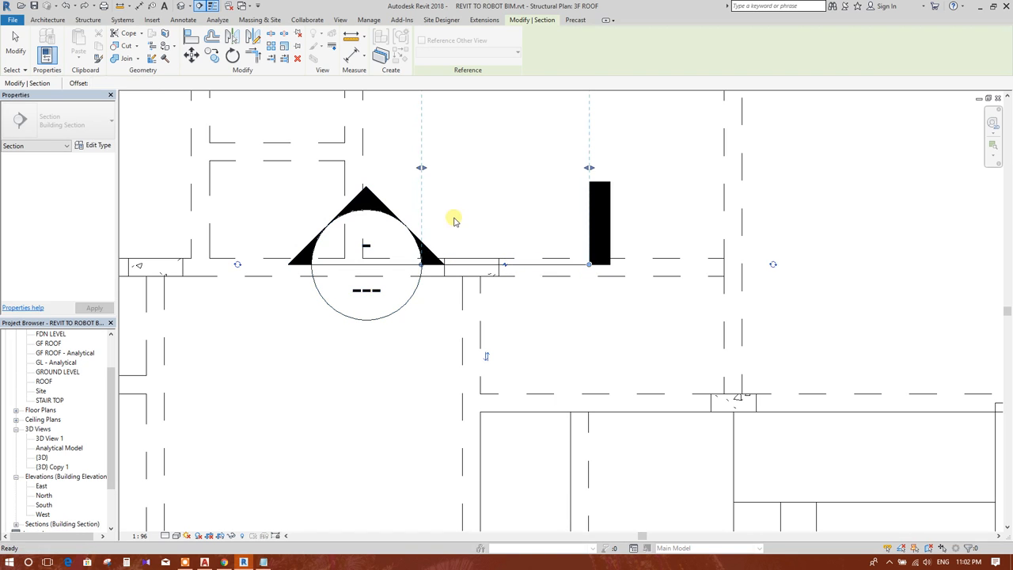
click(340, 19)
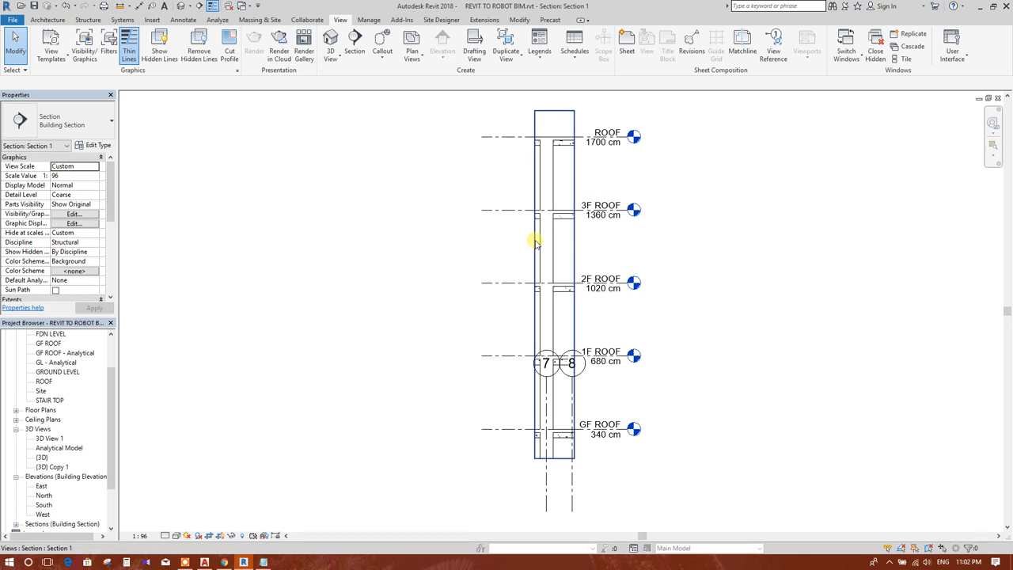
click(535, 239)
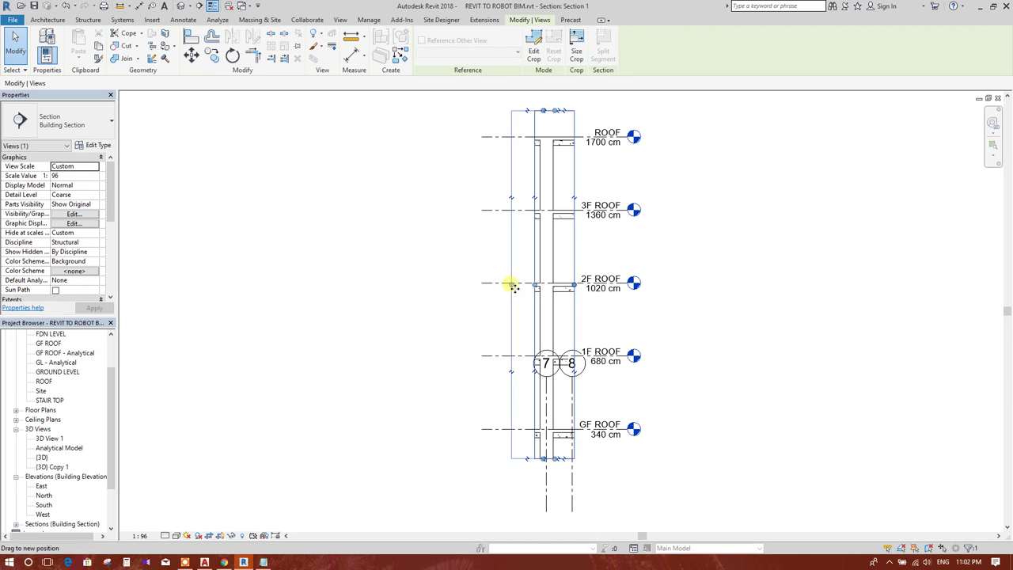
scroll(up, 3)
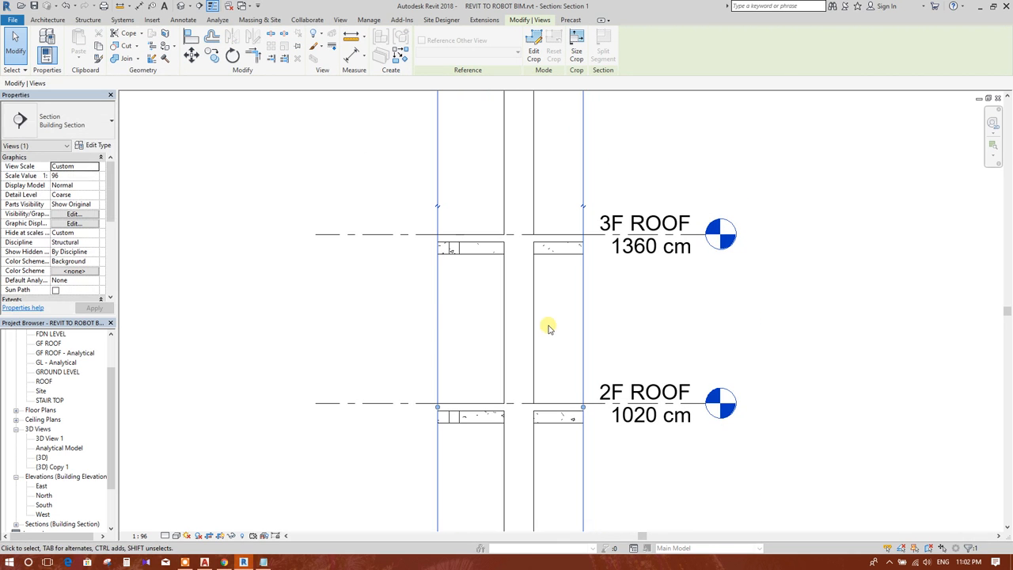
click(341, 20)
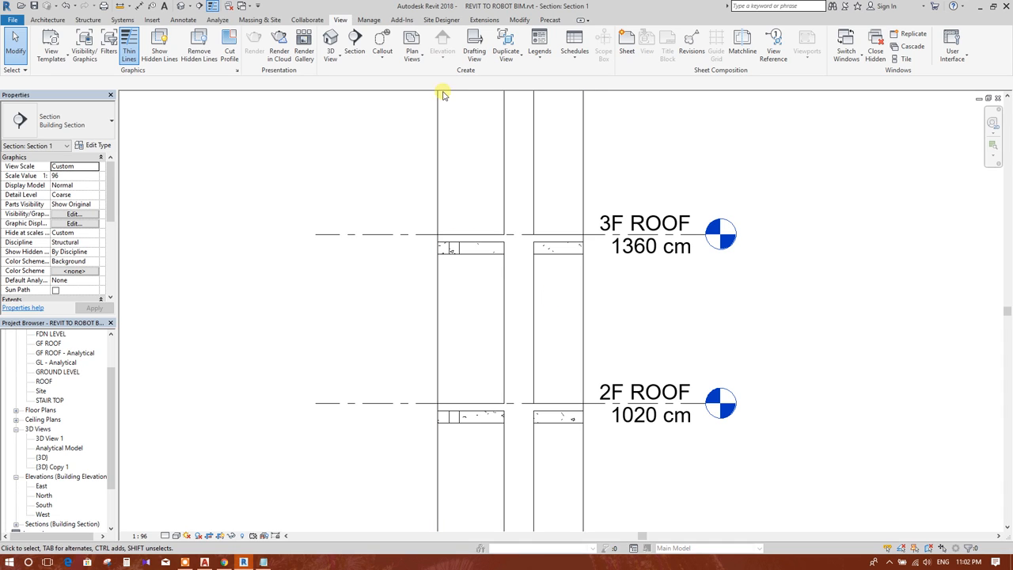
click(87, 19)
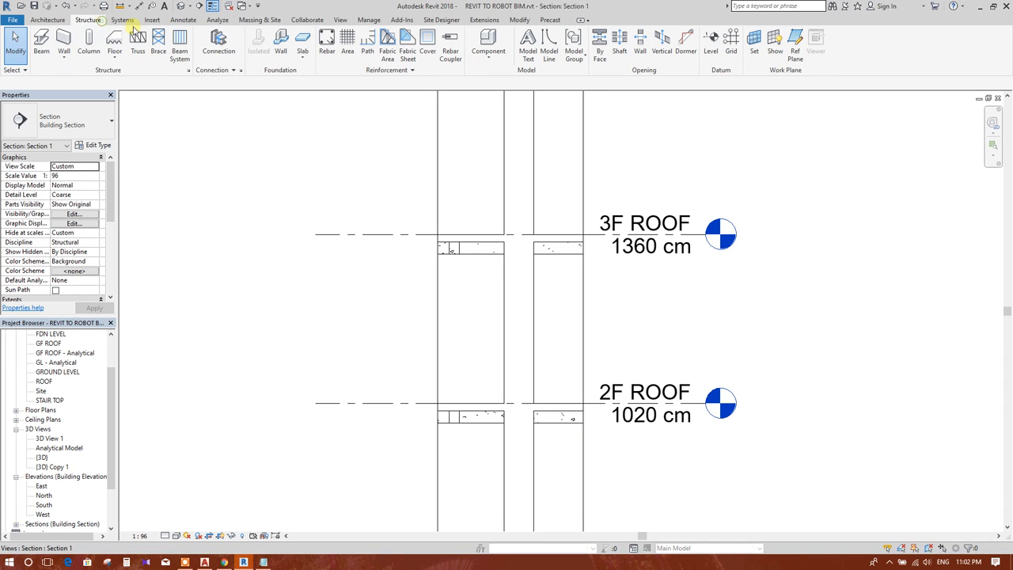
Step: Assign the Structural Section view template to Section 1 so the column and beams show at 1:16
click(327, 44)
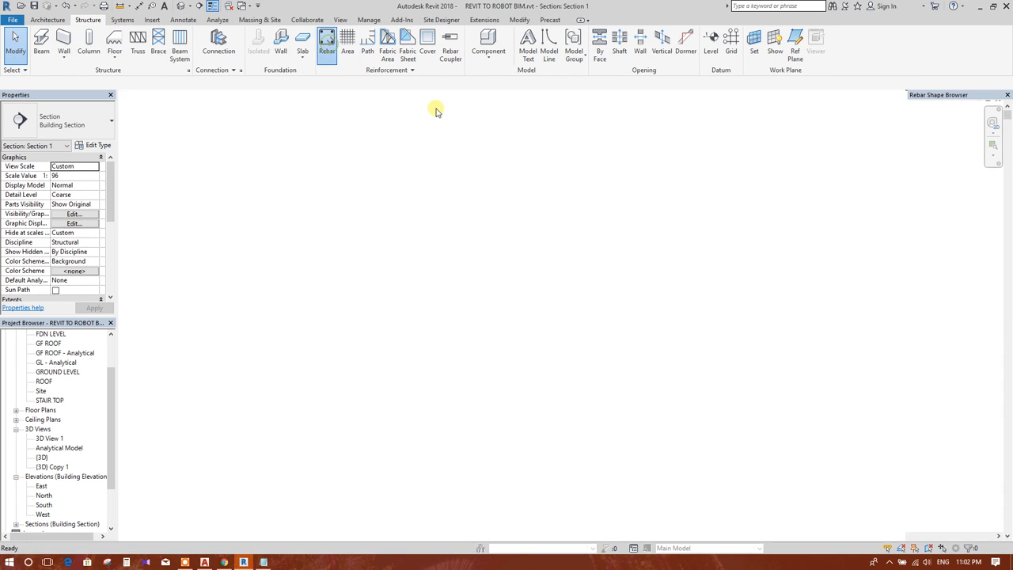
click(327, 44)
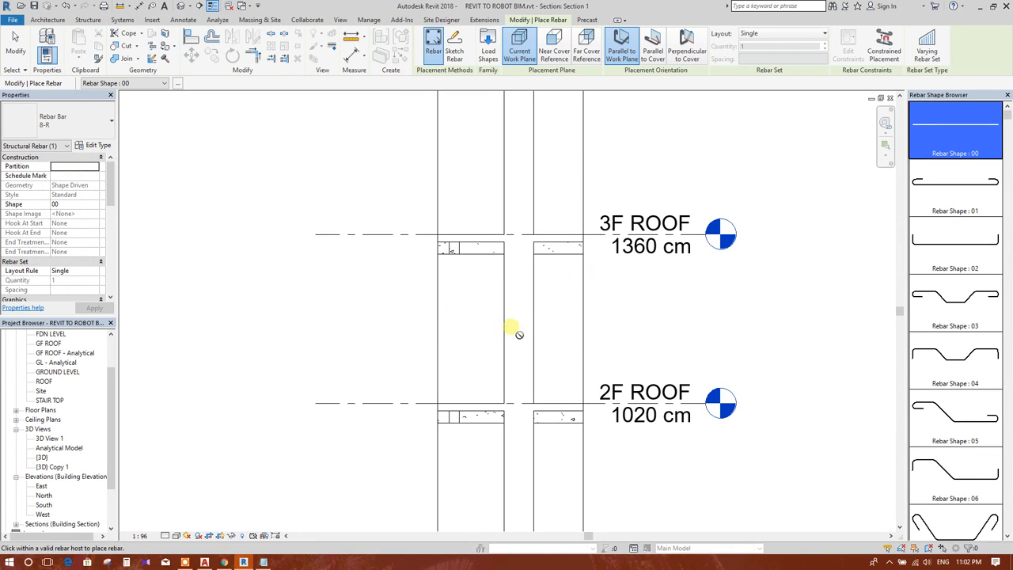
scroll(down, 3)
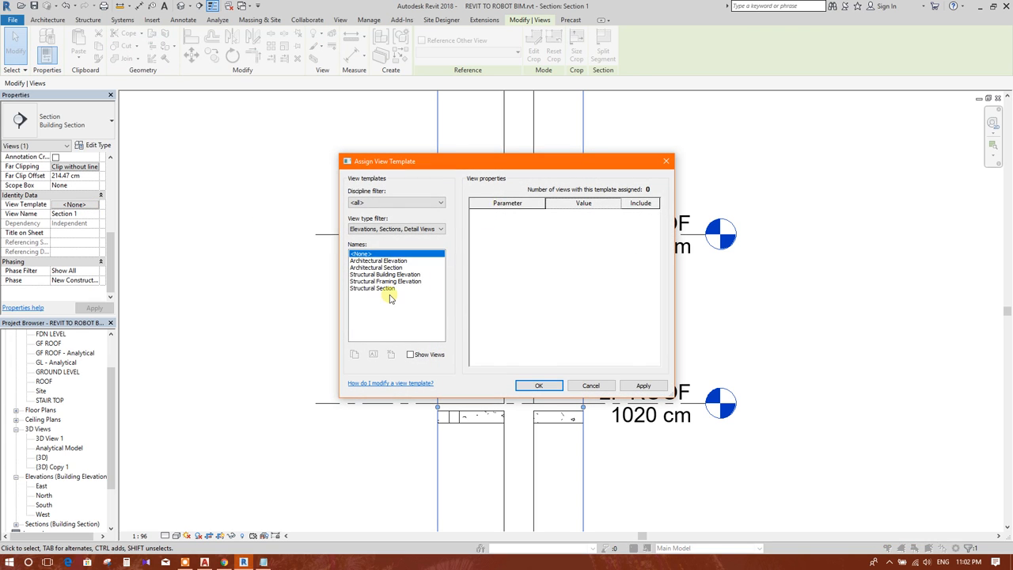
click(372, 288)
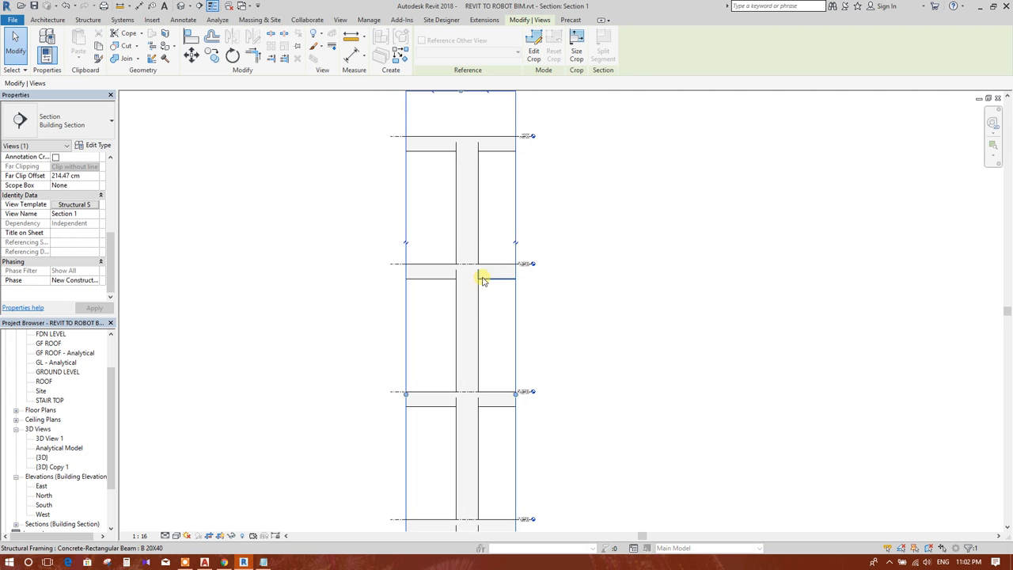
click(422, 340)
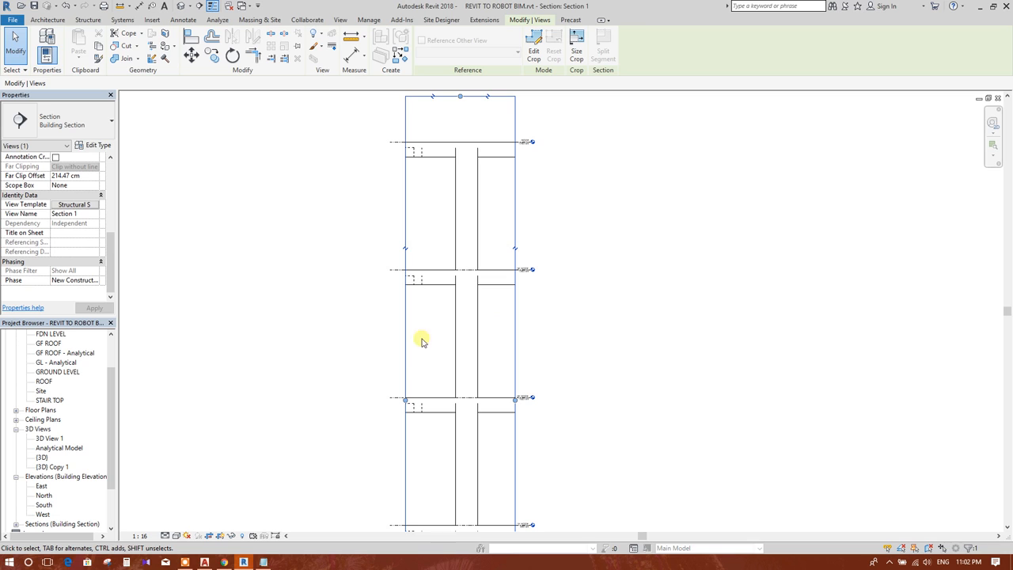
click(422, 341)
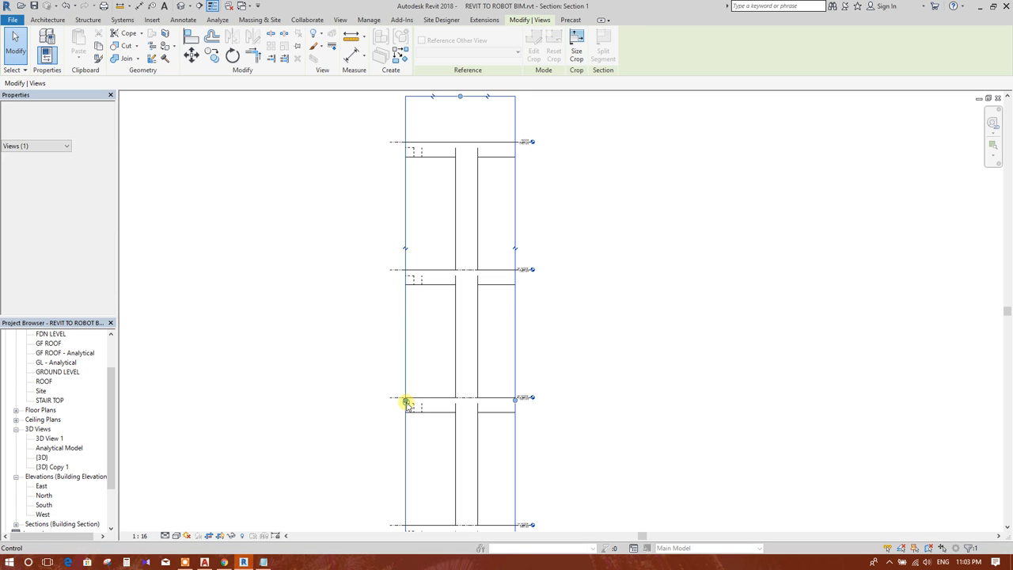
Step: Start rebar placement in the column section, pick a bar type and browse the rebar shape list
click(408, 404)
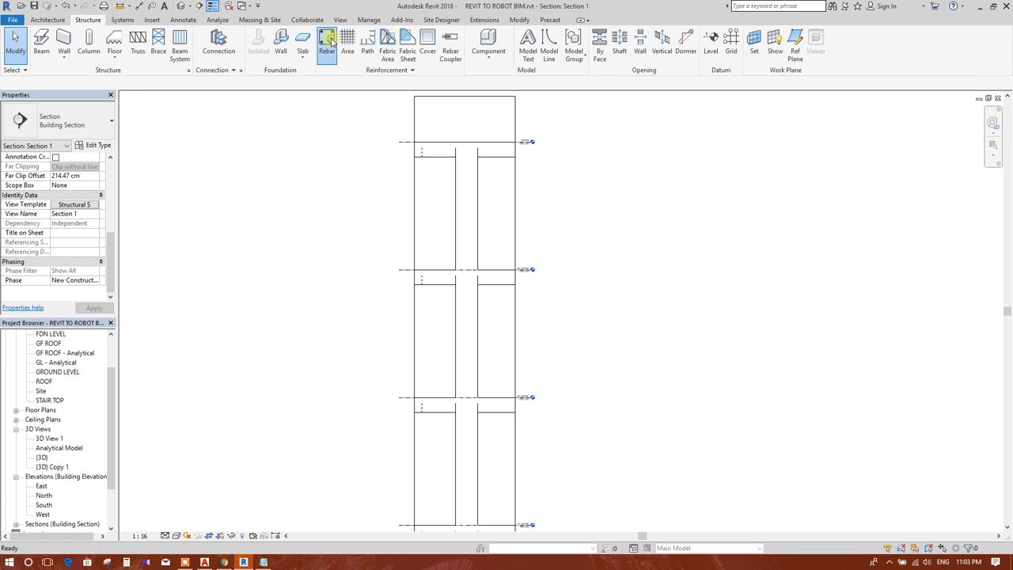
click(327, 42)
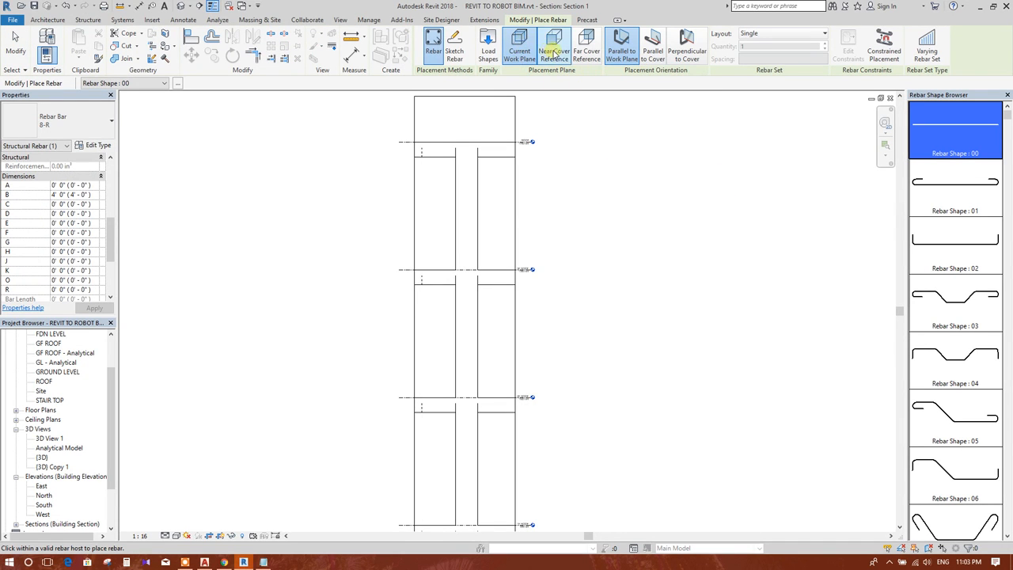
mouse_move(613, 84)
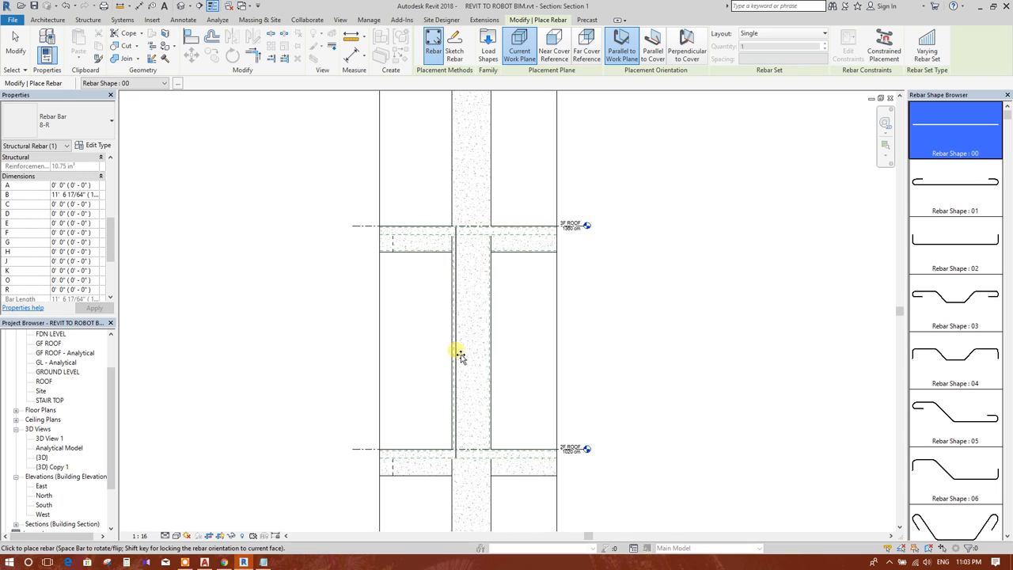
mouse_move(483, 355)
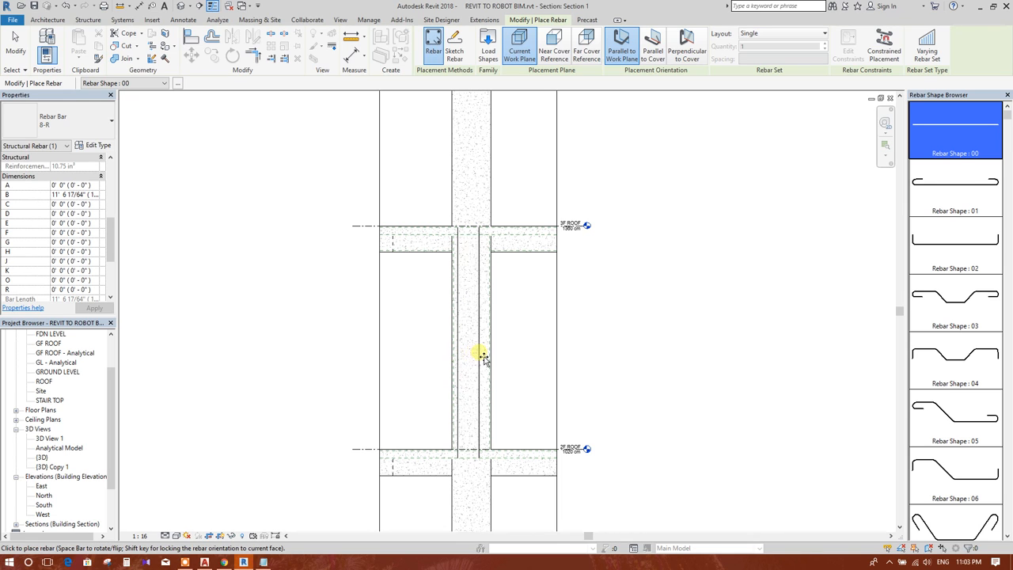
mouse_move(521, 338)
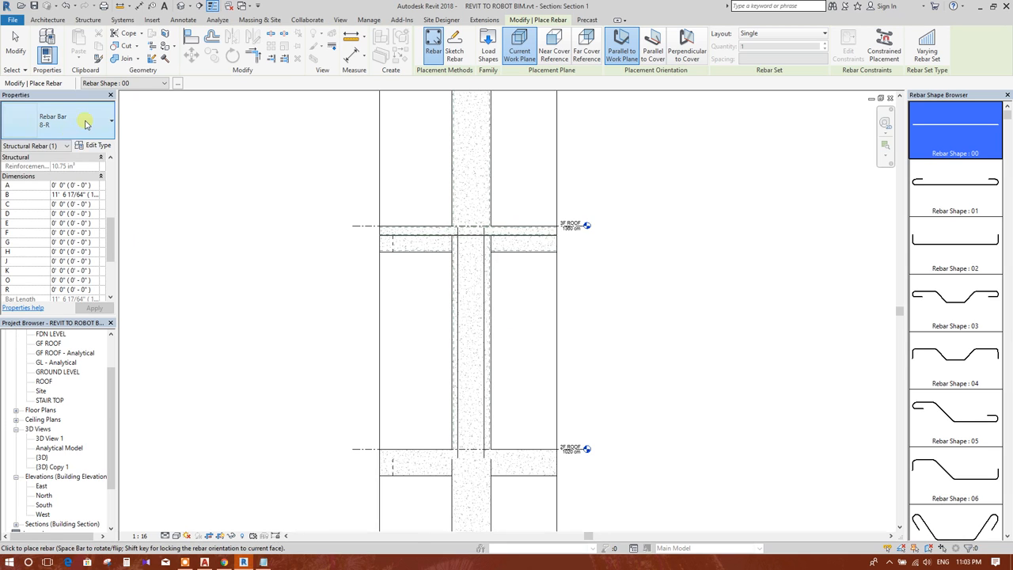
click(85, 123)
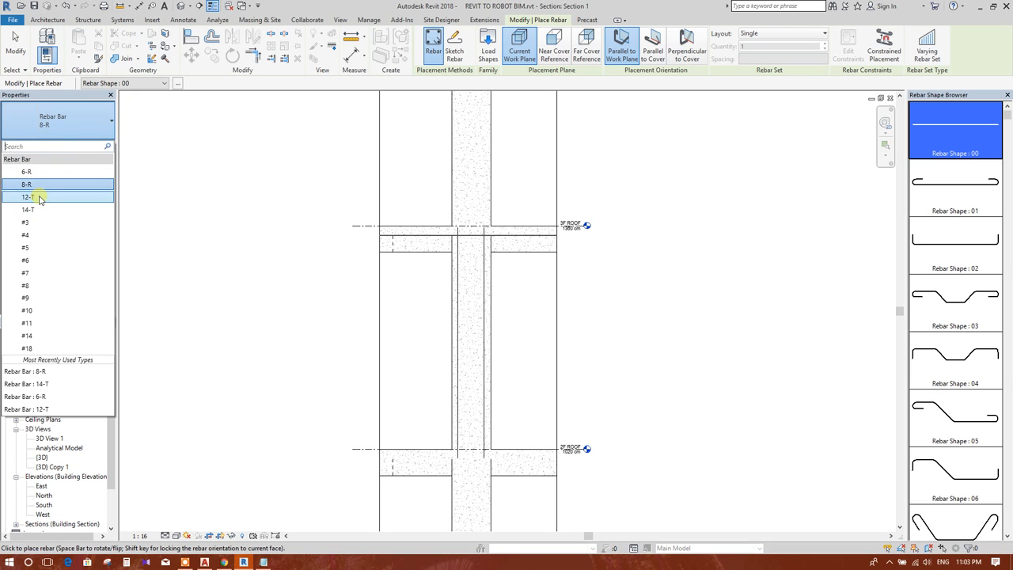
mouse_move(33, 273)
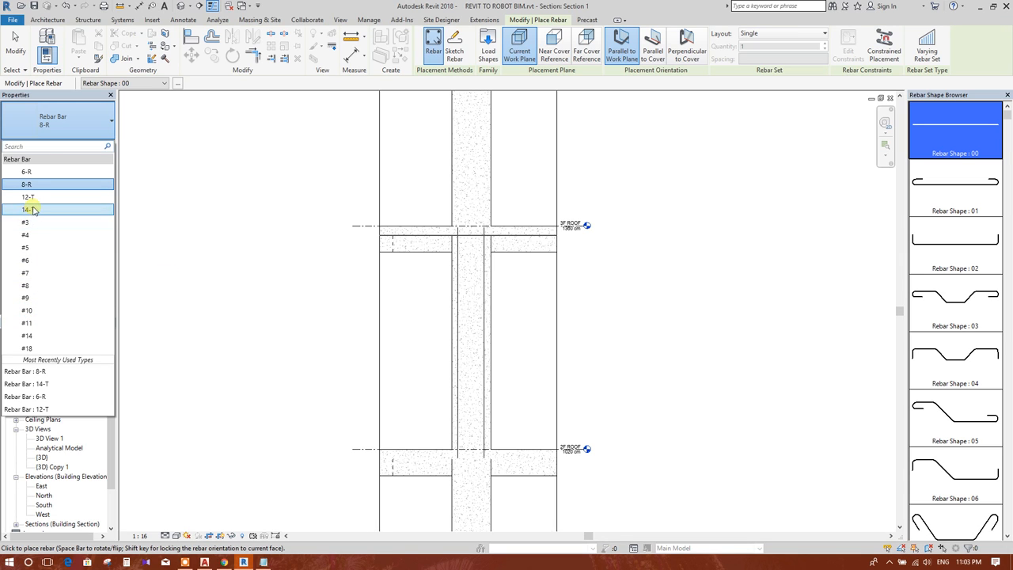
click(28, 209)
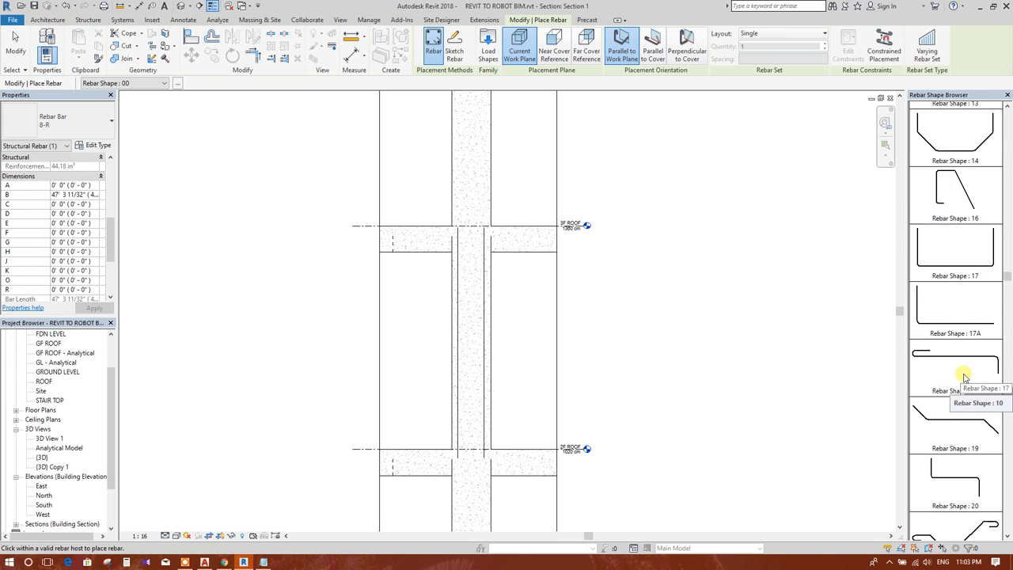
scroll(down, 3)
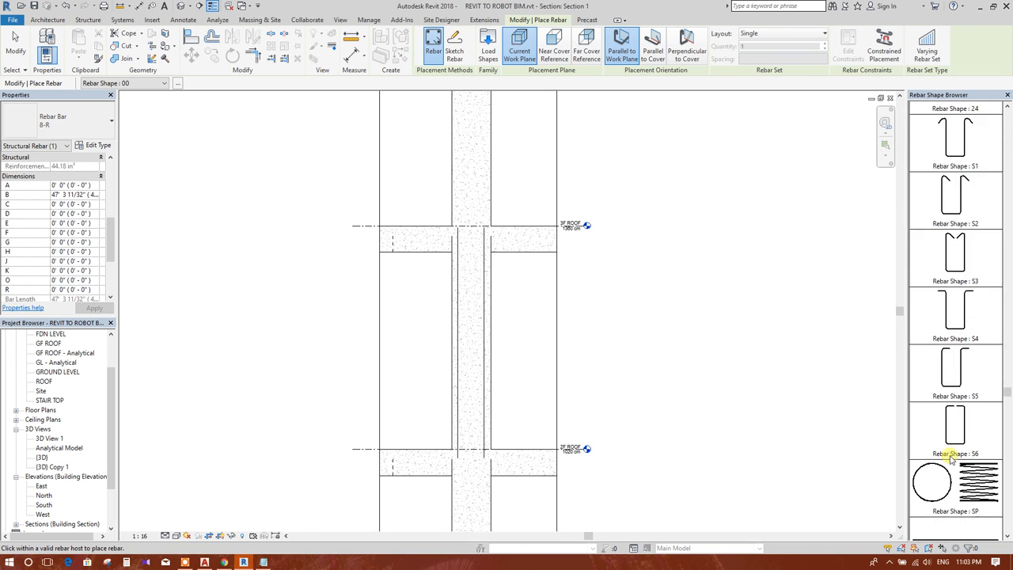
Step: Pick the closed square stirrup shape T1 and set the layout for the stirrup set
click(954, 372)
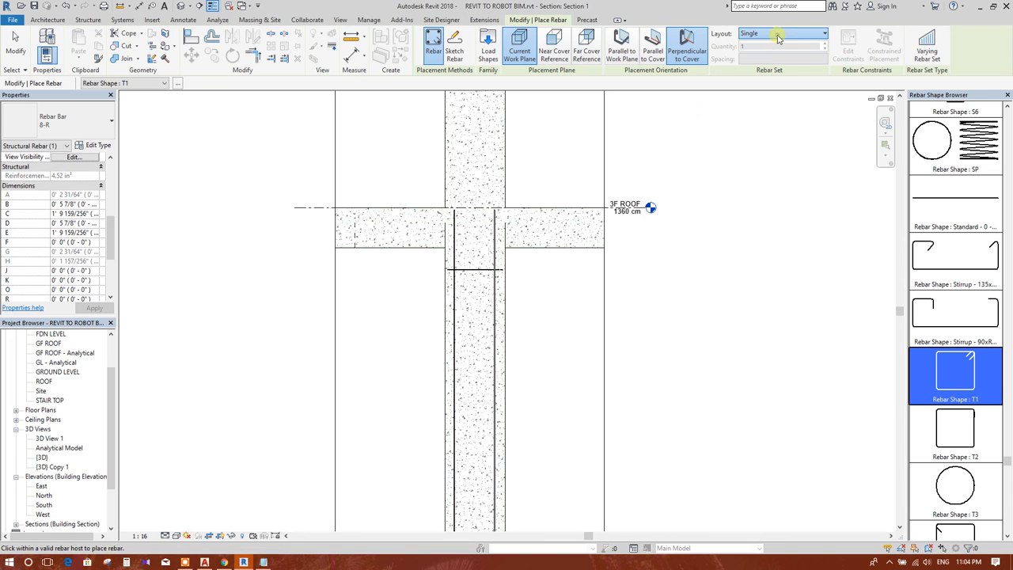
click(782, 33)
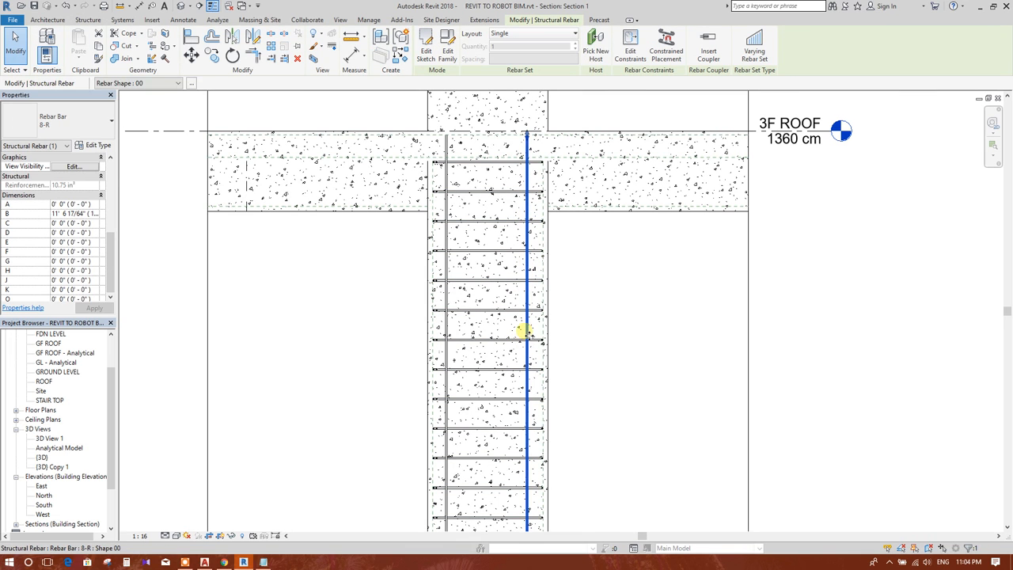
click(463, 311)
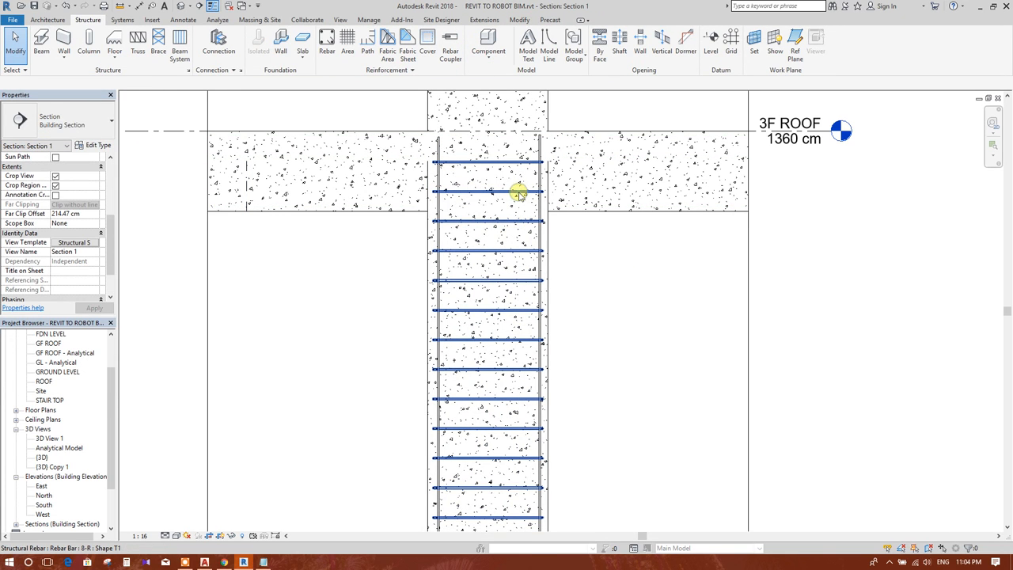
click(518, 192)
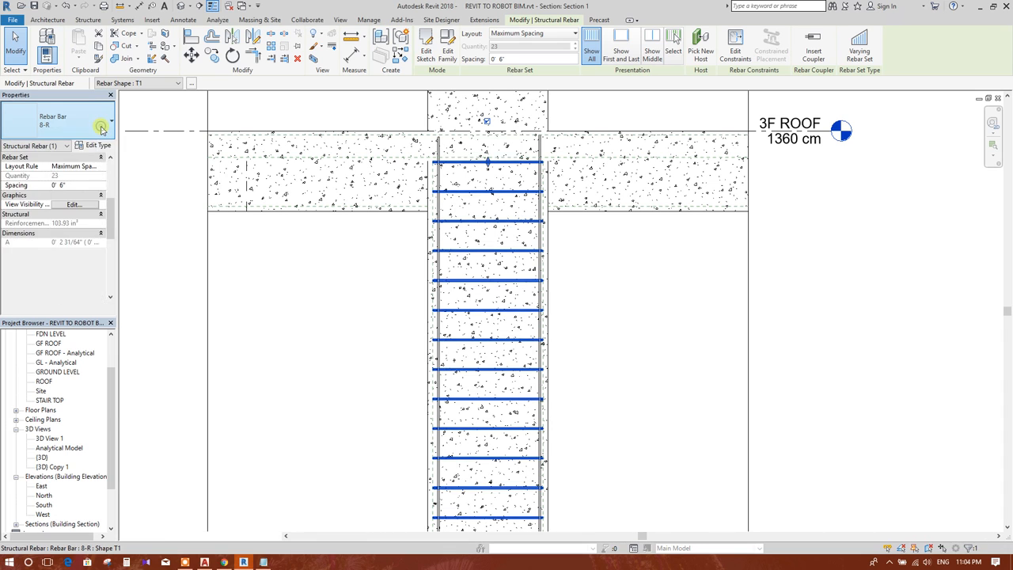
click(102, 128)
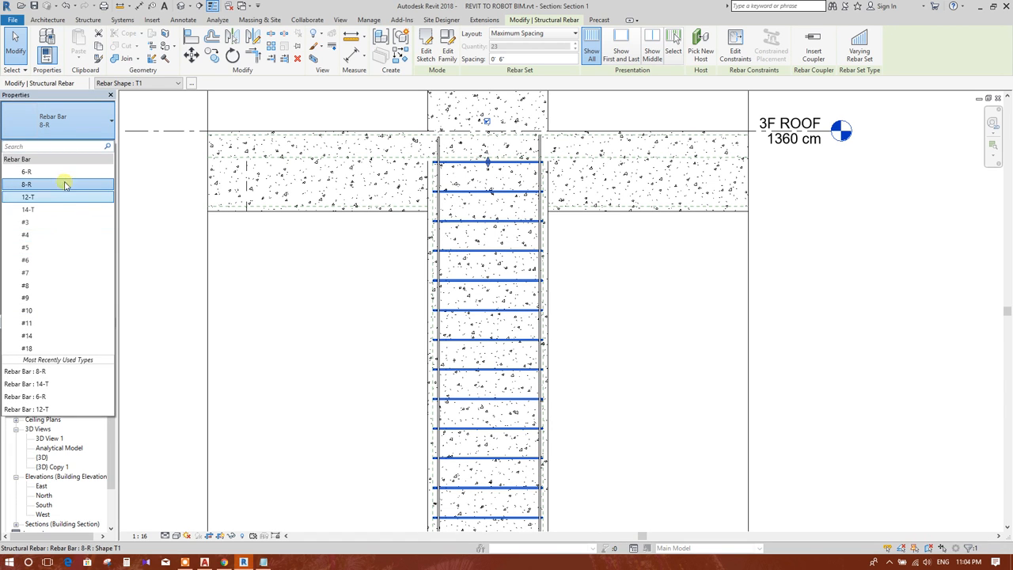
mouse_move(43, 222)
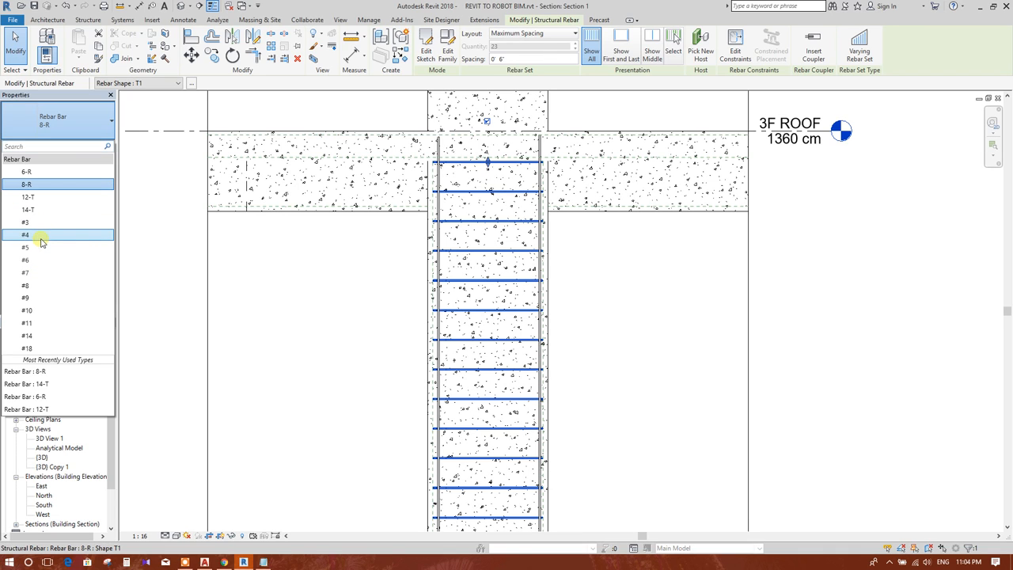
mouse_move(222, 265)
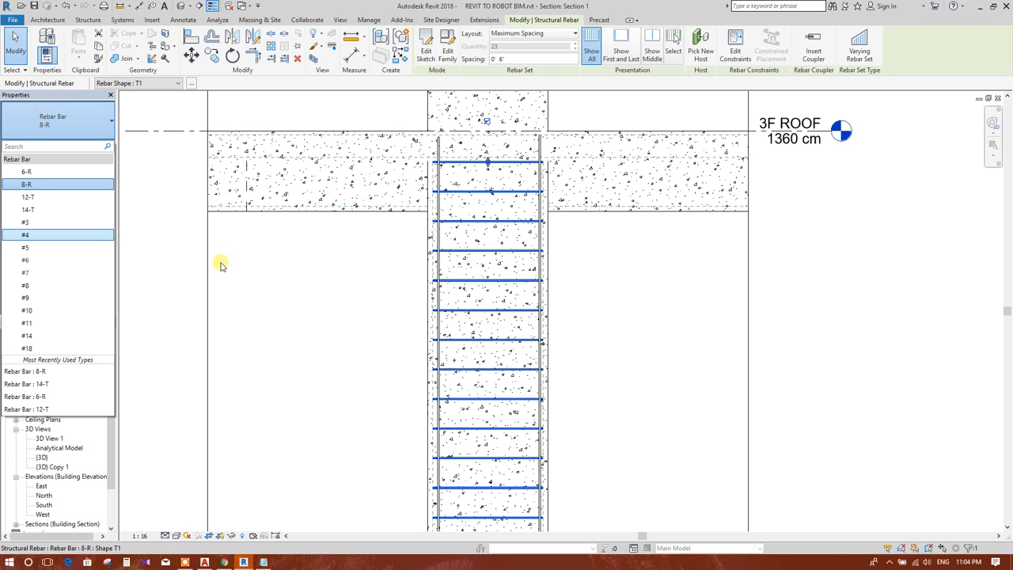
click(25, 221)
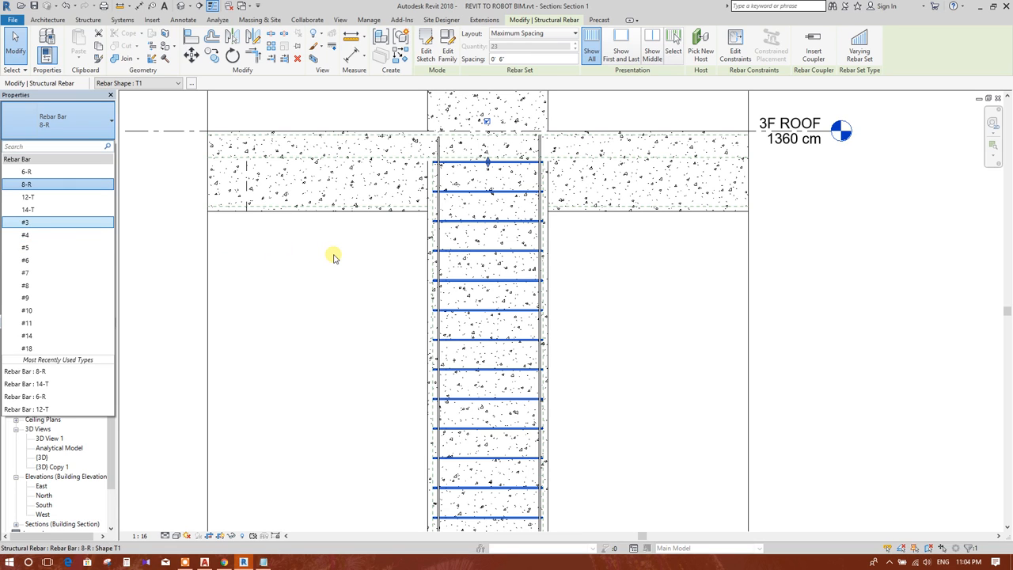
mouse_move(411, 247)
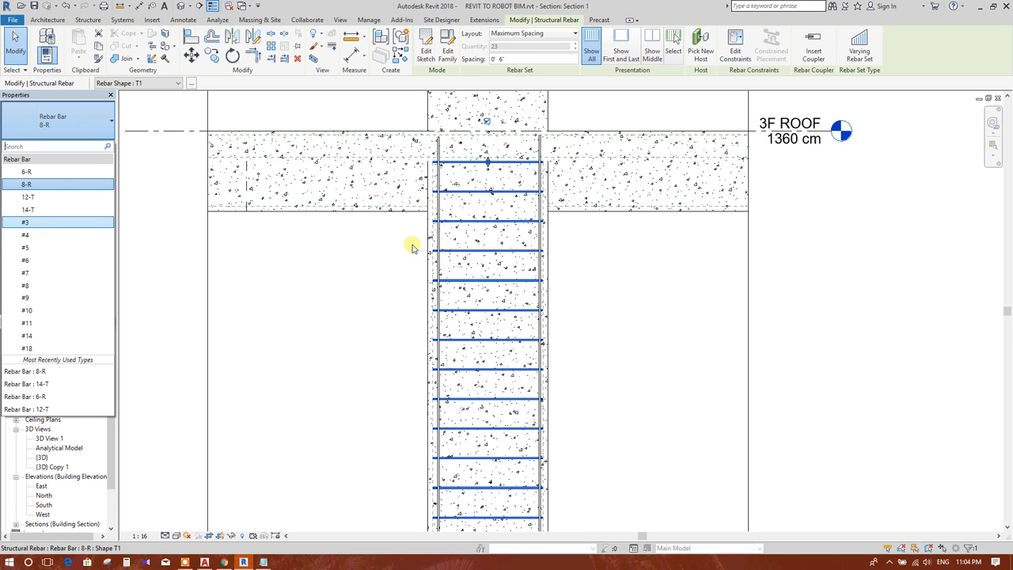
mouse_move(415, 265)
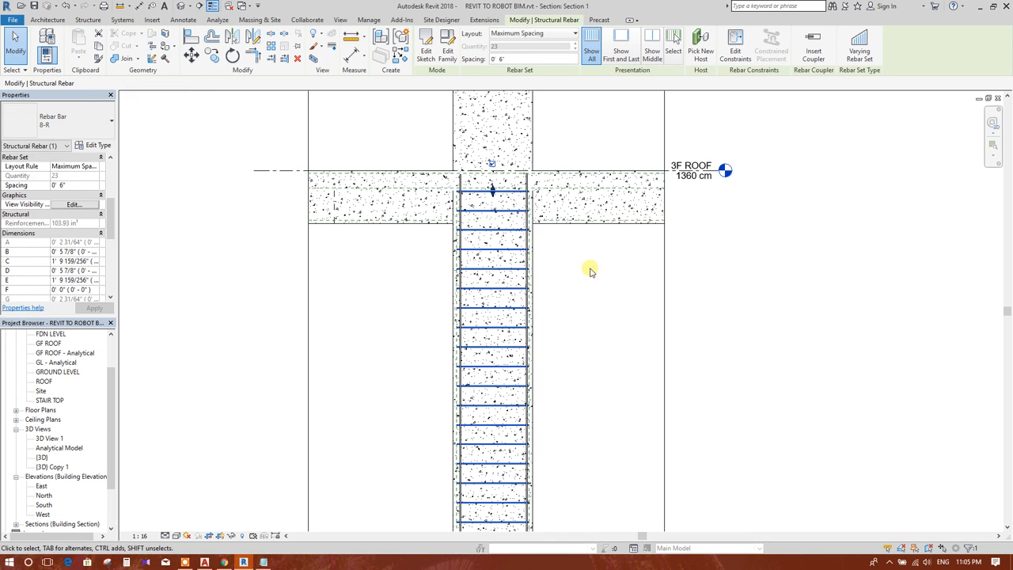
click(596, 283)
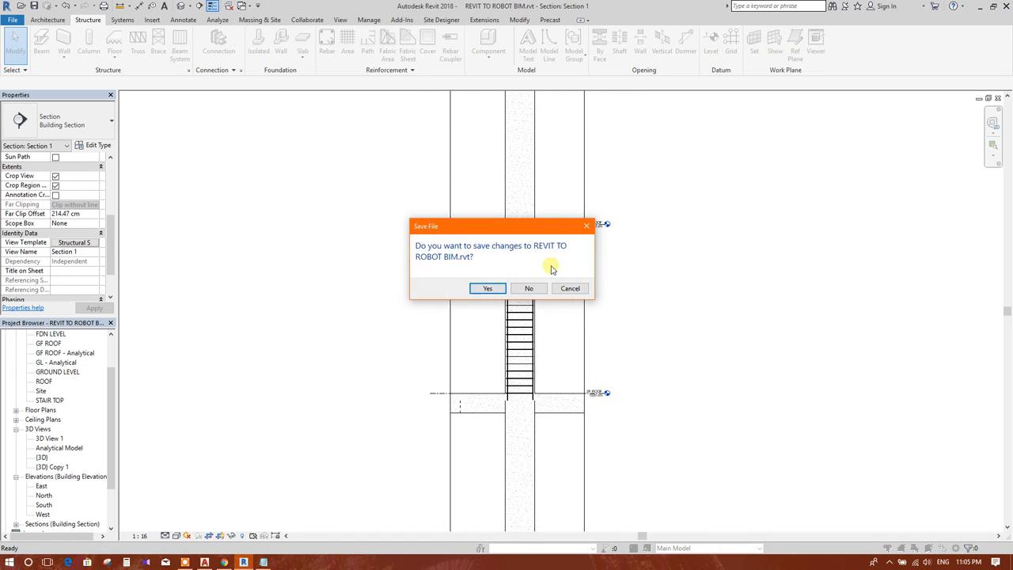
Step: Answer the save-changes prompt on closing, then search 'contol' in the Start menu
click(528, 288)
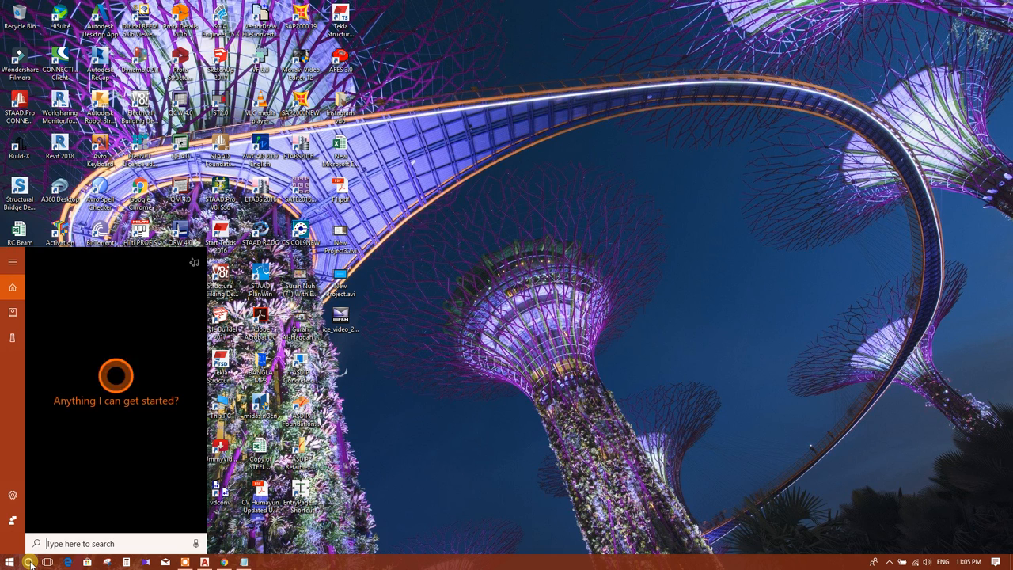
text(contol)
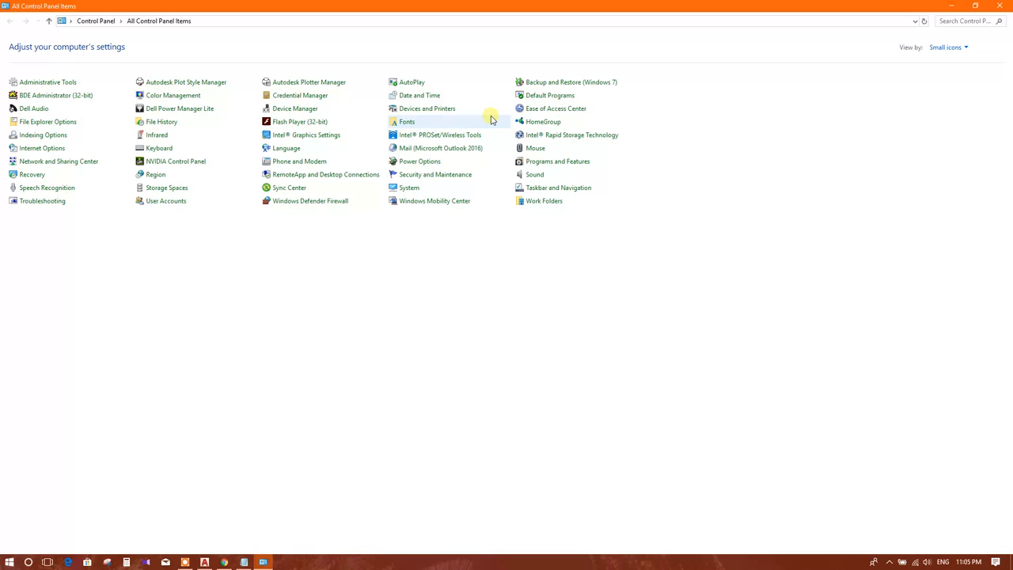
Step: In Programs and Features, select Autodesk Revit Content Libraries 2018 from the installed programs
click(557, 161)
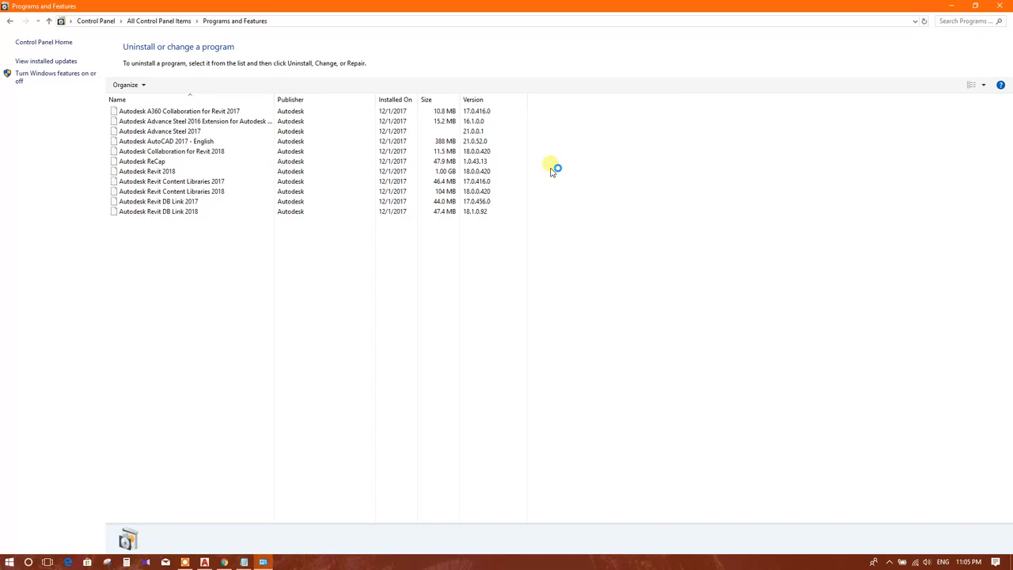
scroll(down, 3)
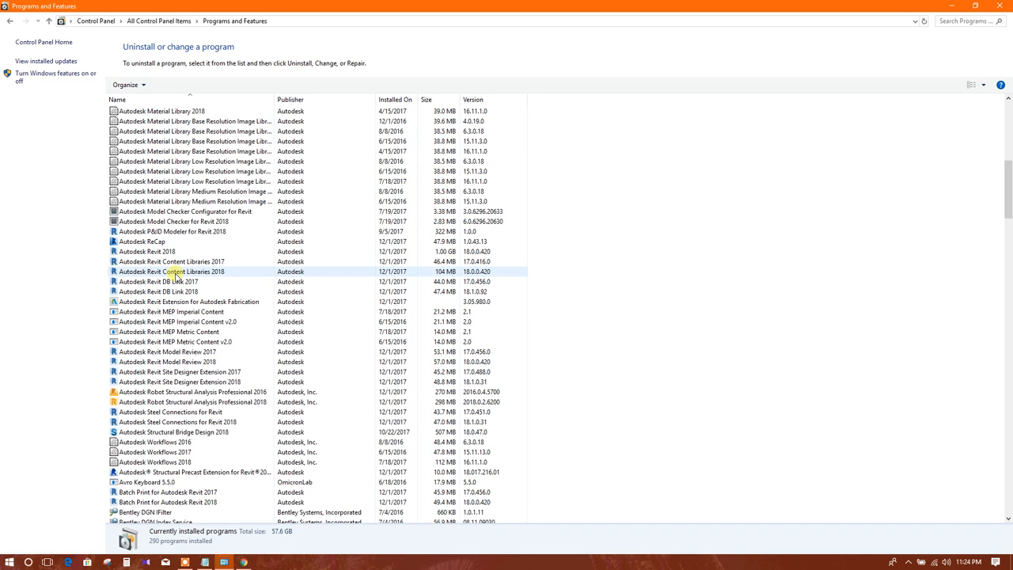
click(171, 271)
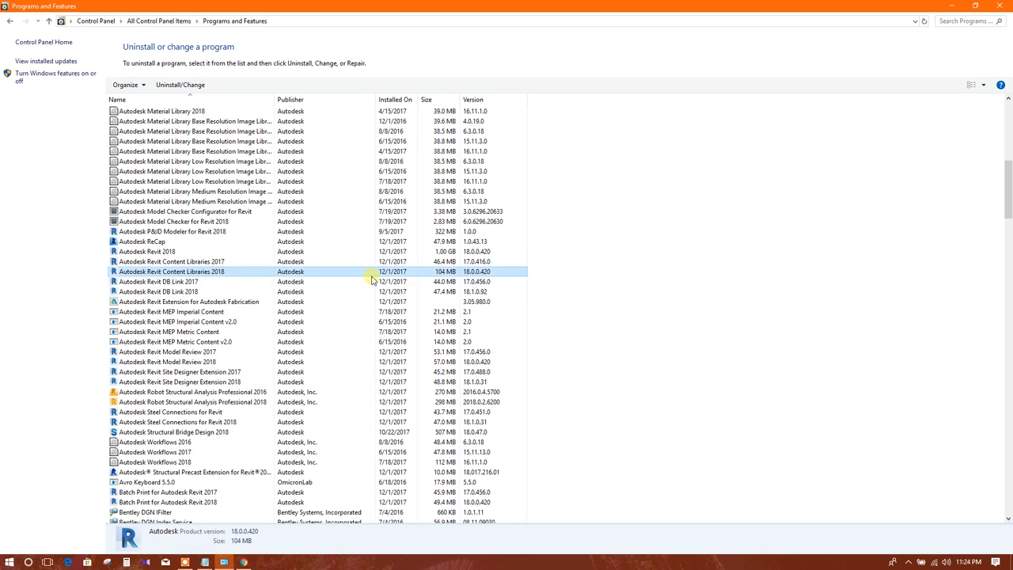
mouse_move(481, 341)
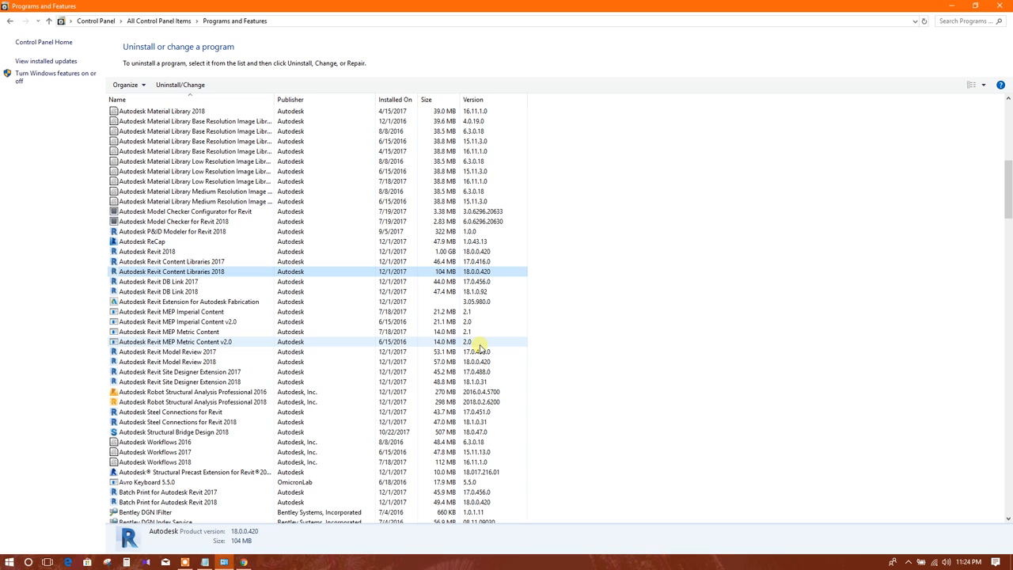
mouse_move(696, 333)
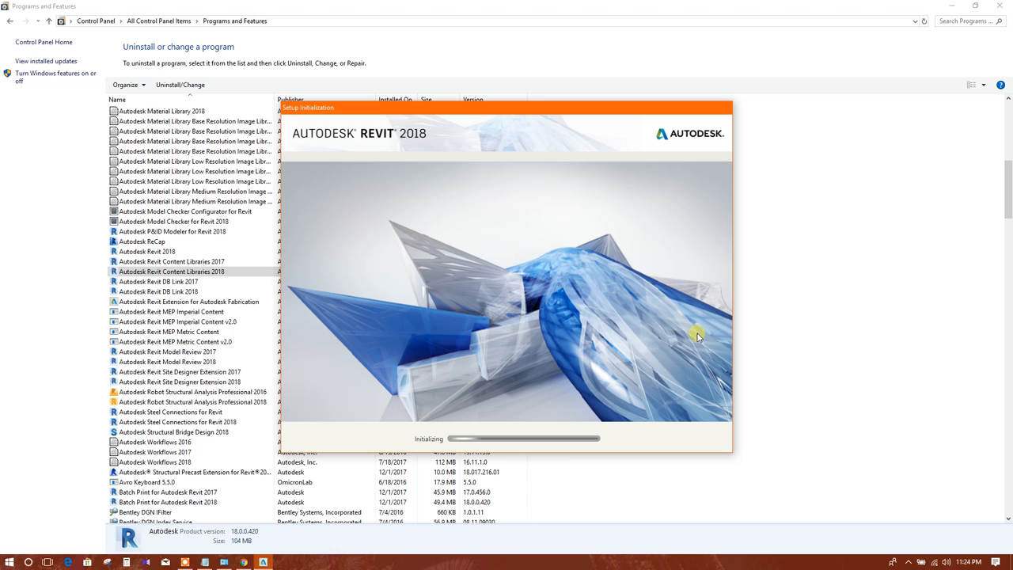
mouse_move(499, 197)
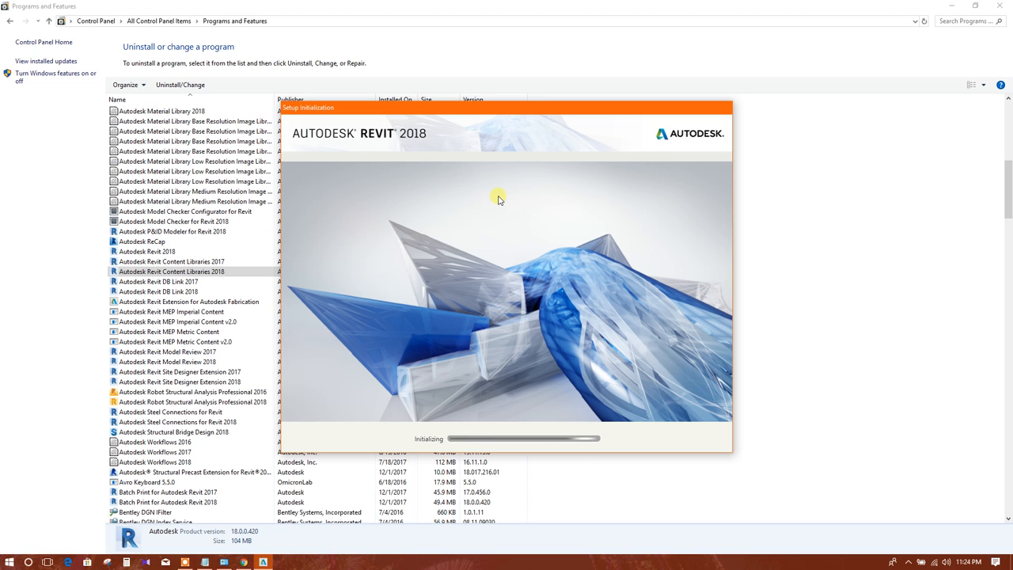
mouse_move(426, 149)
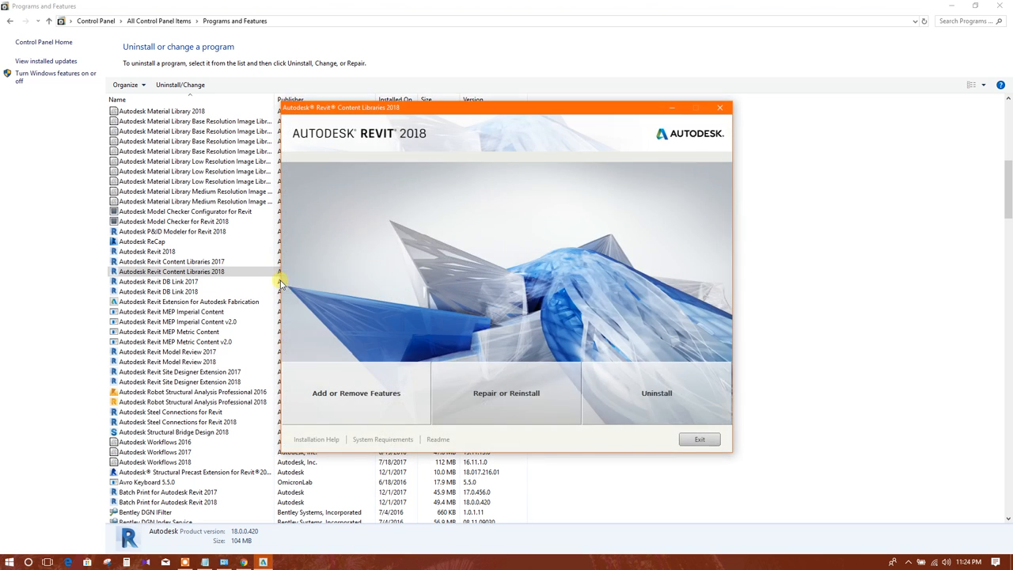
mouse_move(510, 117)
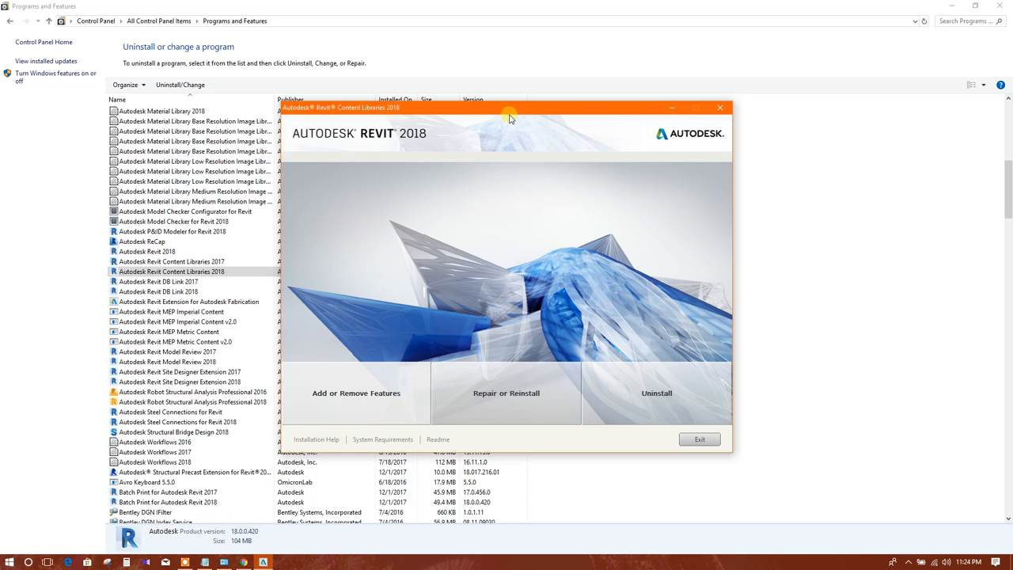
Step: Reposition the installer window and choose Add or Remove Features for the content libraries
drag(509, 119, 519, 98)
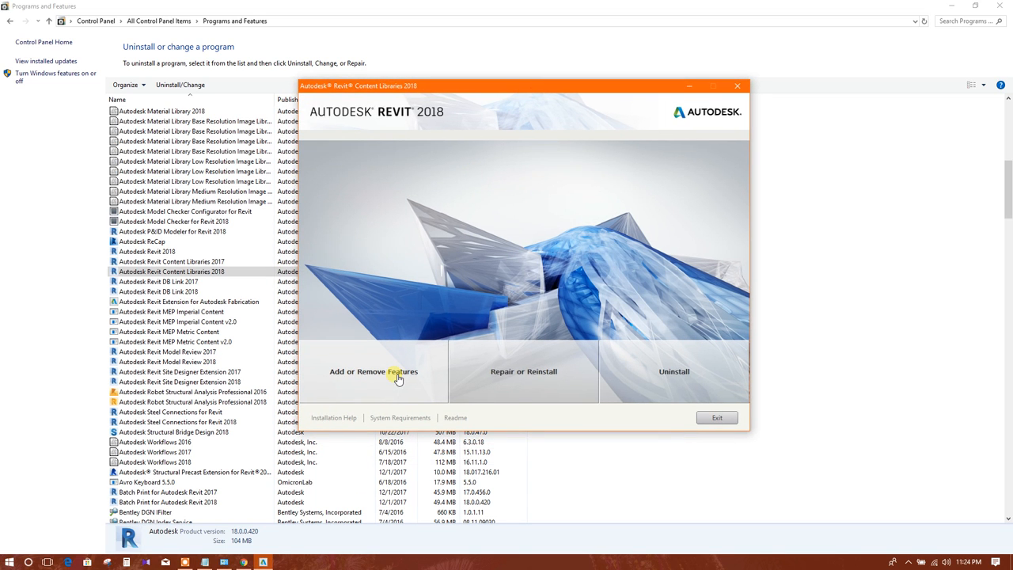
click(400, 372)
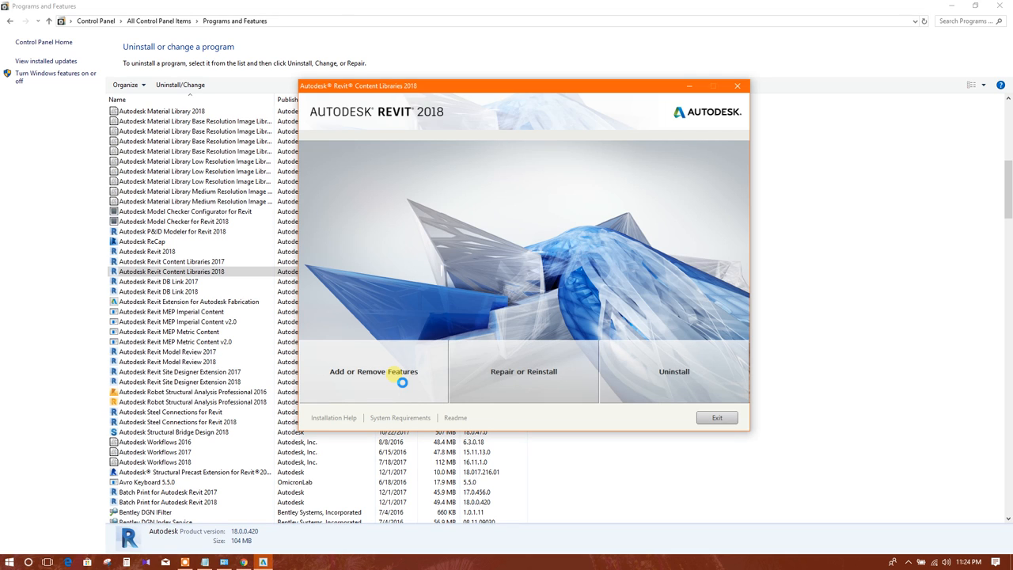
Step: Tick the Australia and Canada content packs and scroll through the Content Pack list
click(374, 371)
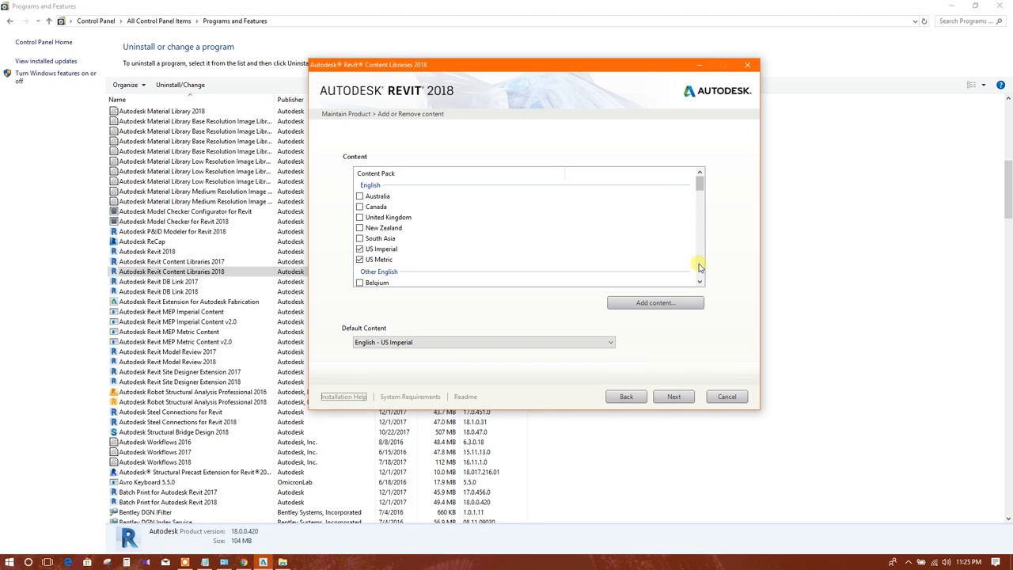
mouse_move(444, 220)
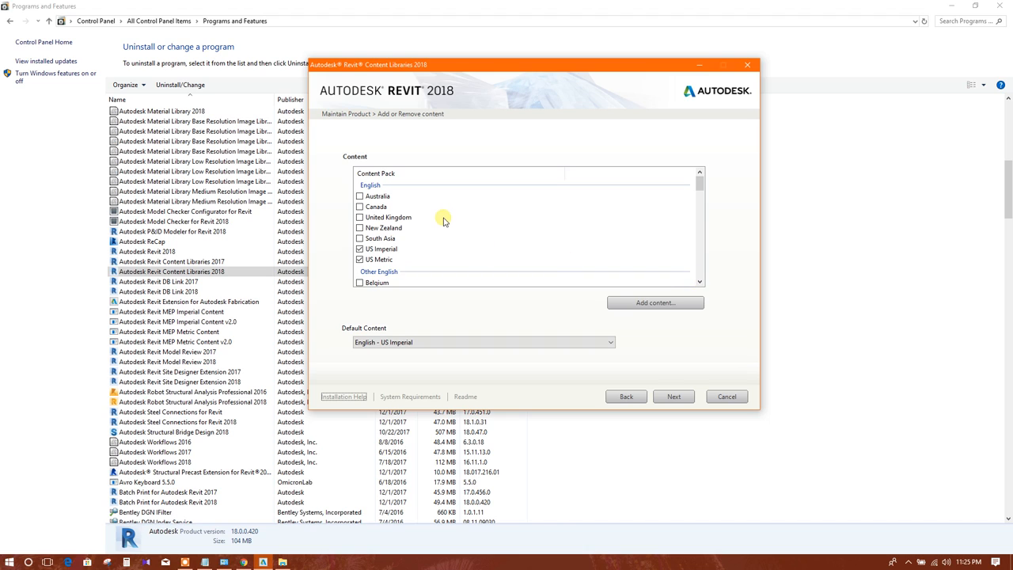
click(360, 195)
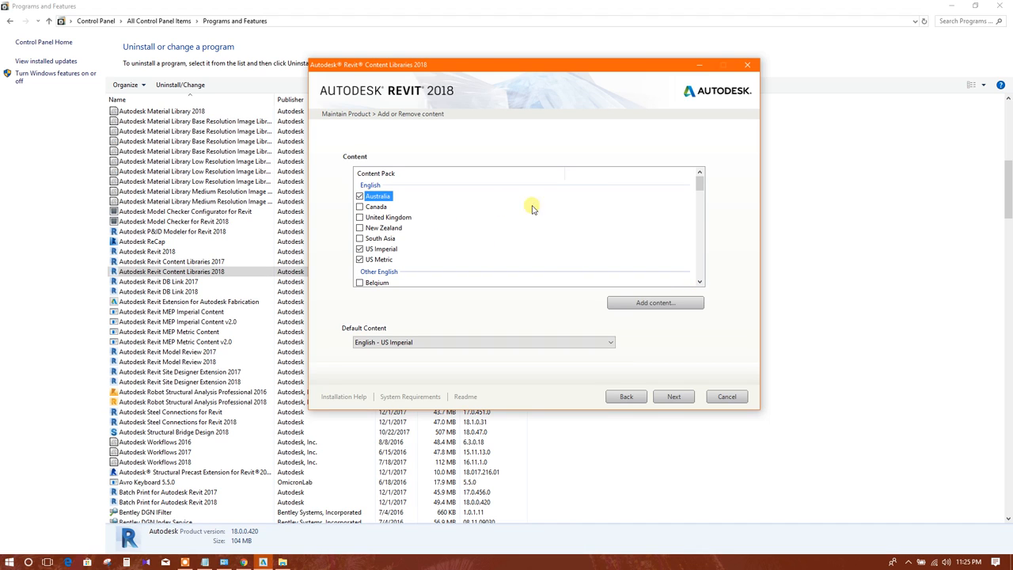
click(360, 207)
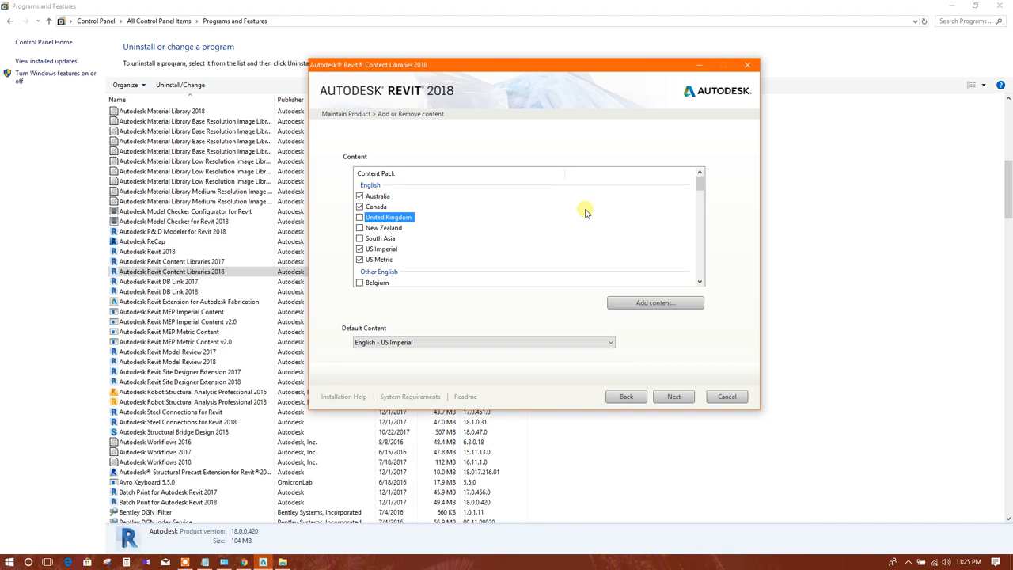
scroll(down, 3)
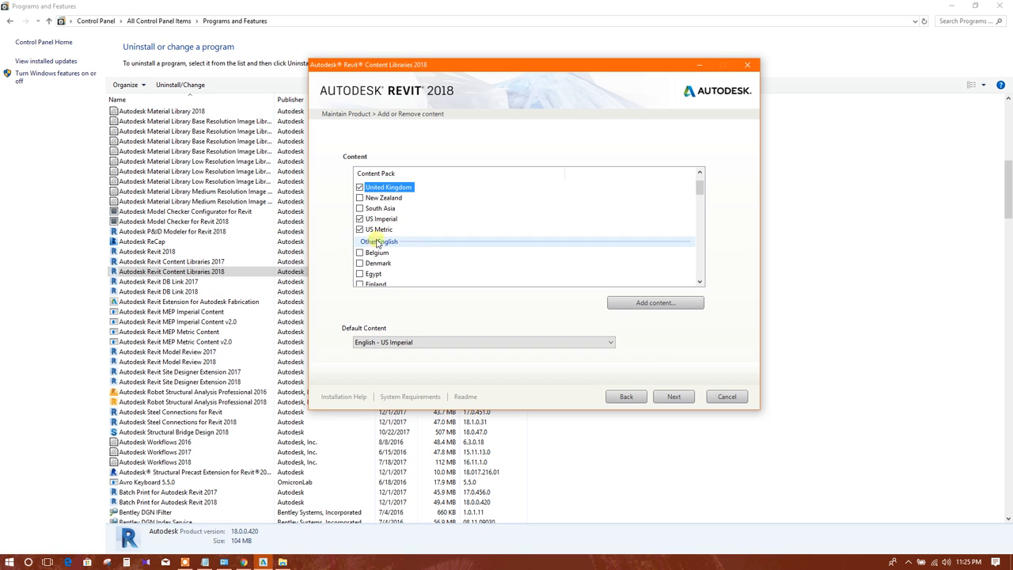
scroll(down, 3)
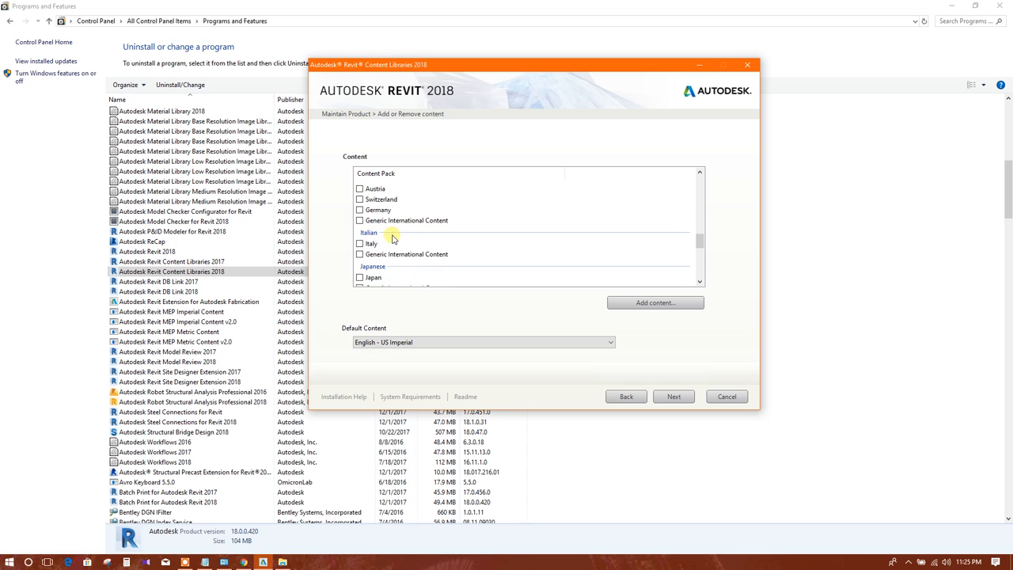
scroll(down, 3)
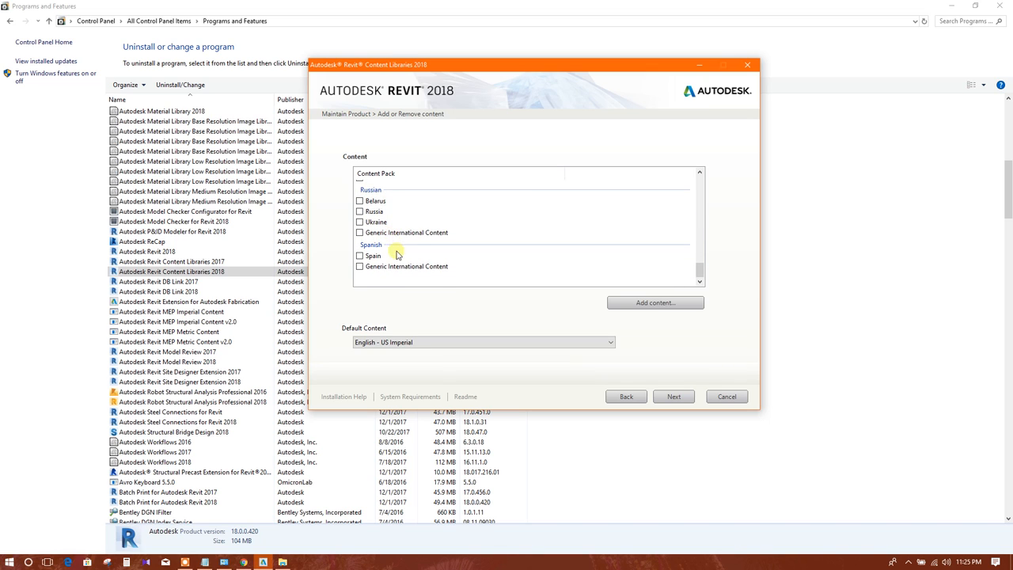
scroll(up, 3)
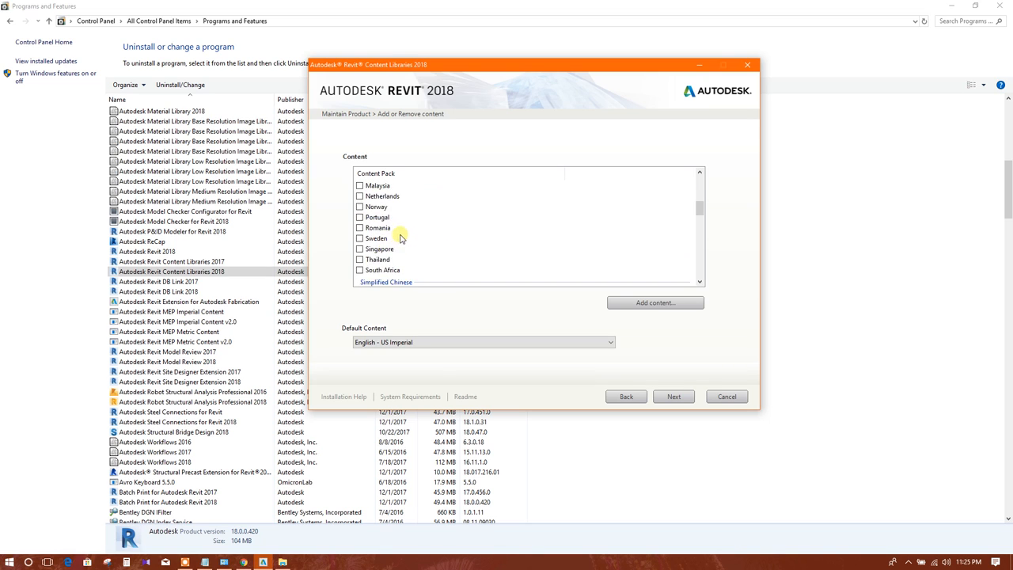
scroll(up, 3)
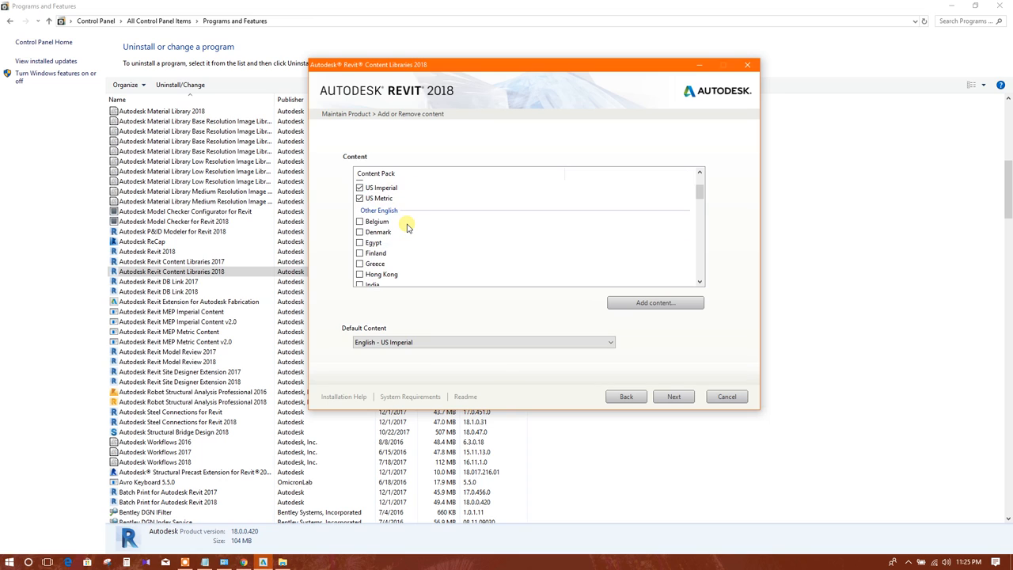
Step: Adjust the English content packs so Australia, Canada and United Kingdom stay included with US Imperial and US Metric
scroll(down, 3)
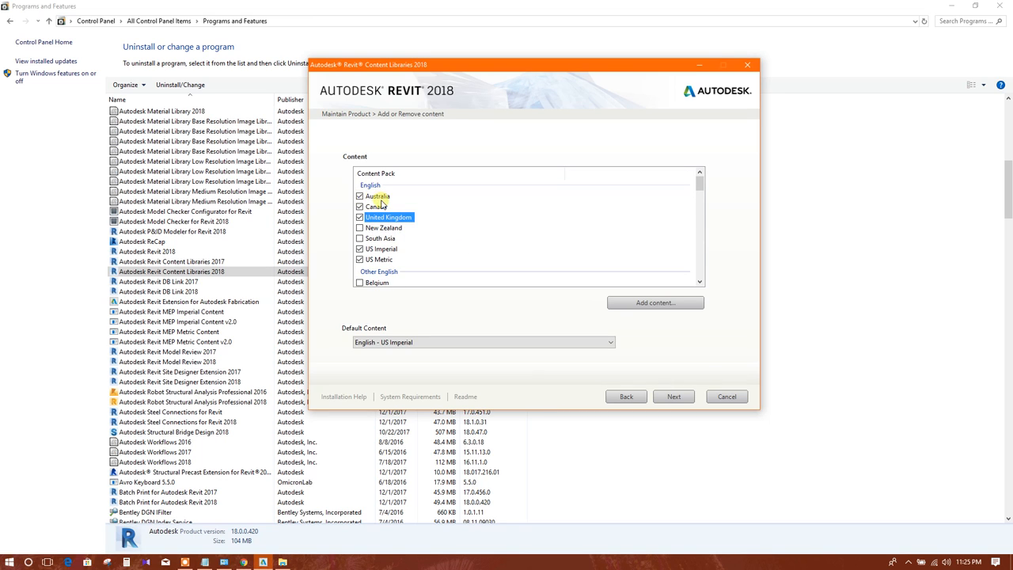
scroll(down, 3)
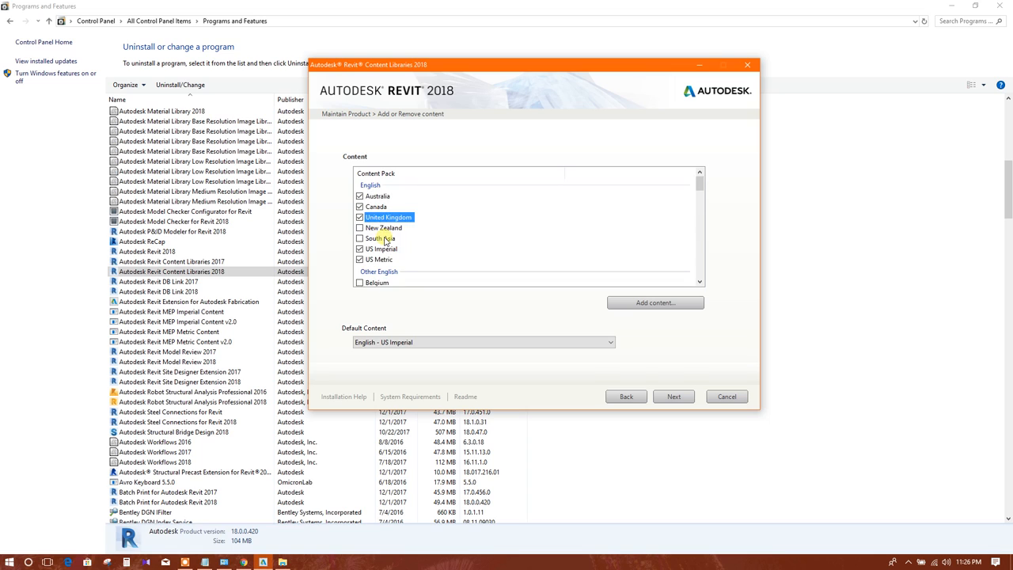
click(360, 195)
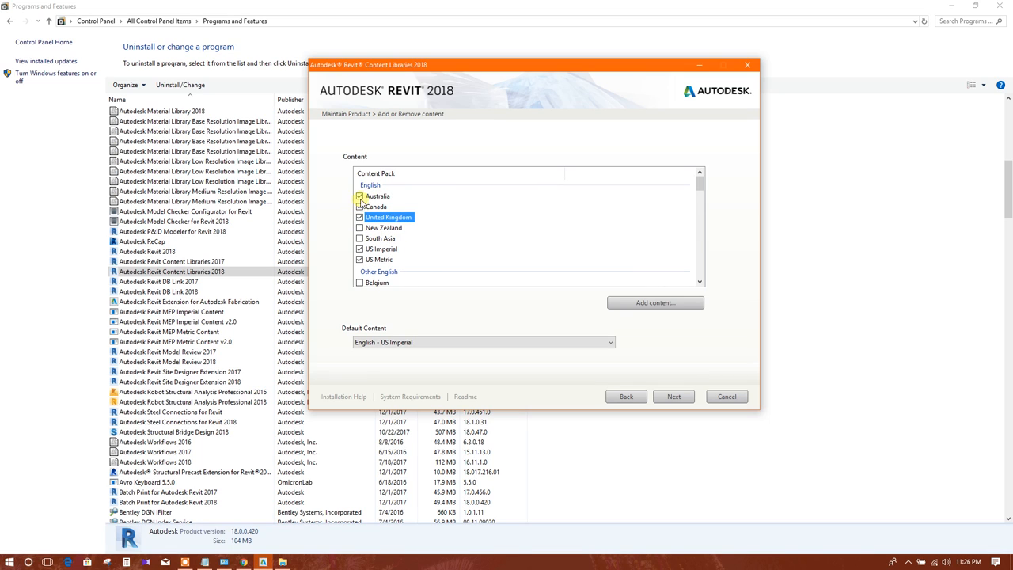
click(360, 206)
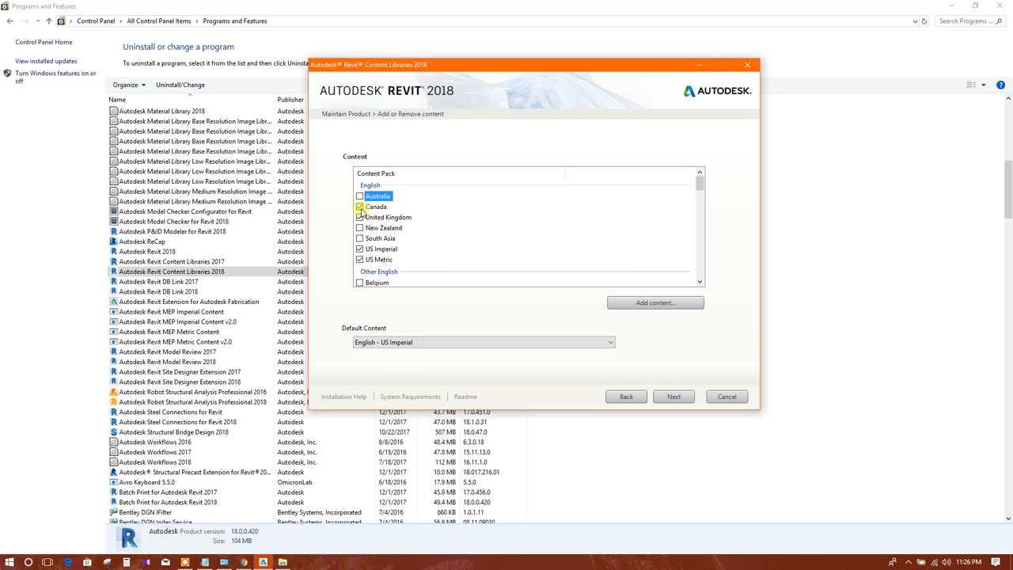
click(360, 195)
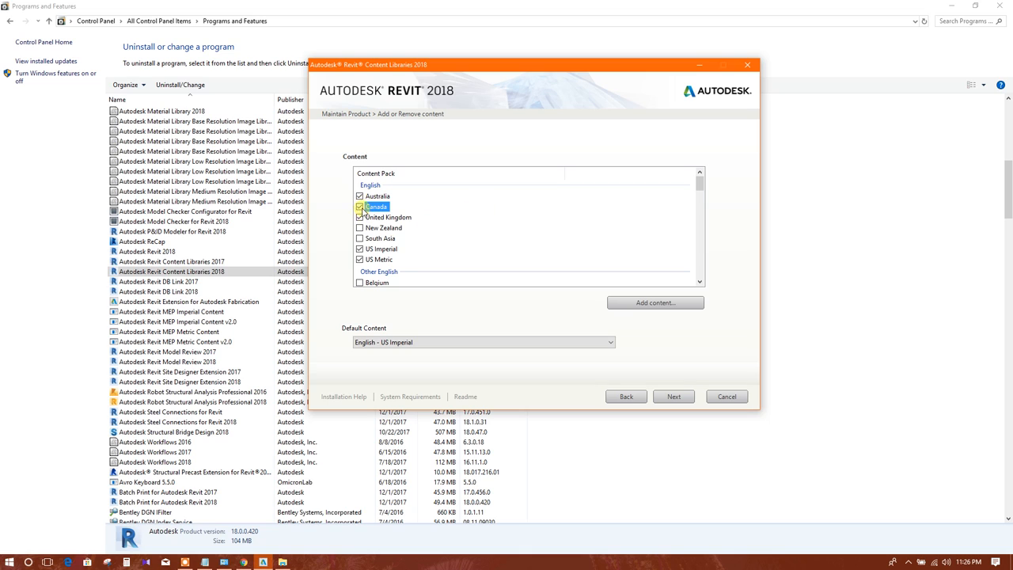
scroll(down, 3)
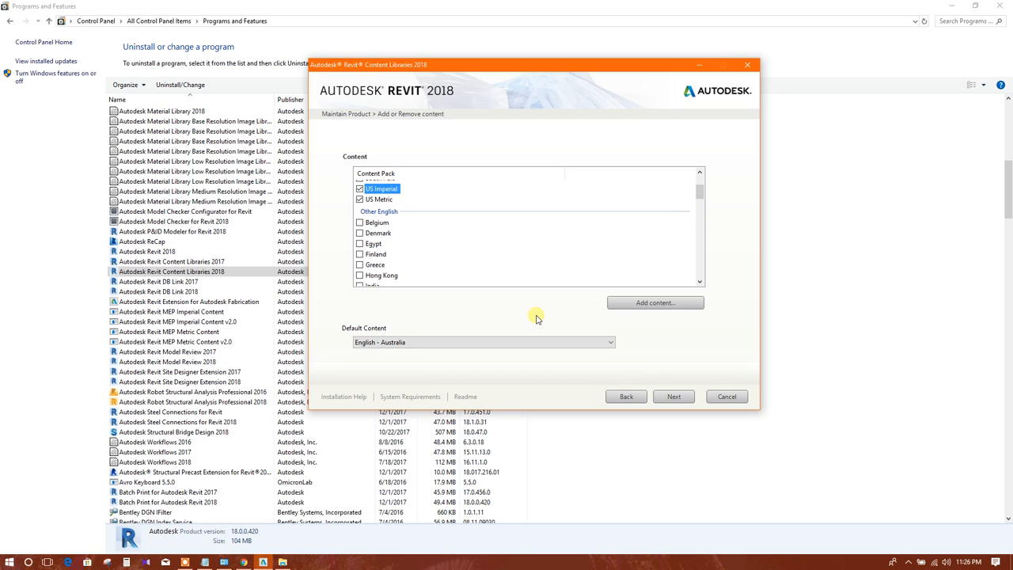
mouse_move(567, 329)
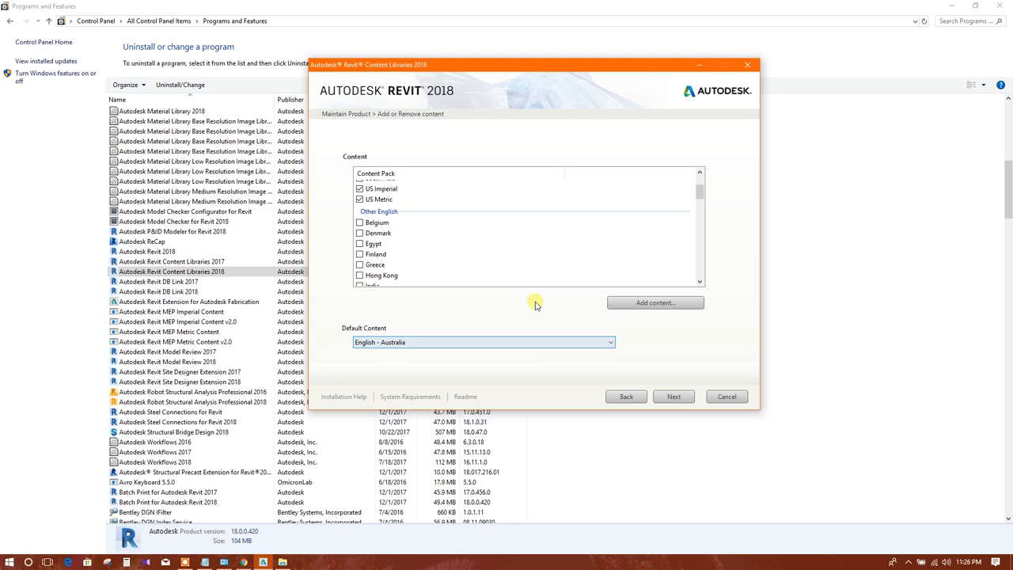
Step: Set the Default Content dropdown to English - United Kingdom
click(483, 342)
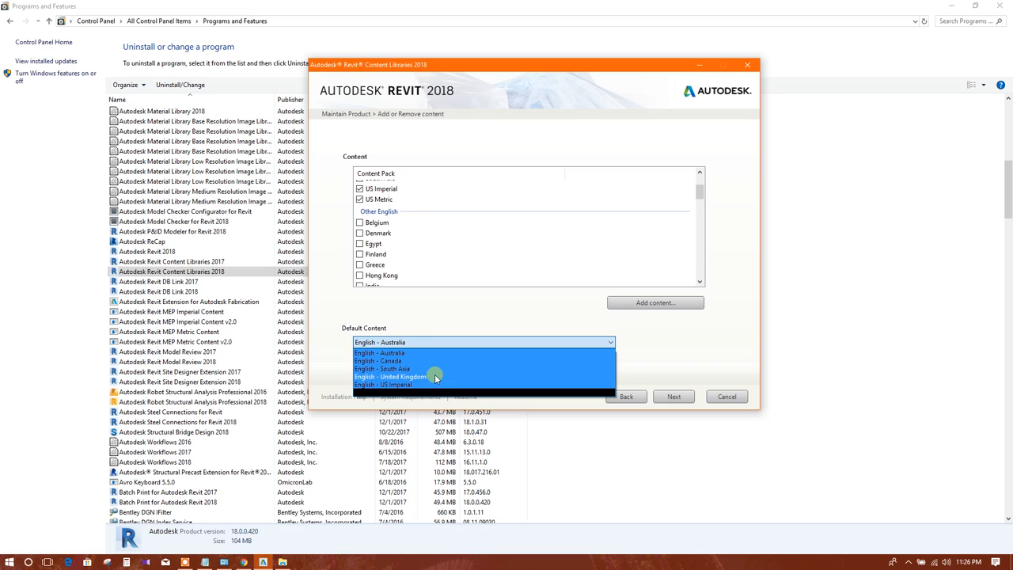
click(391, 376)
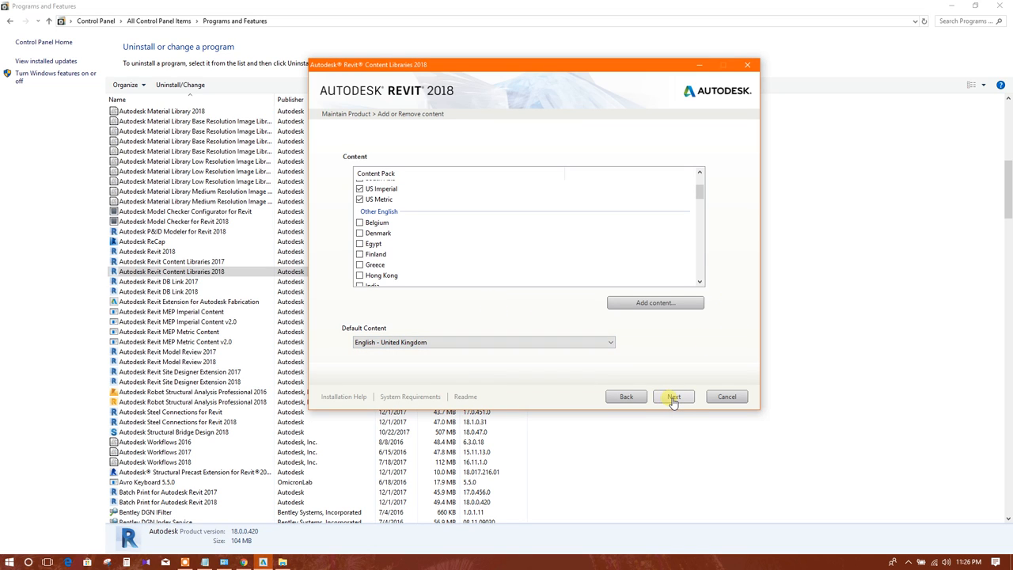
Step: Run the update of Revit Content Libraries 2018 with the chosen content packs
click(673, 396)
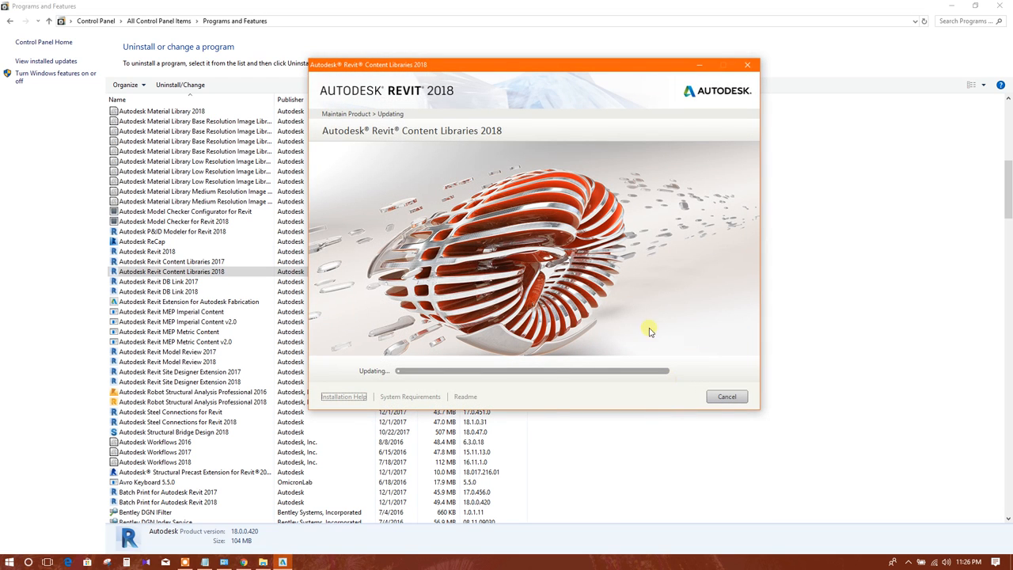
mouse_move(661, 274)
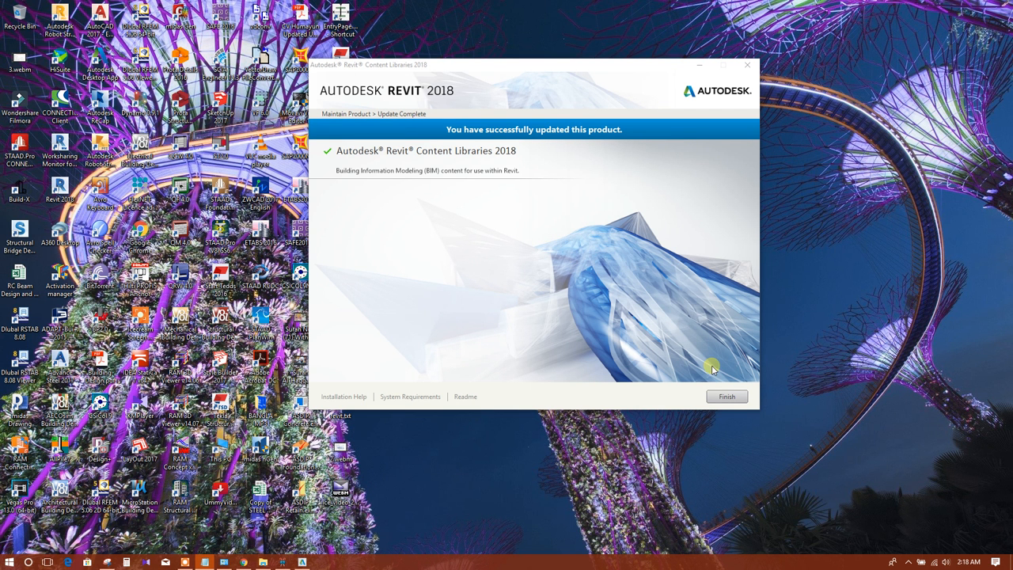
Step: Finish the Content Libraries installer, refresh the desktop and relaunch Revit 2018 from the taskbar
click(725, 397)
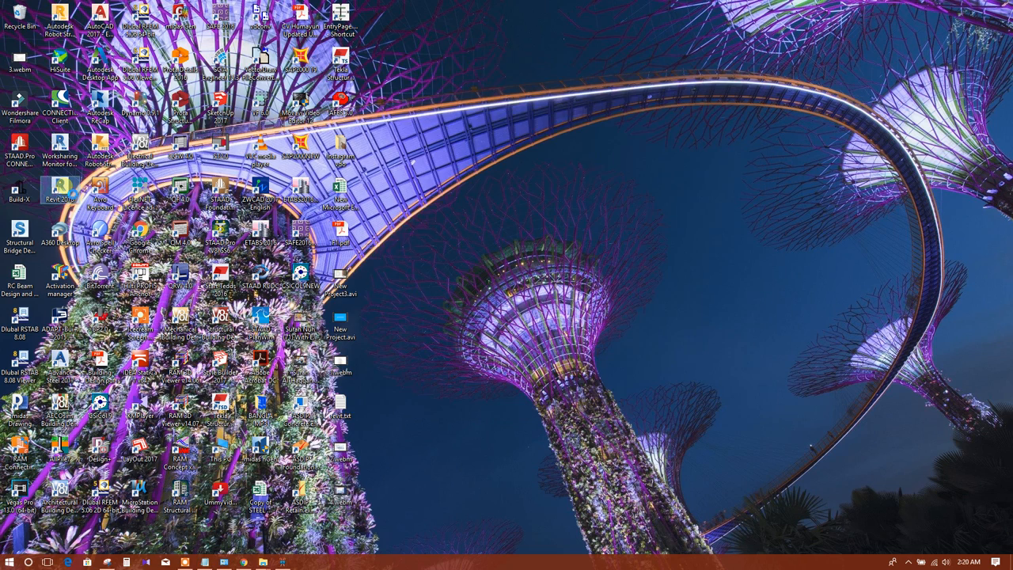
right_click(59, 190)
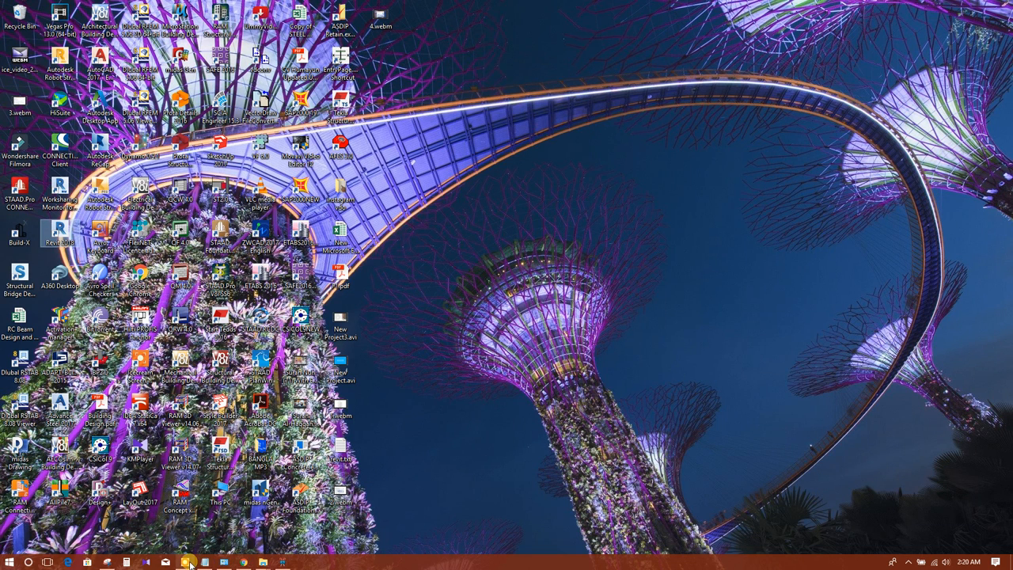
click(185, 562)
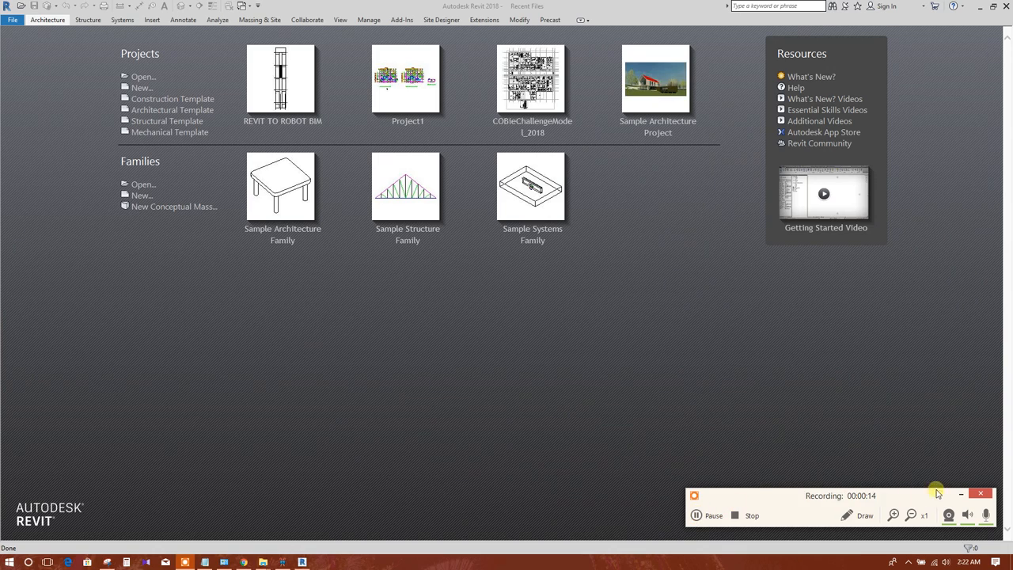
mouse_move(282, 120)
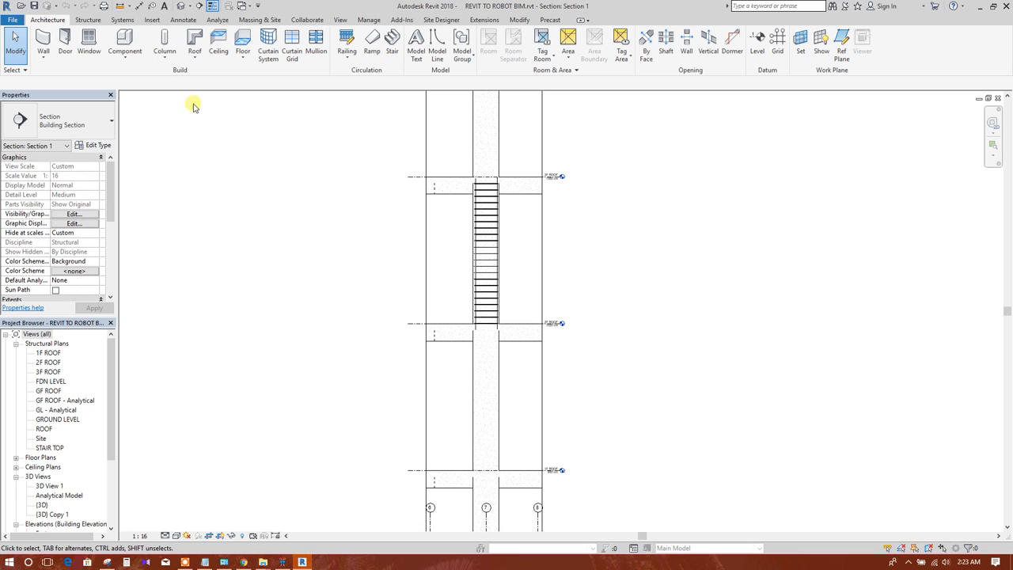
Step: Switch to the Insert ribbon to reach the family-loading commands
click(88, 19)
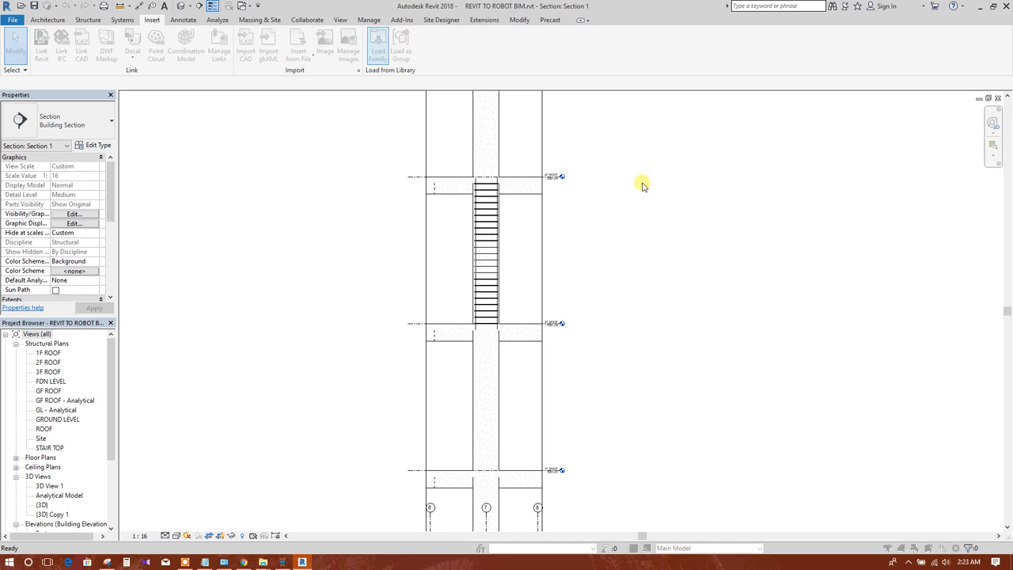
Step: Start Load Family and browse to the RVT 2018 Libraries folder, peeking into South Asia and returning
click(378, 44)
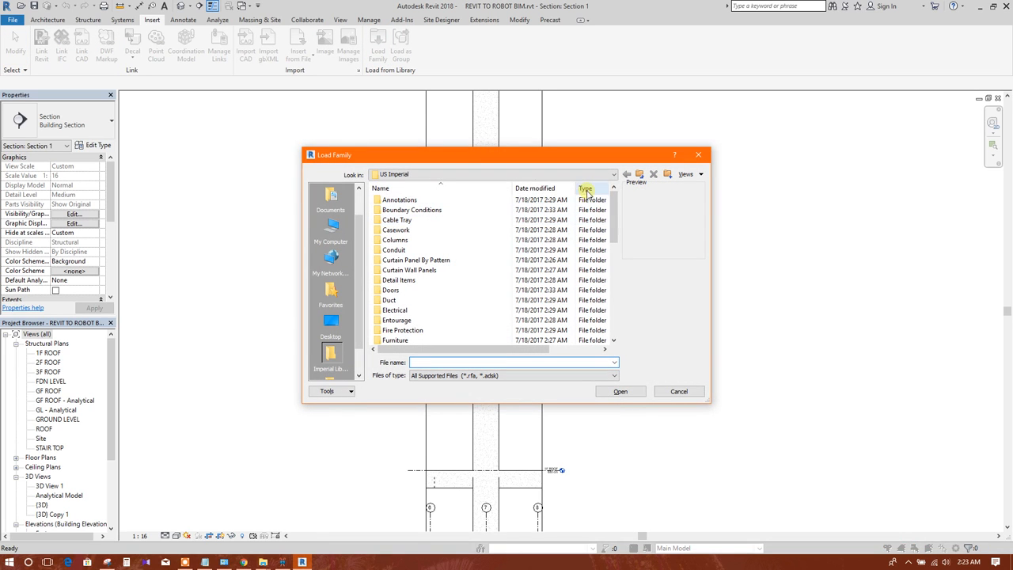
click(613, 174)
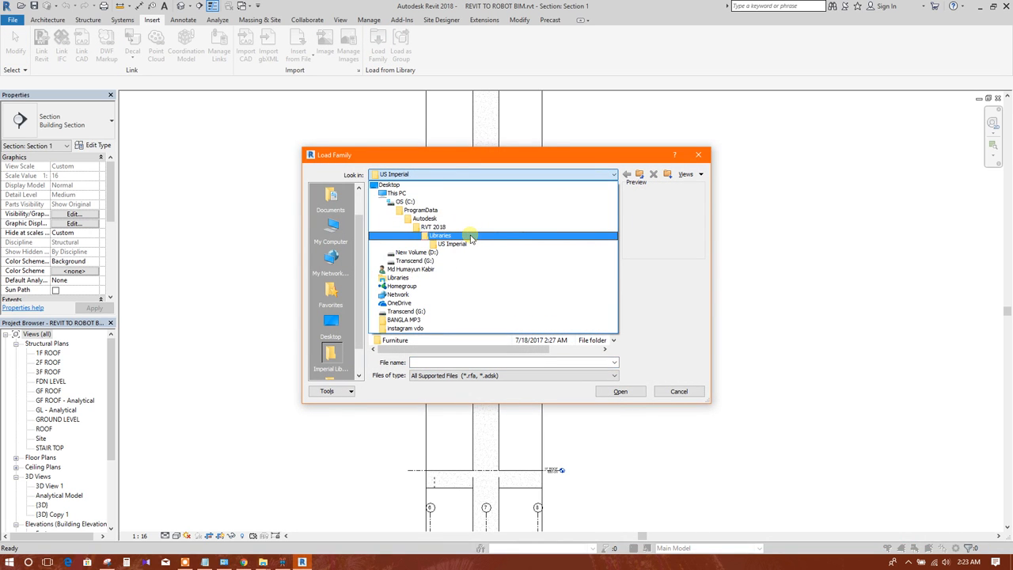
double_click(441, 236)
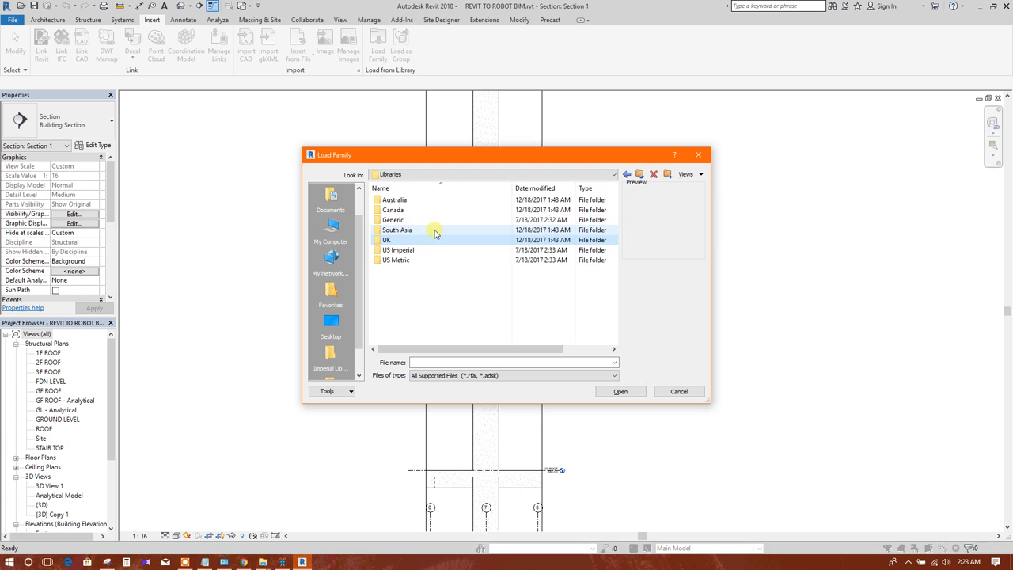
double_click(397, 229)
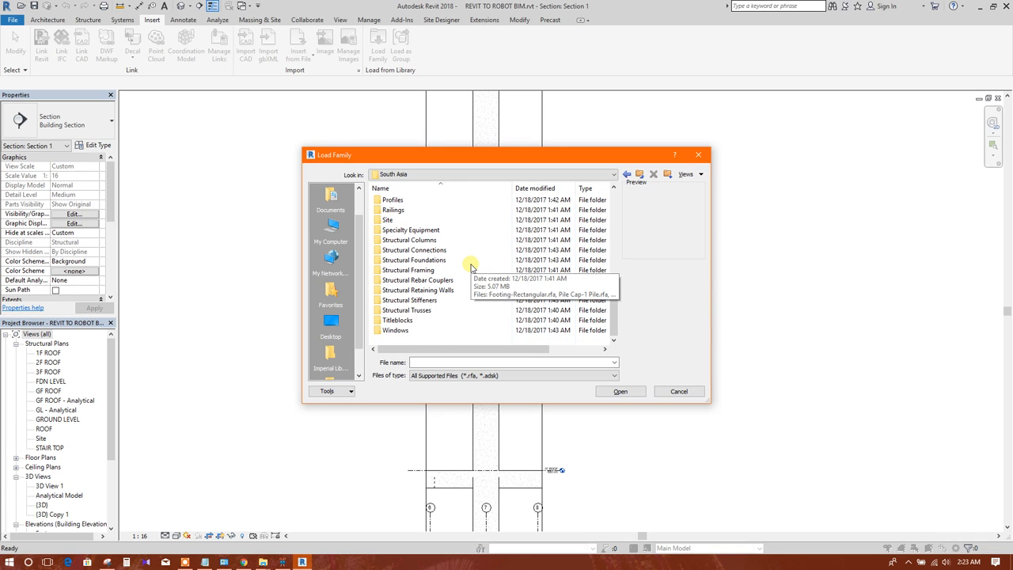
click(626, 173)
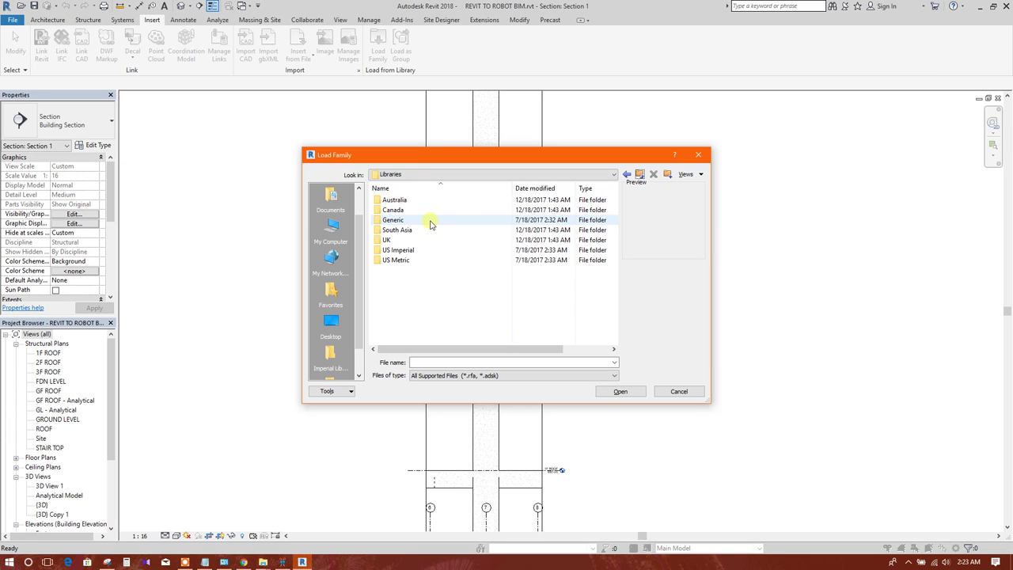
mouse_move(429, 222)
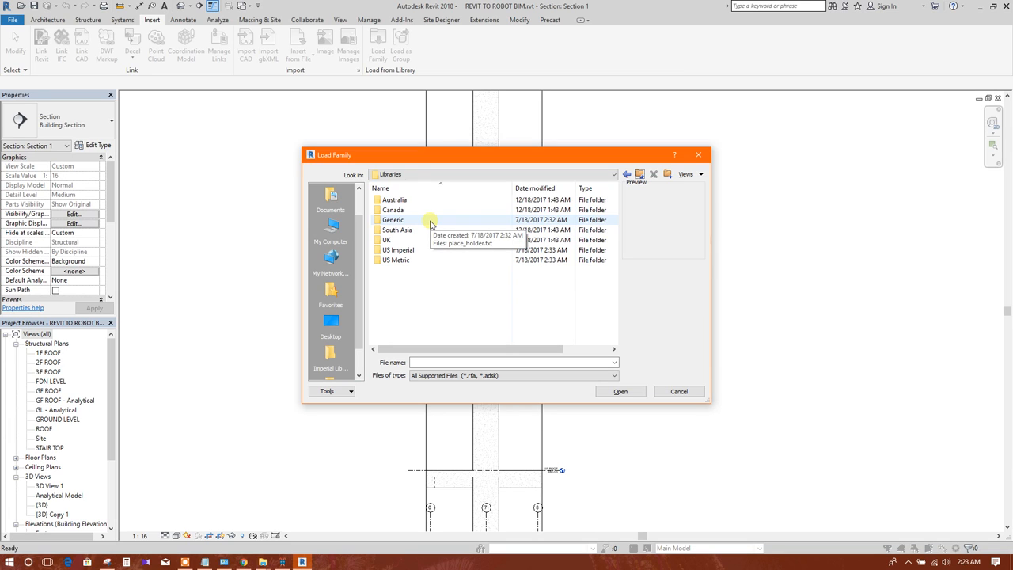
mouse_move(420, 261)
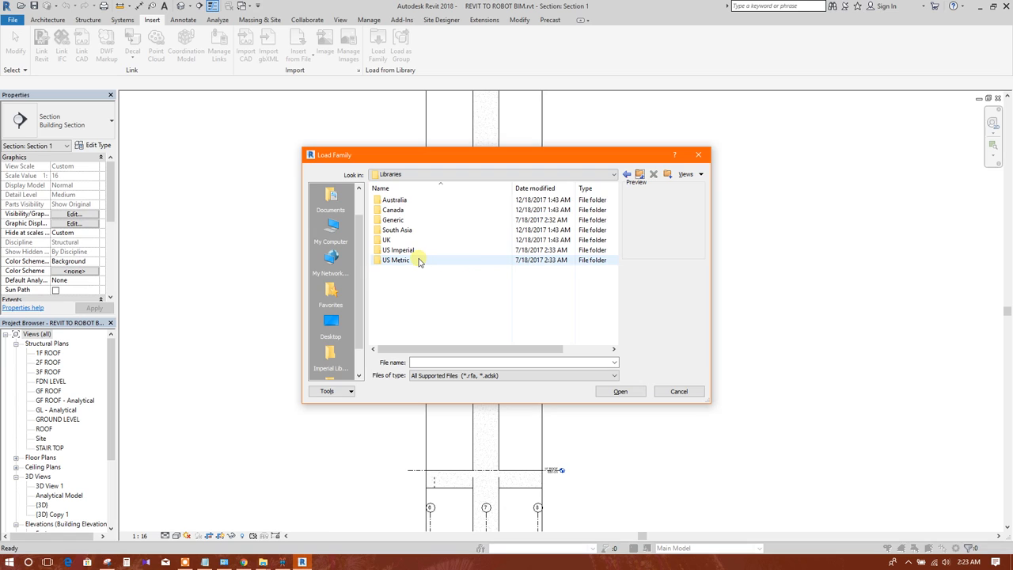
drag(506, 154, 514, 145)
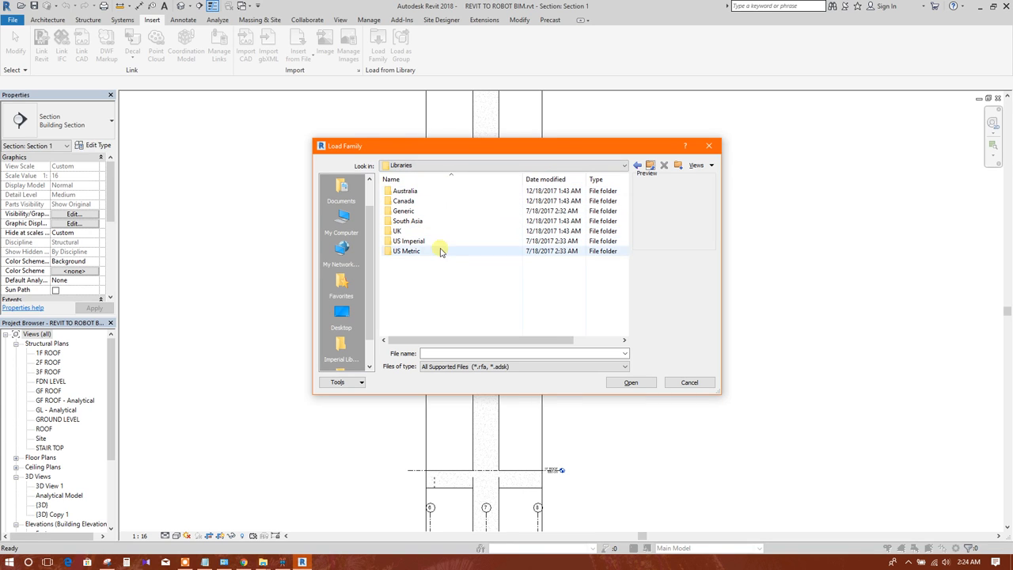
mouse_move(427, 251)
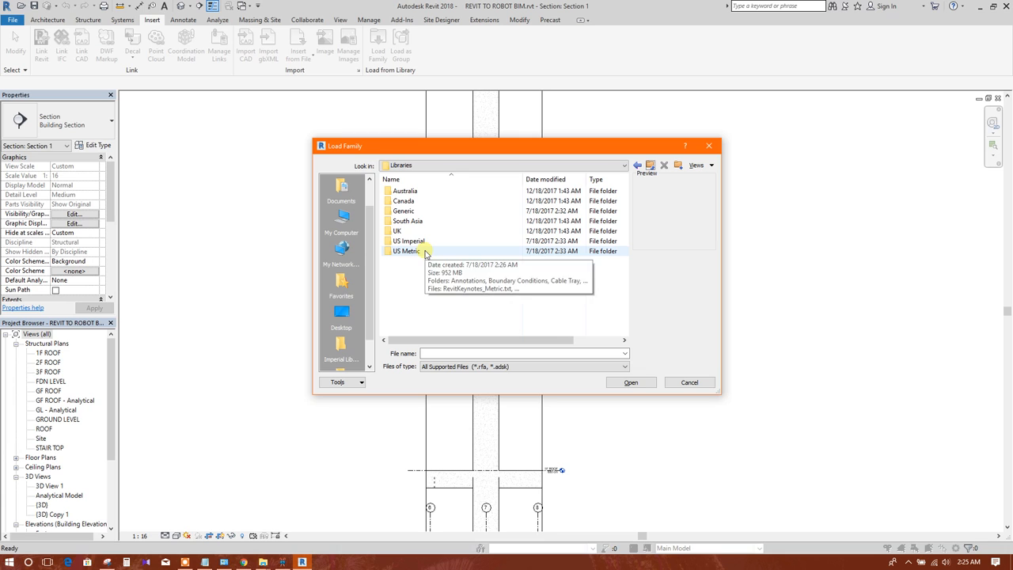
Step: Load the UK Structural Rebar Shapes families 00.rfa through 77.rfa into the project
double_click(397, 231)
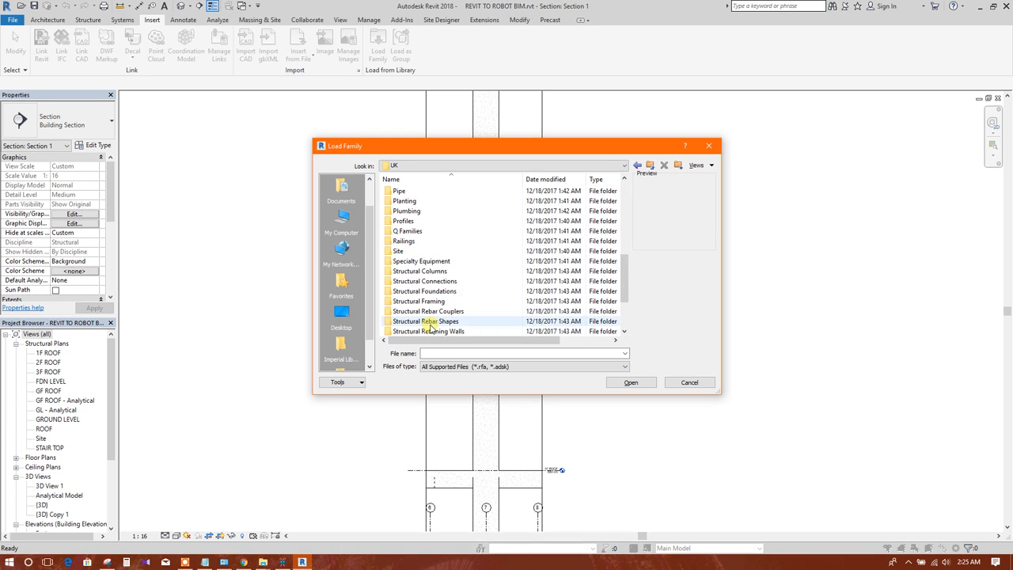
scroll(down, 3)
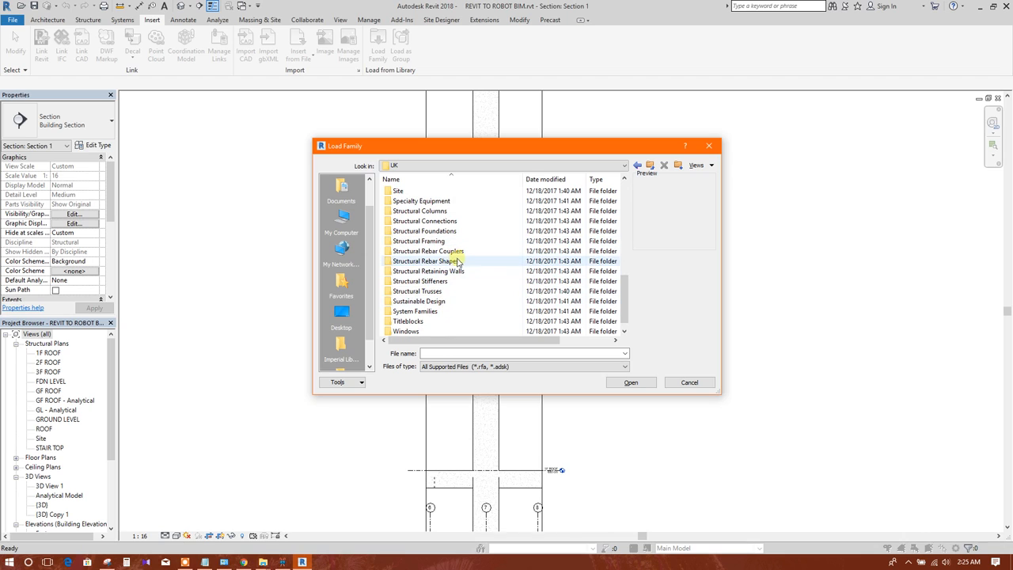
double_click(428, 261)
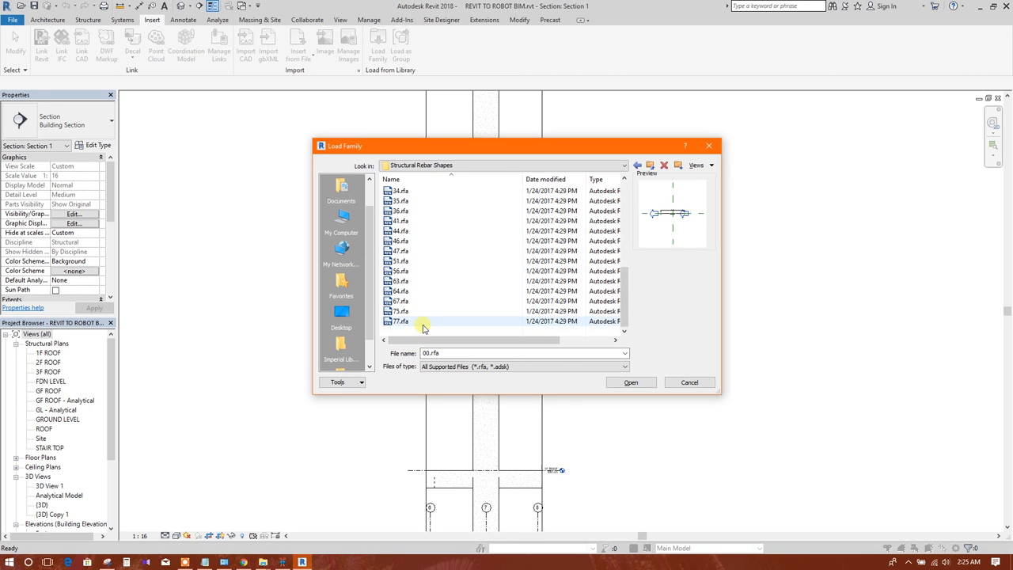
click(400, 322)
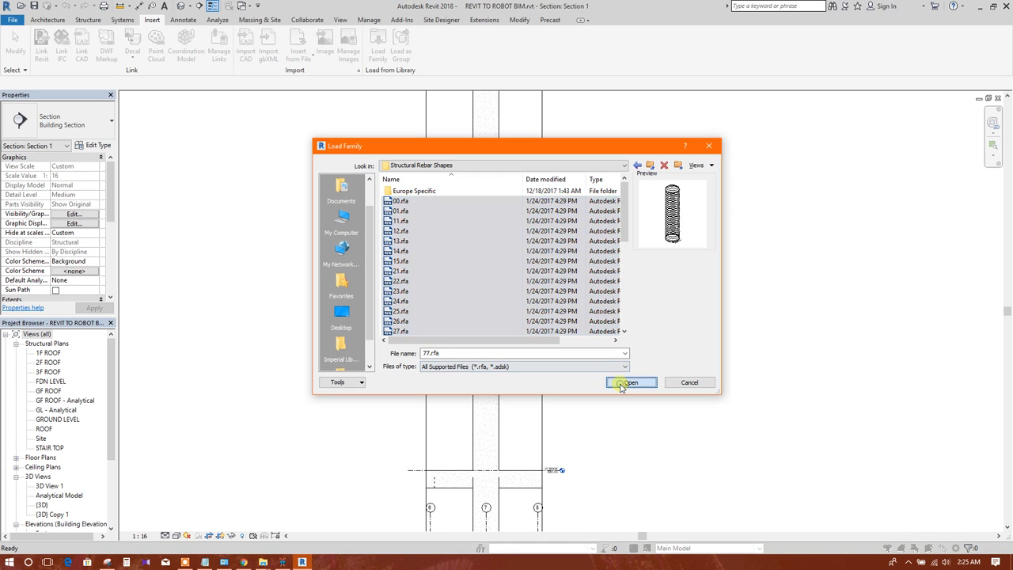
click(631, 382)
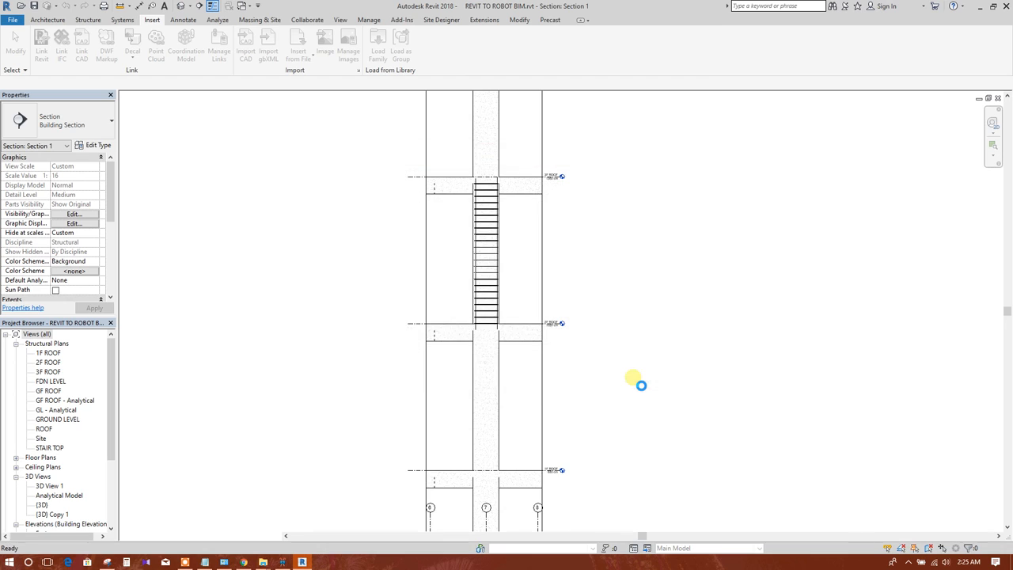
mouse_move(228, 175)
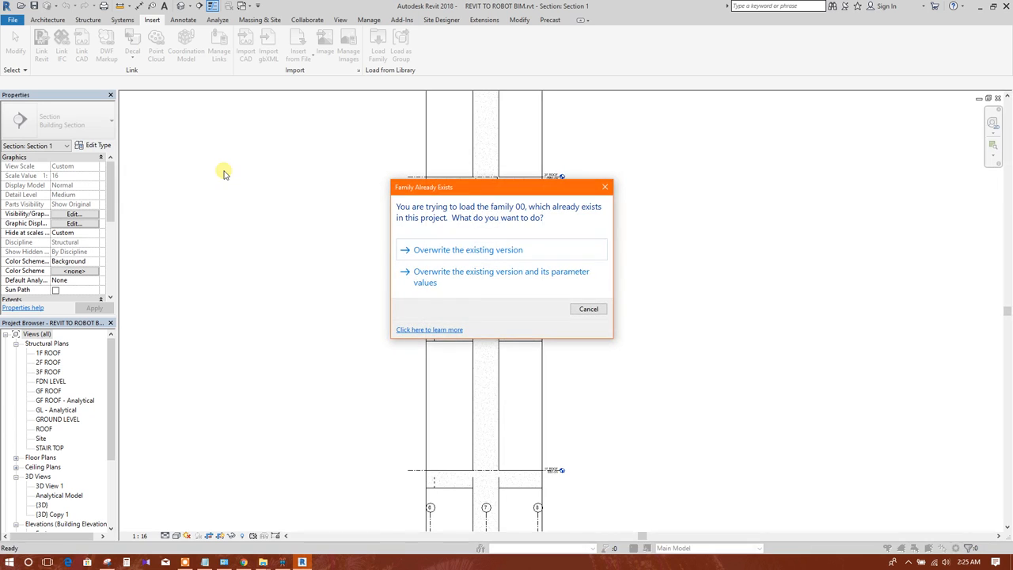
Step: Overwrite the existing versions of families 00, 11, 13, 14, 22 and 24 as they load
click(467, 249)
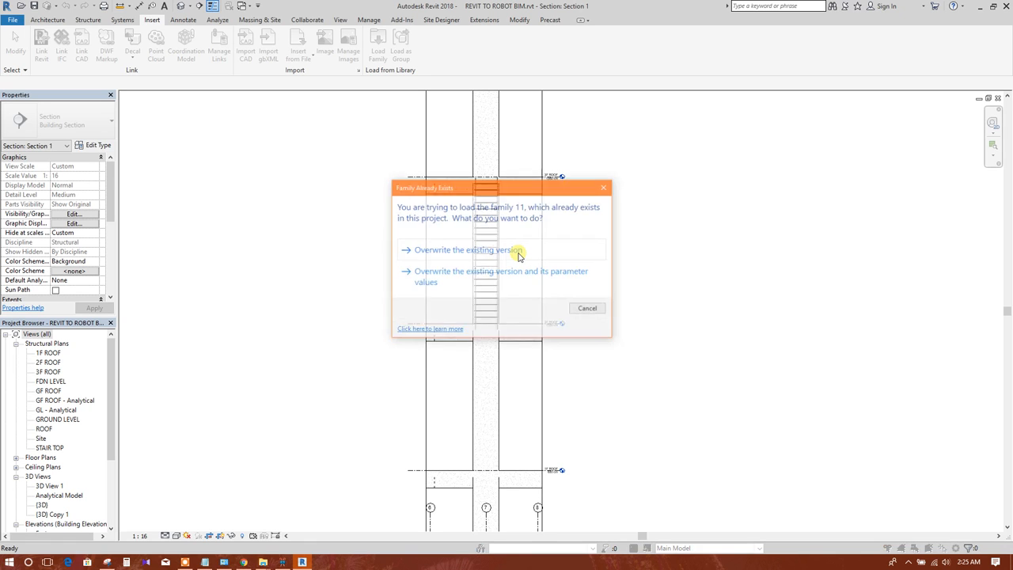
click(467, 249)
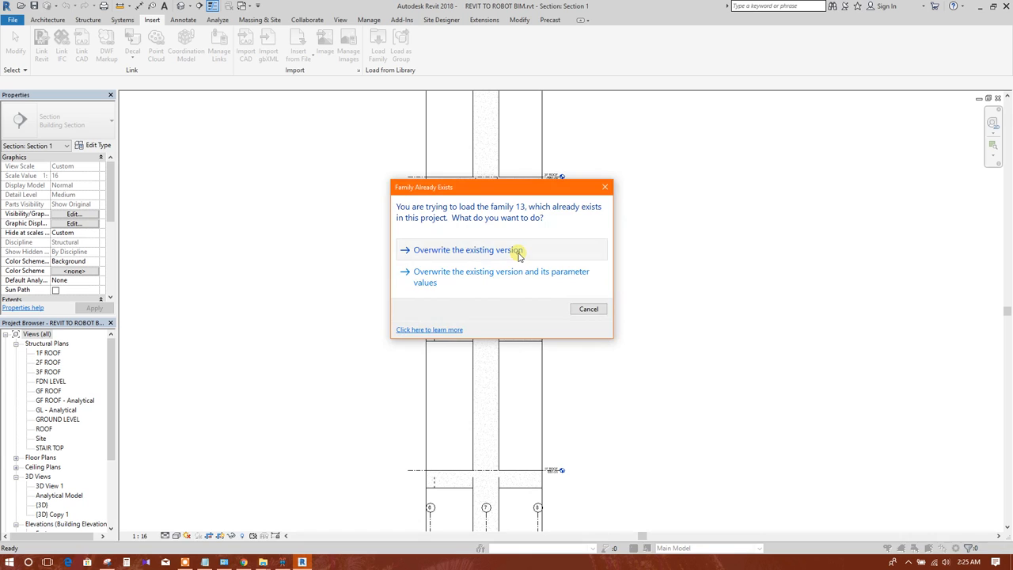
click(468, 249)
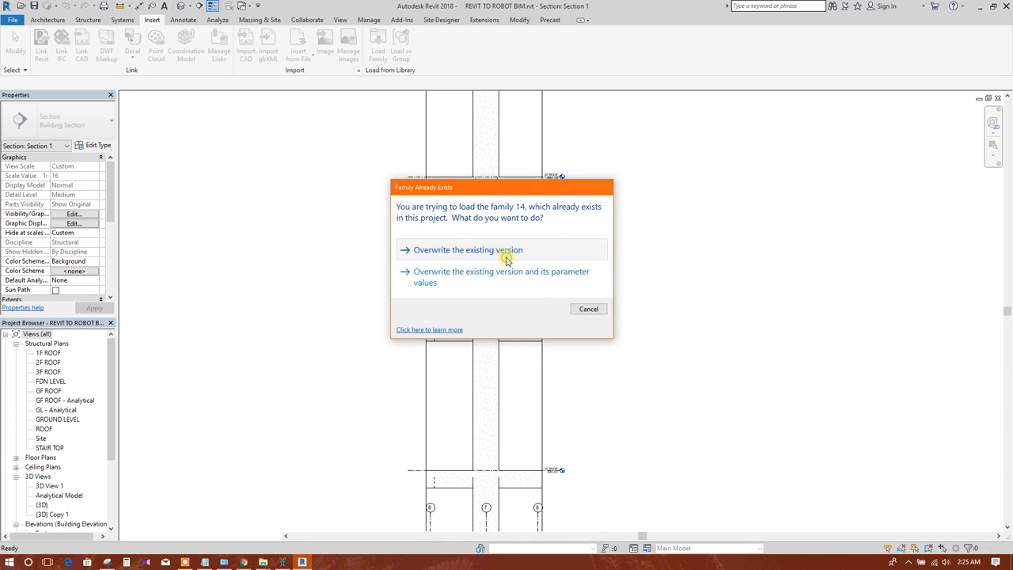
click(467, 250)
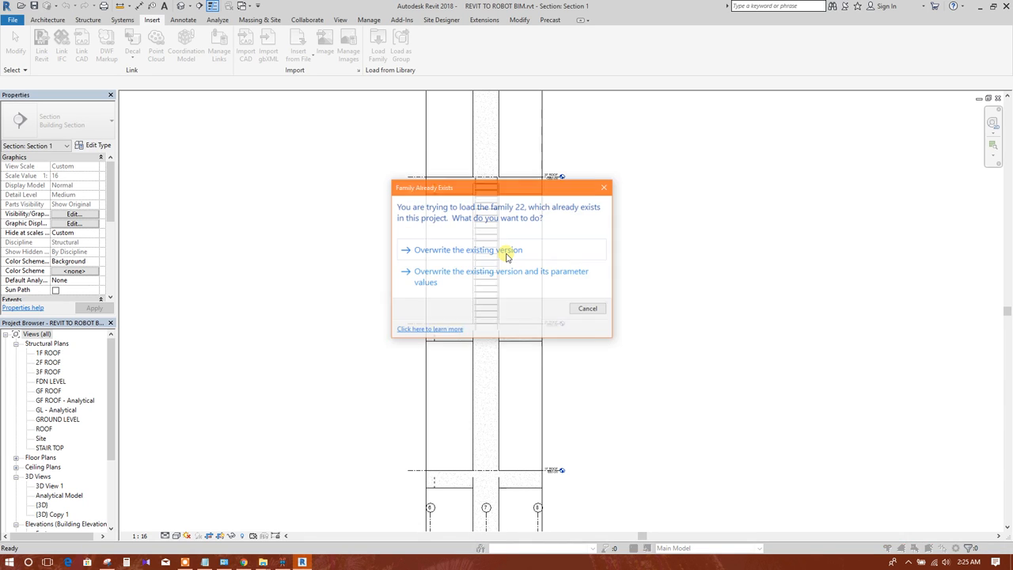
click(467, 249)
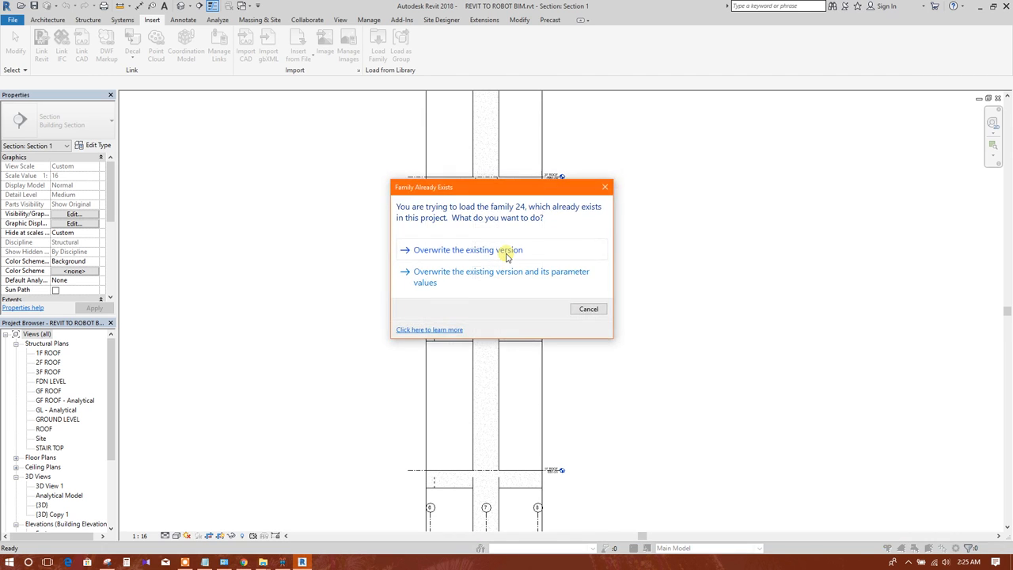
click(468, 249)
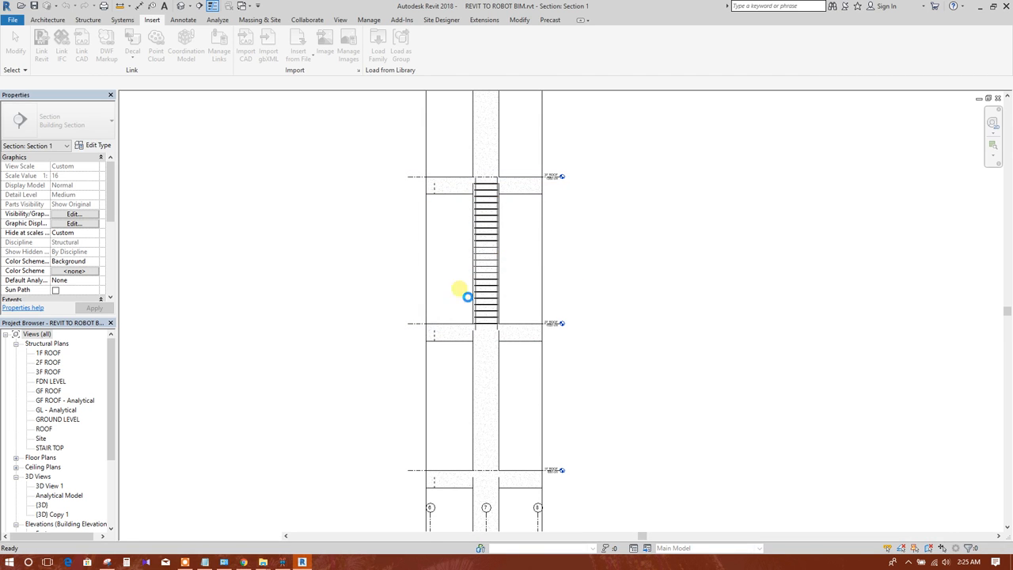
click(704, 515)
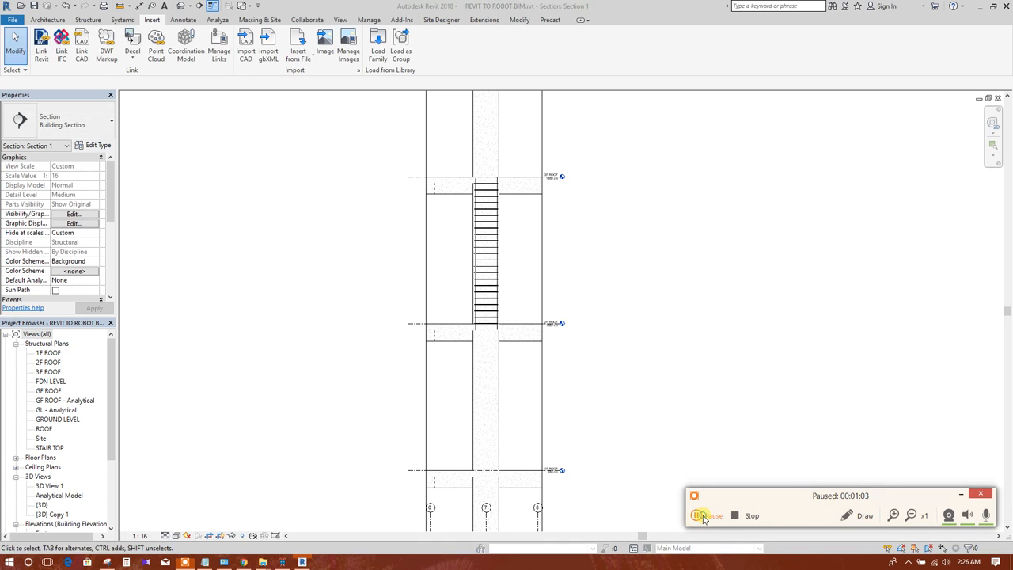
Step: Start structural rebar placement with the T1 stirrup shape and choose the Rebar Bar H10 type
click(700, 515)
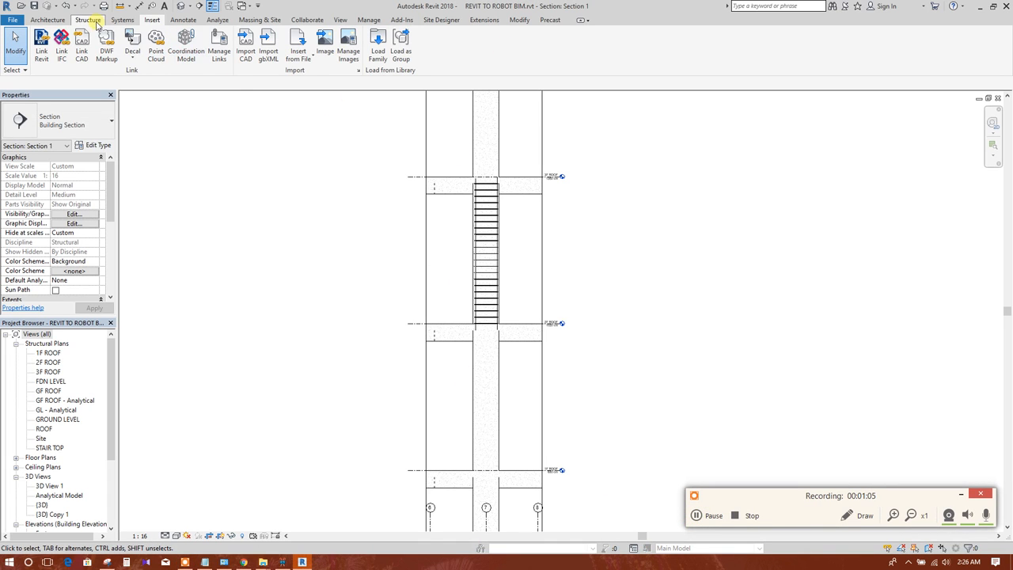
click(88, 20)
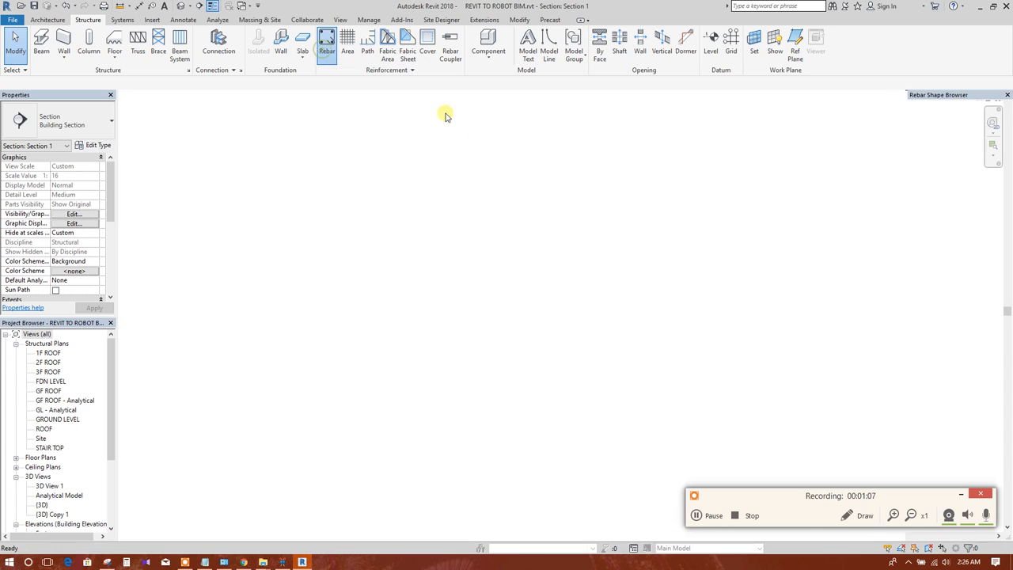
mouse_move(538, 242)
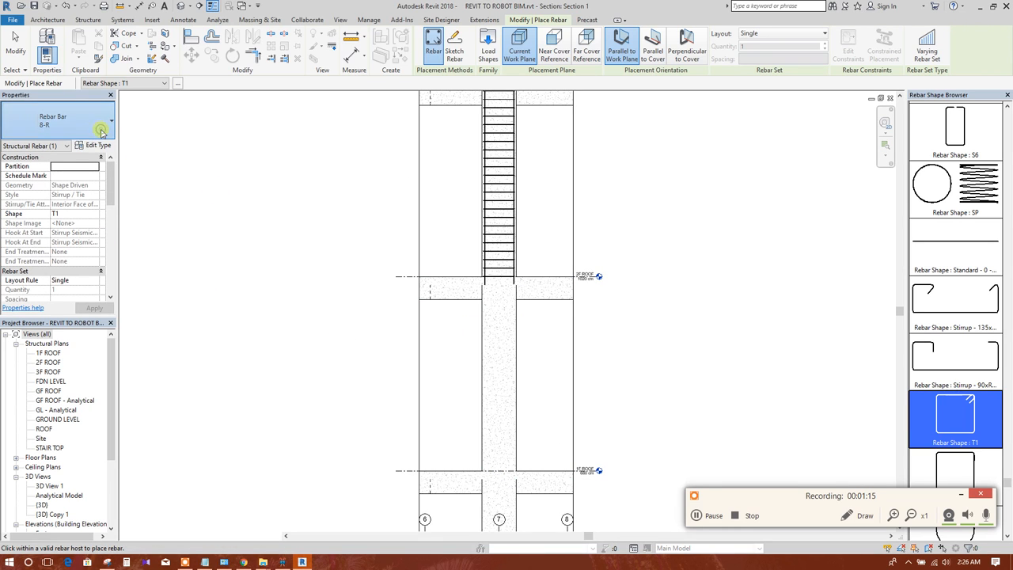
click(101, 120)
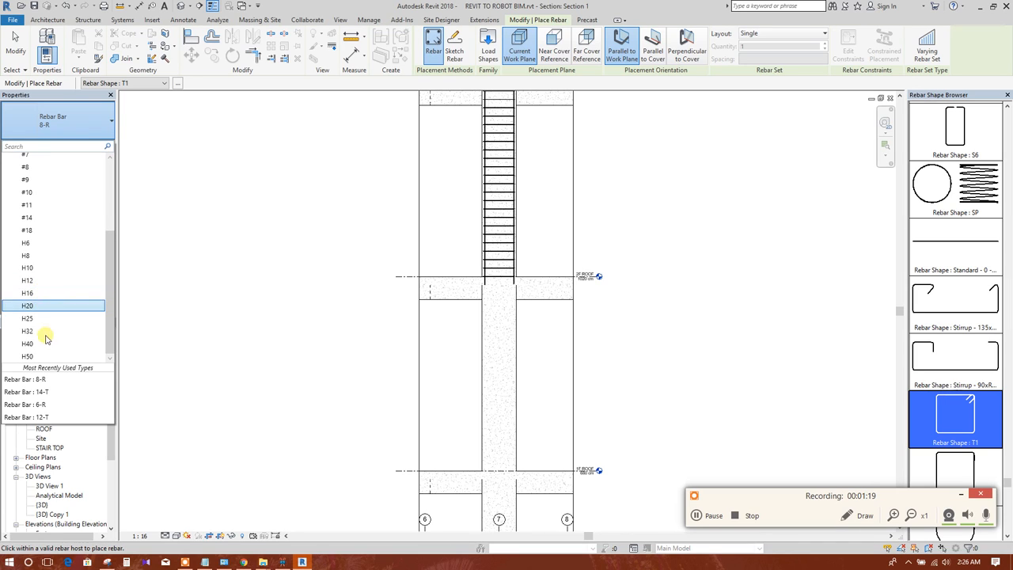
click(28, 280)
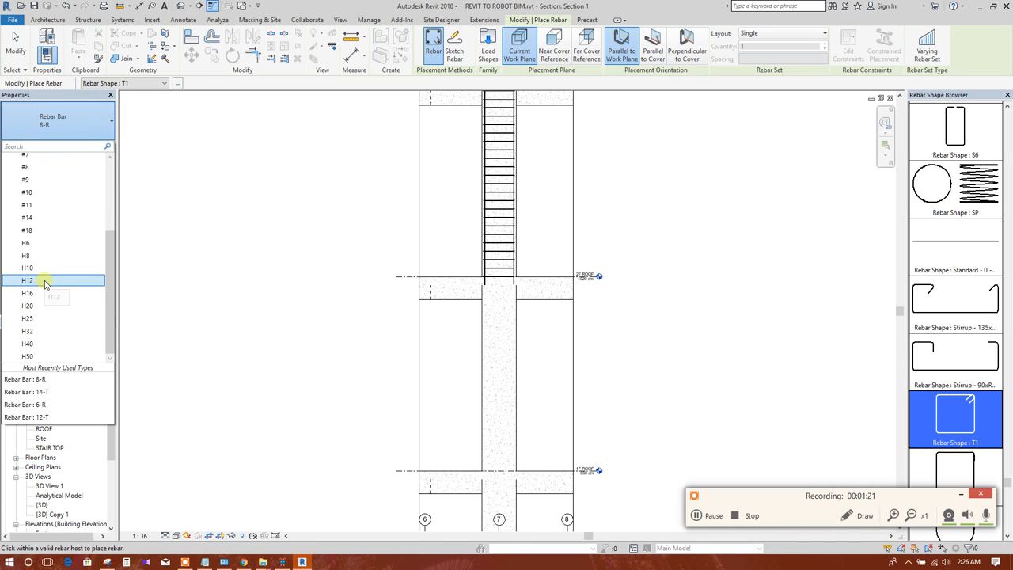
click(28, 293)
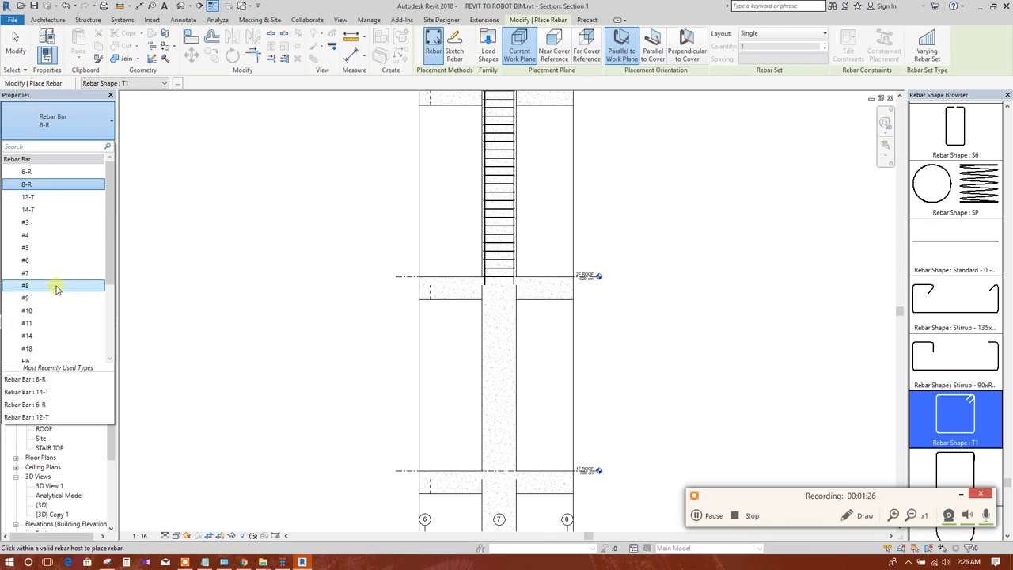
scroll(down, 3)
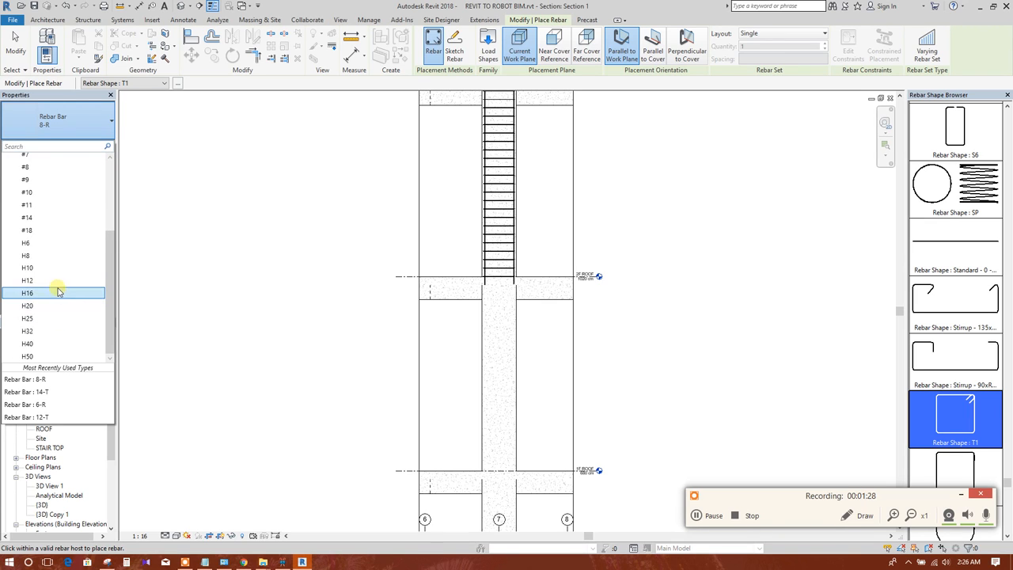
click(28, 293)
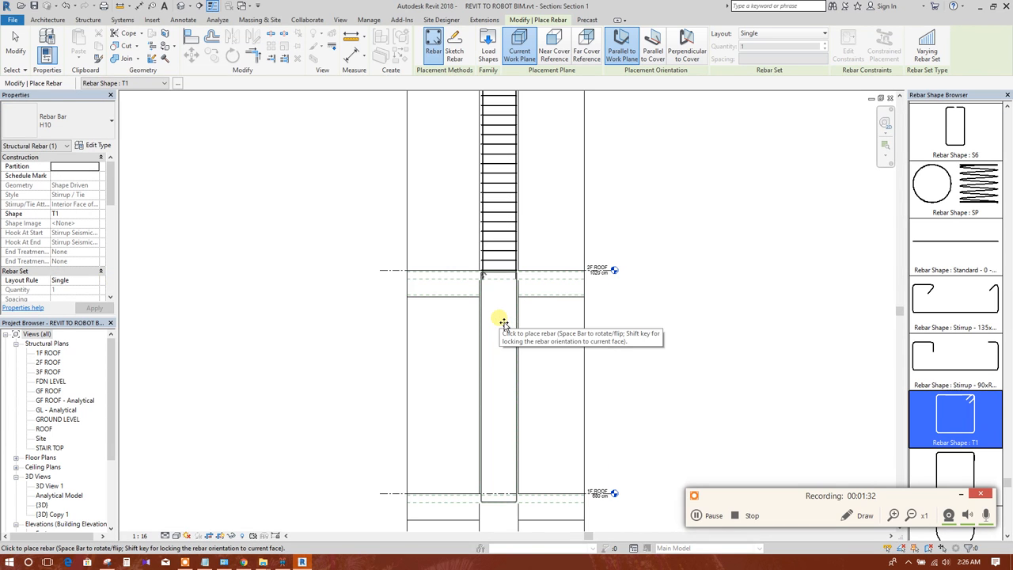
Step: Place the stirrup set Perpendicular to Cover at 0' 6" maximum spacing inside the column
click(652, 47)
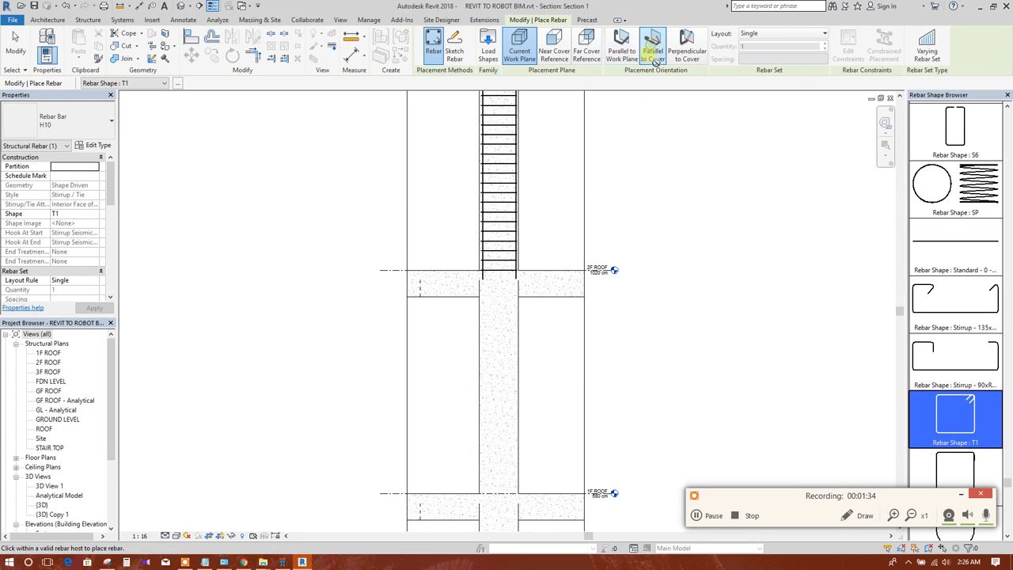
click(686, 45)
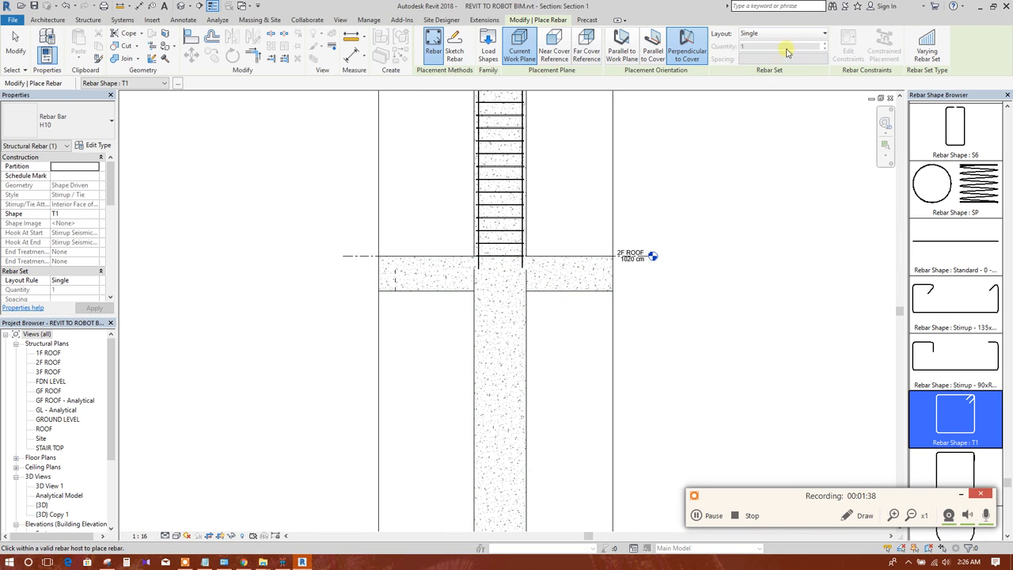
click(823, 33)
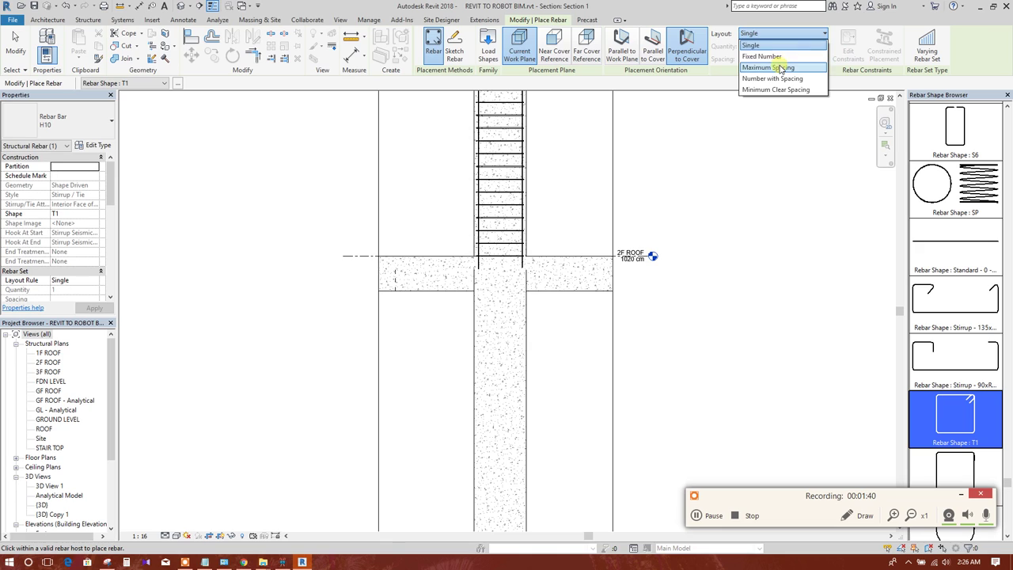
click(767, 67)
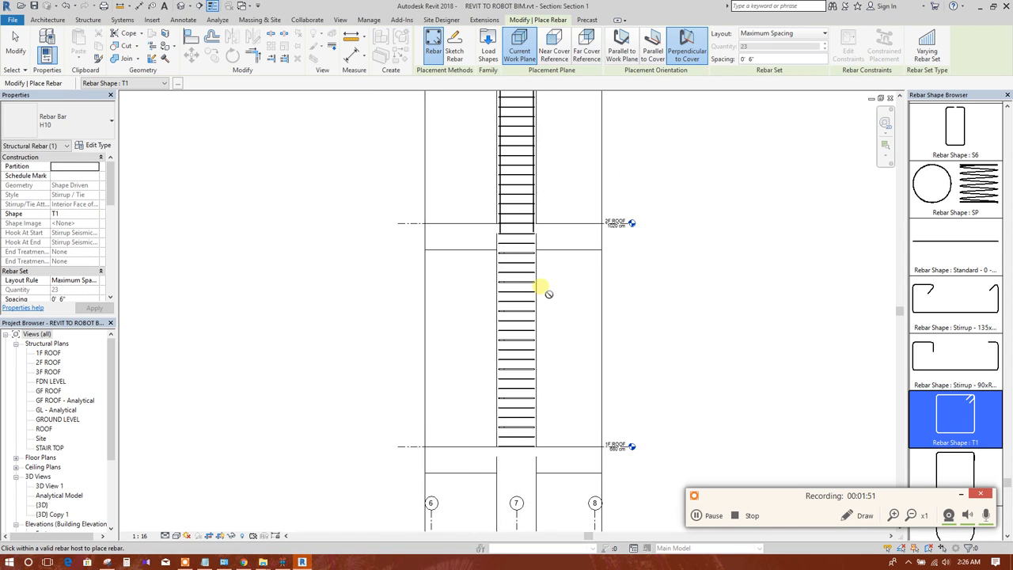
scroll(down, 3)
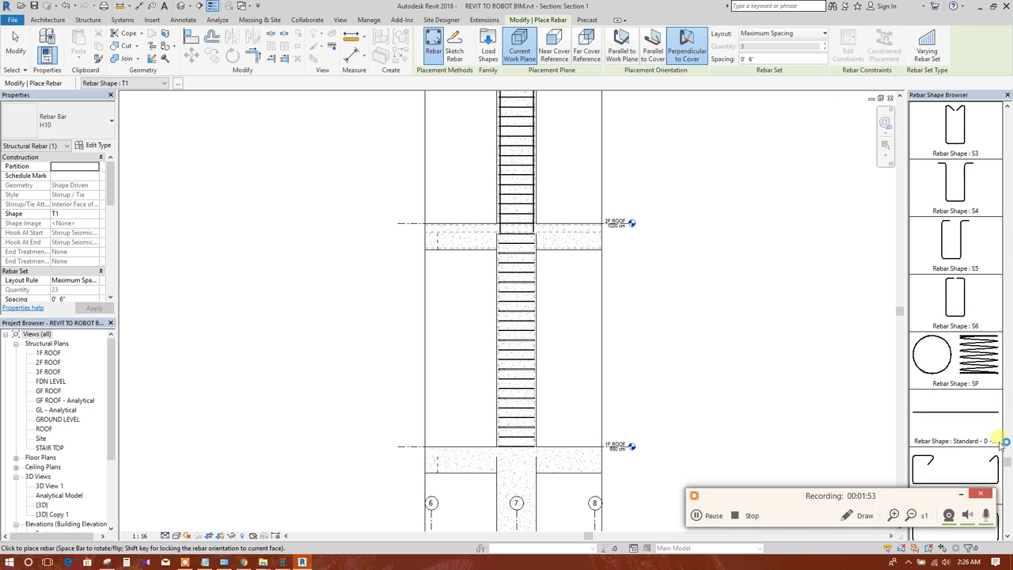
scroll(up, 3)
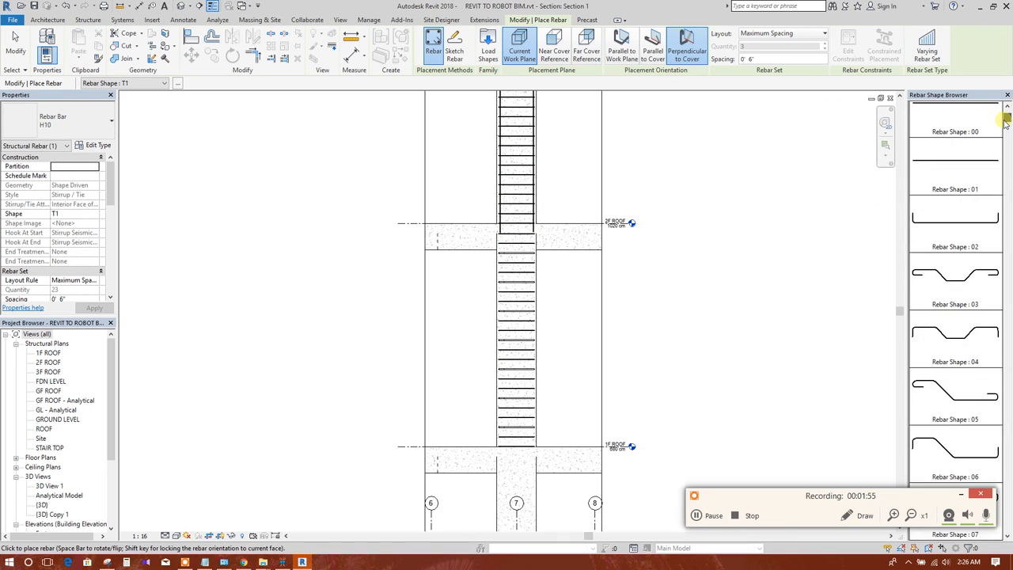
click(955, 122)
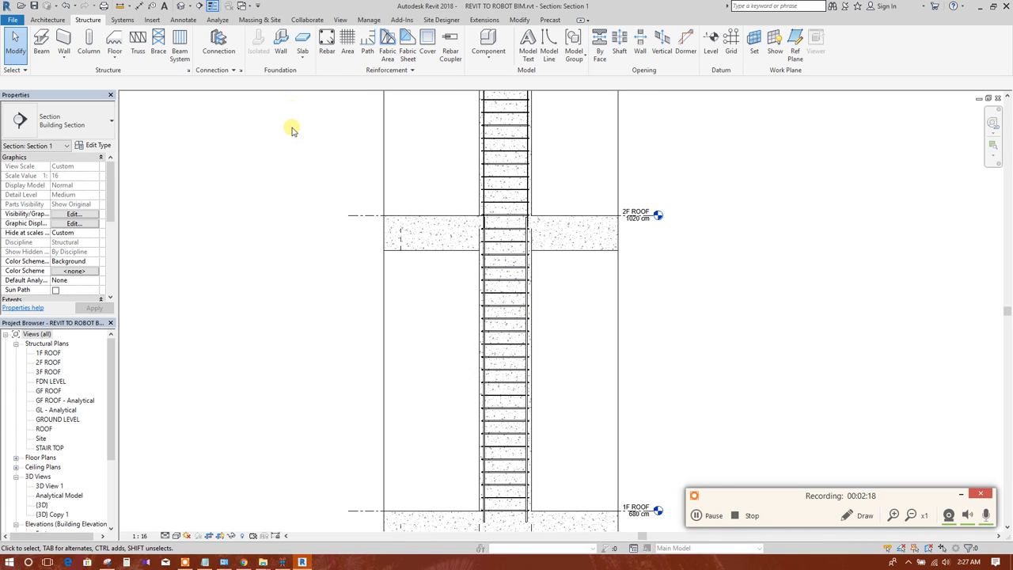
mouse_move(450, 45)
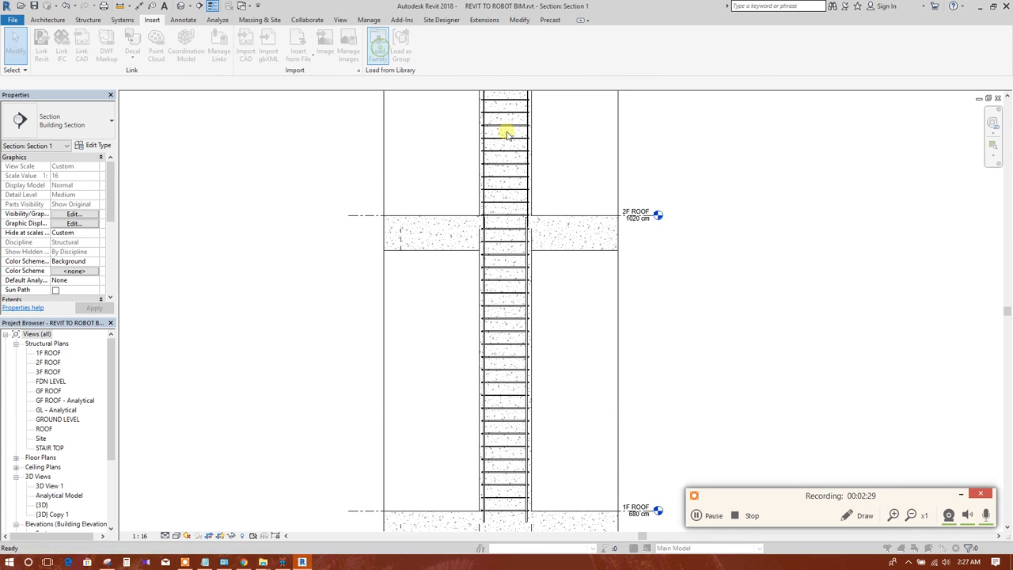
Step: Start Load Family and browse to Libraries > UK > Structural Rebar Shapes > Europe Specific
click(377, 45)
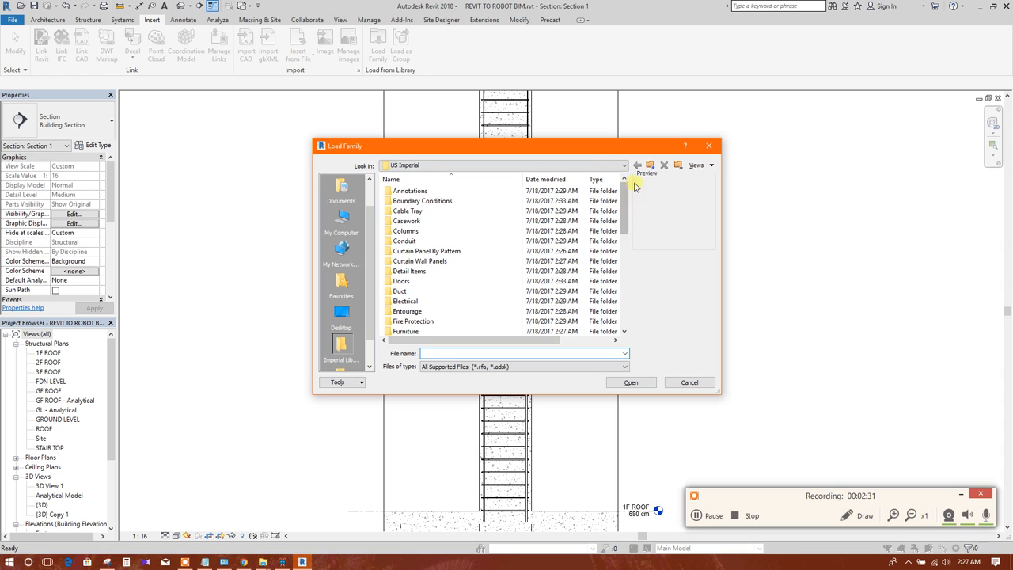
click(638, 165)
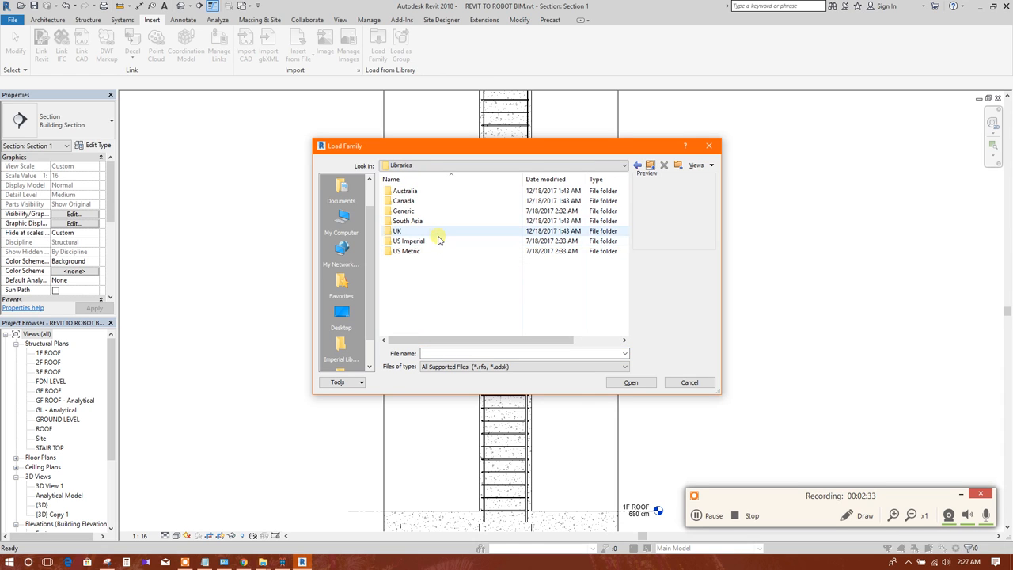
double_click(396, 230)
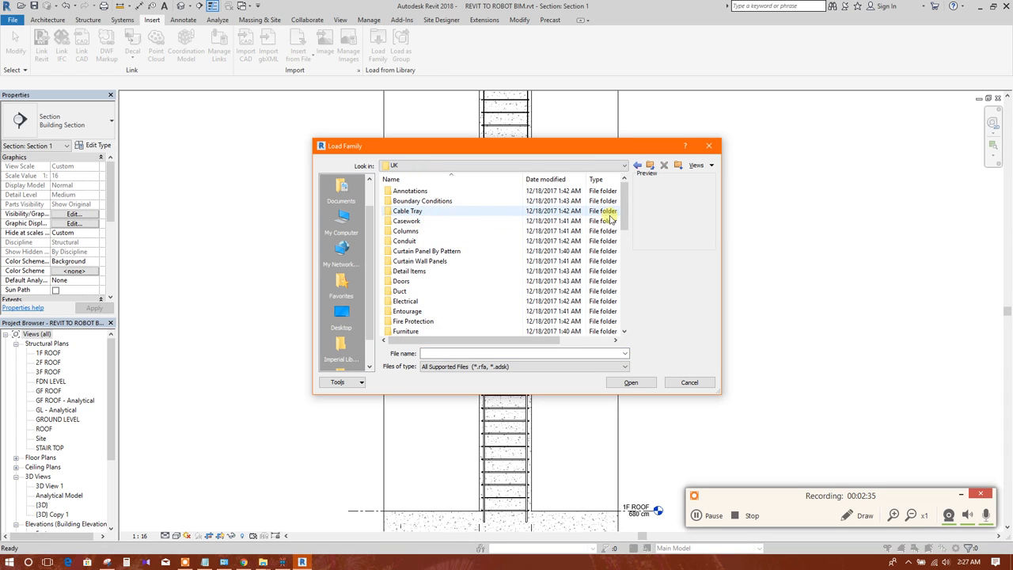
scroll(down, 3)
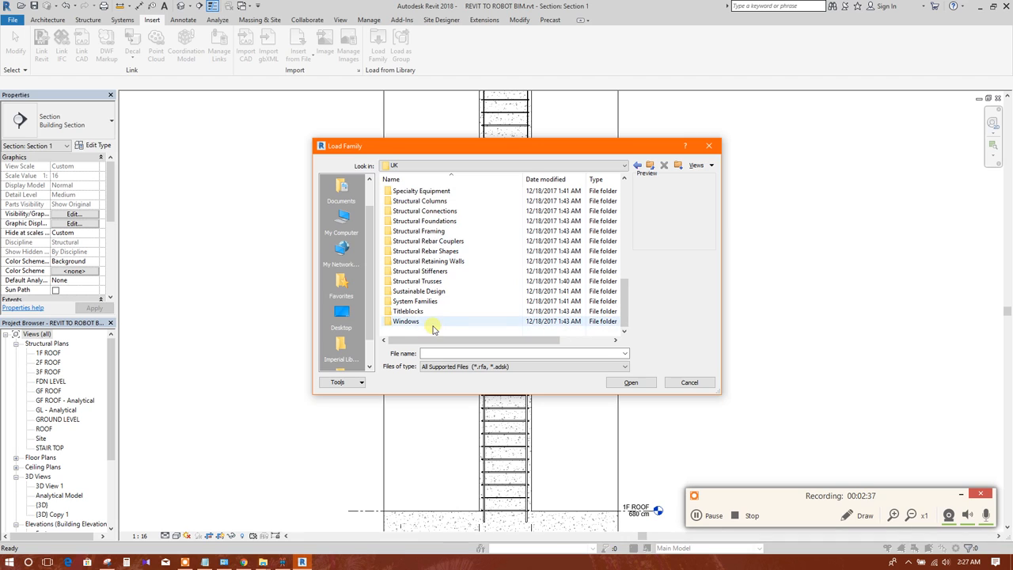
click(428, 241)
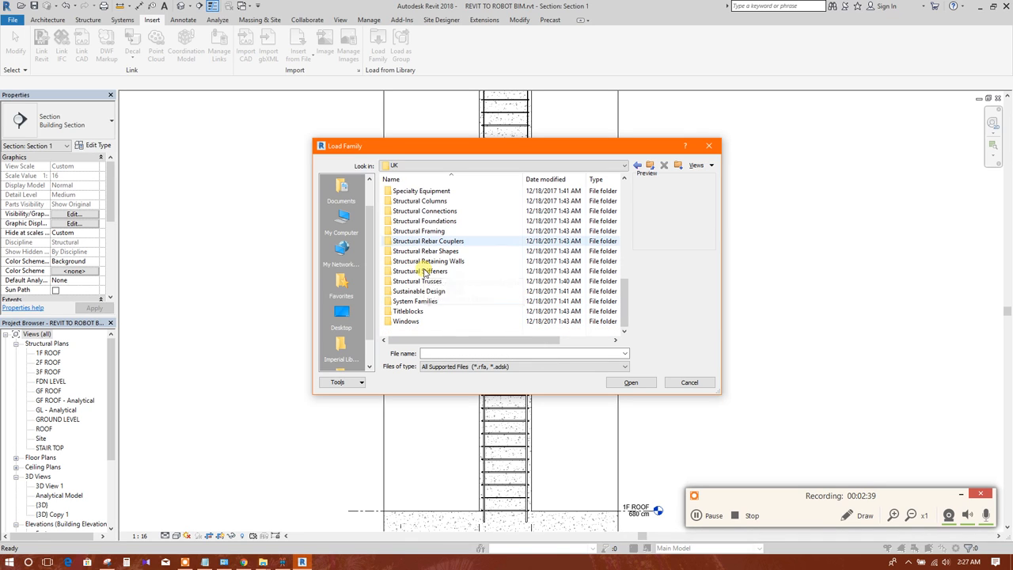
click(428, 261)
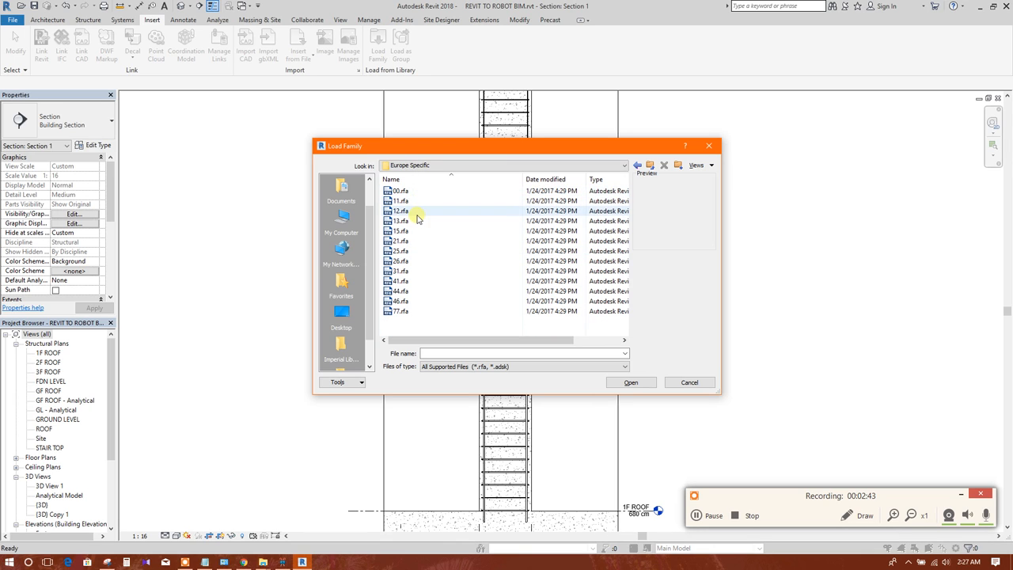
Step: Select shape files 00.rfa through 77.rfa and load them all
click(402, 190)
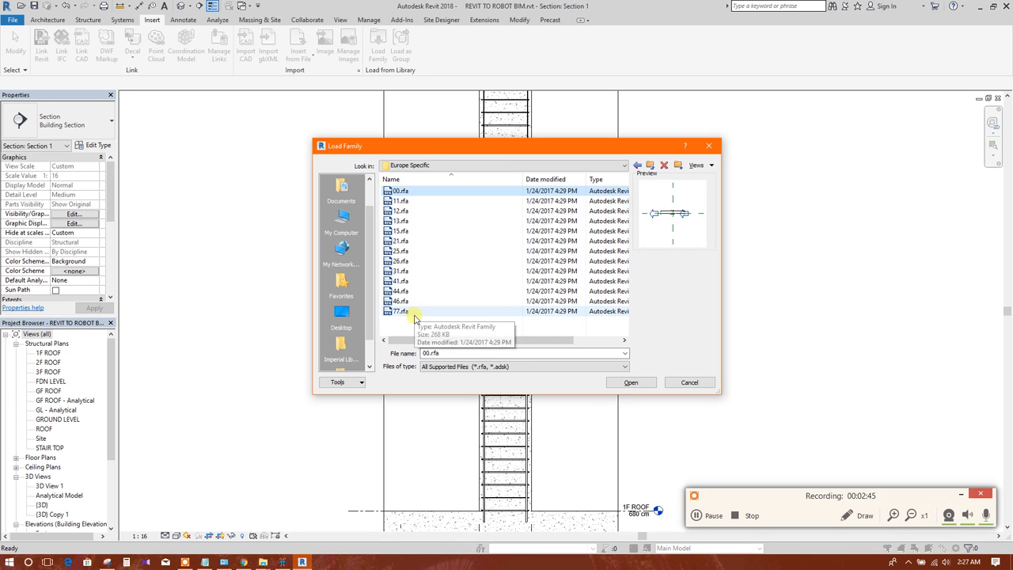
click(400, 311)
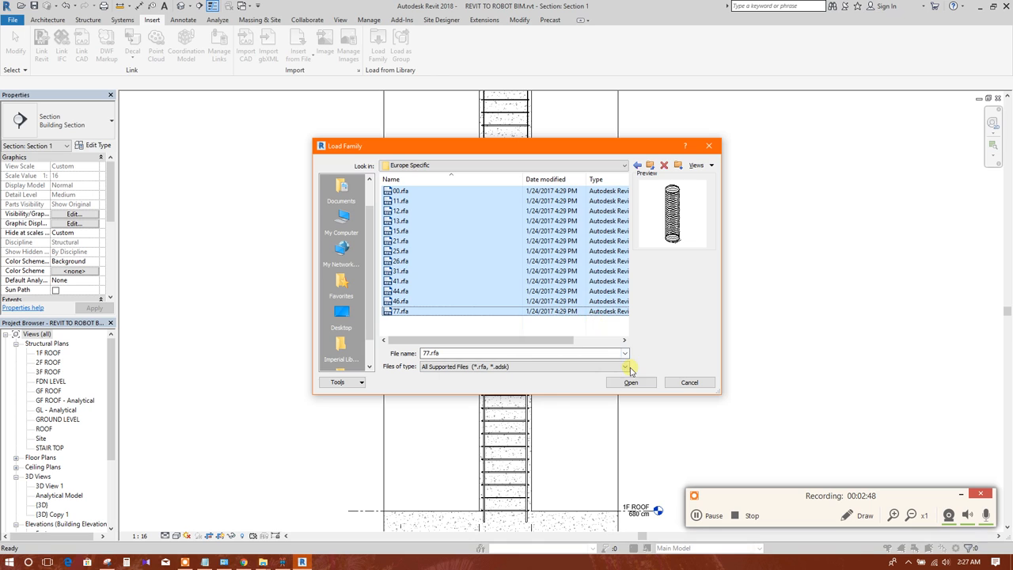
click(631, 382)
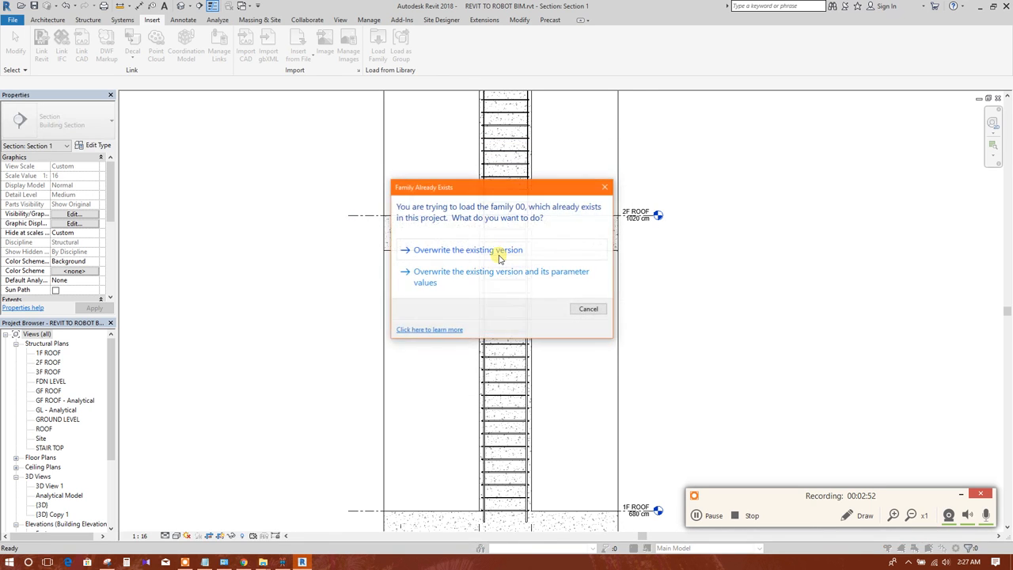
Step: Overwrite the existing versions of families 00 and 15 with the loaded ones
click(467, 250)
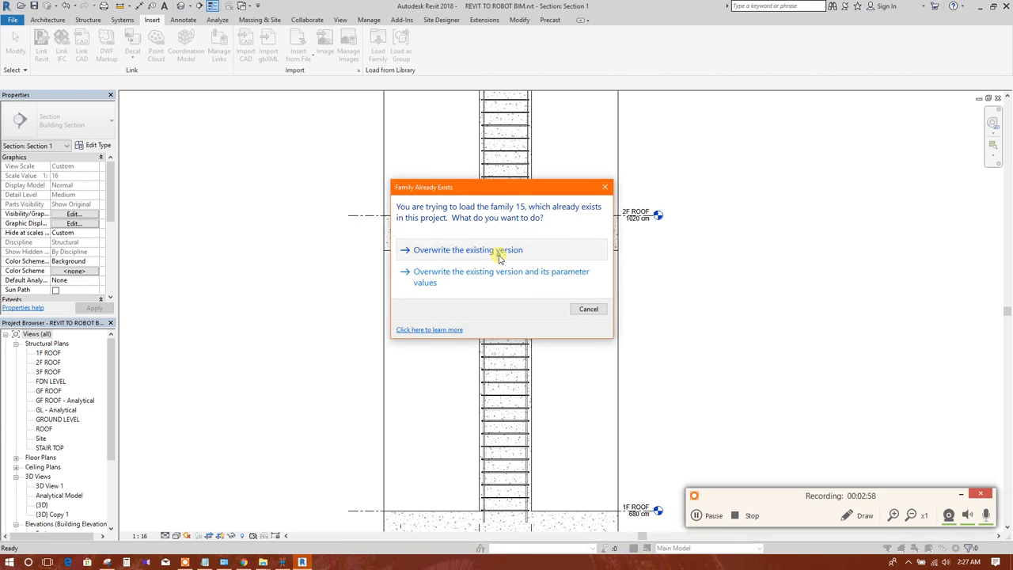
click(467, 249)
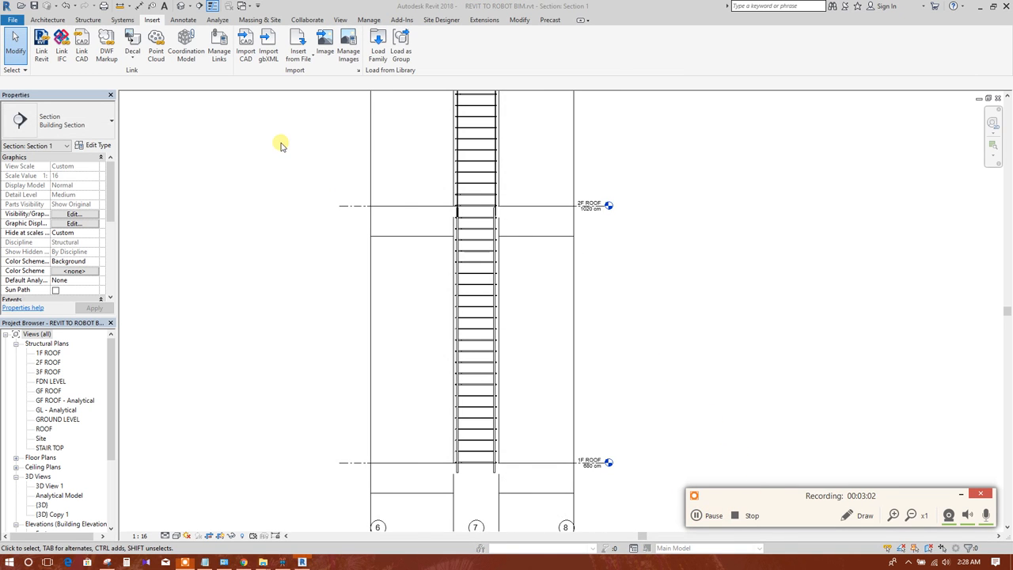
Step: Start structural rebar placement from the Structure ribbon and check the bar type in Properties
click(88, 20)
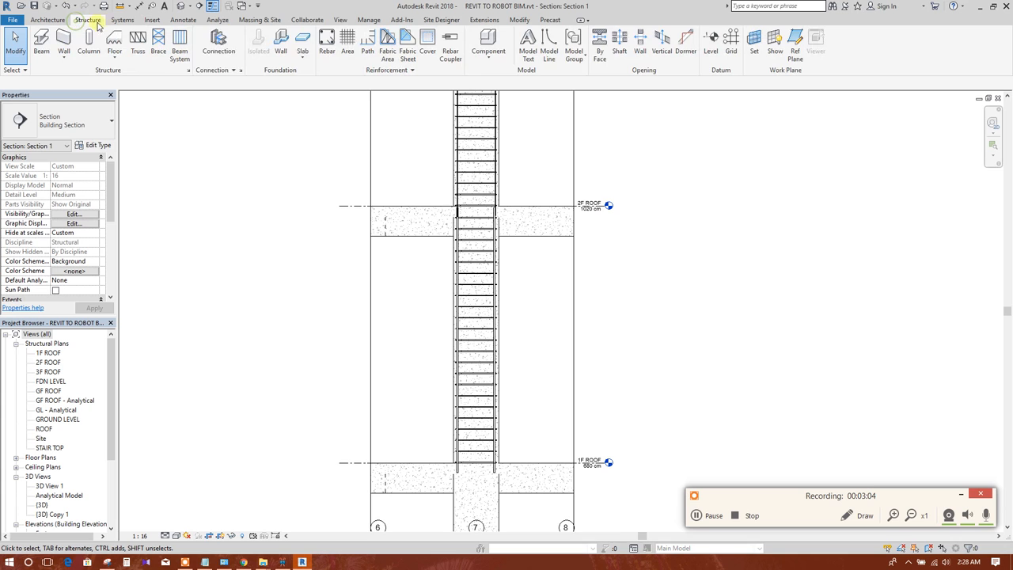
click(326, 44)
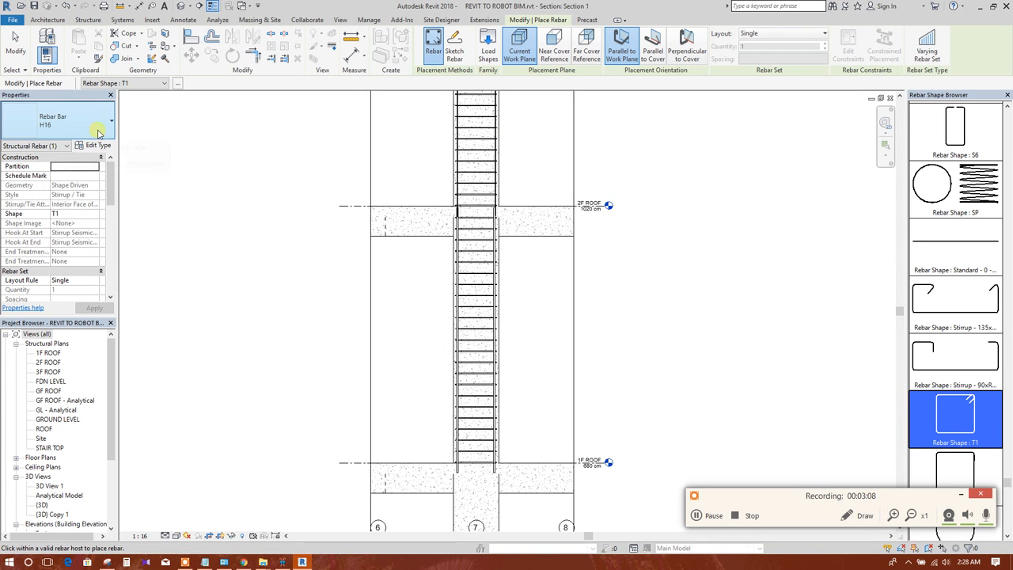
click(99, 121)
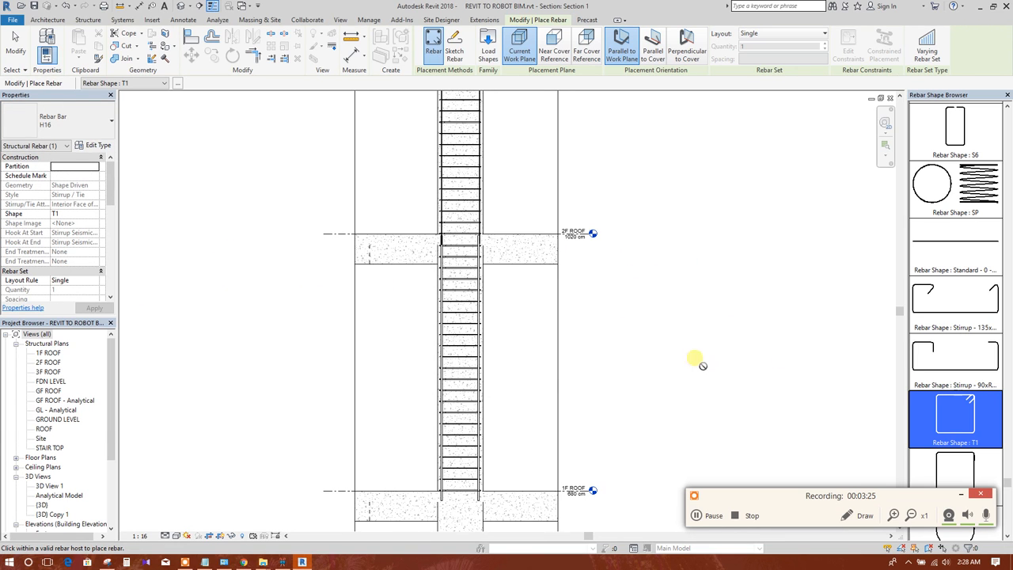
mouse_move(340, 12)
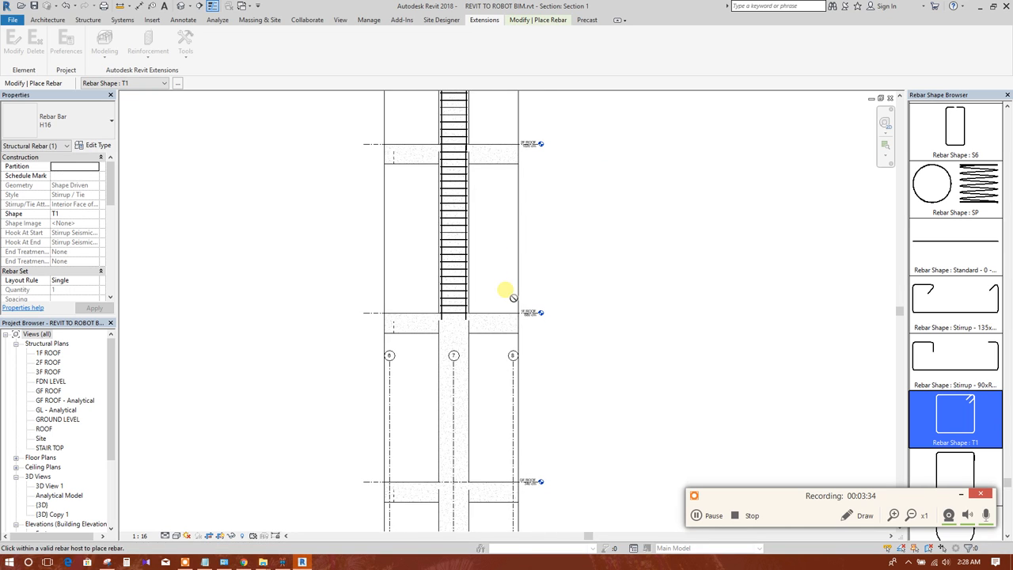
Step: Exit rebar placement and select the 20 x 60 concrete column at grid 7
click(454, 372)
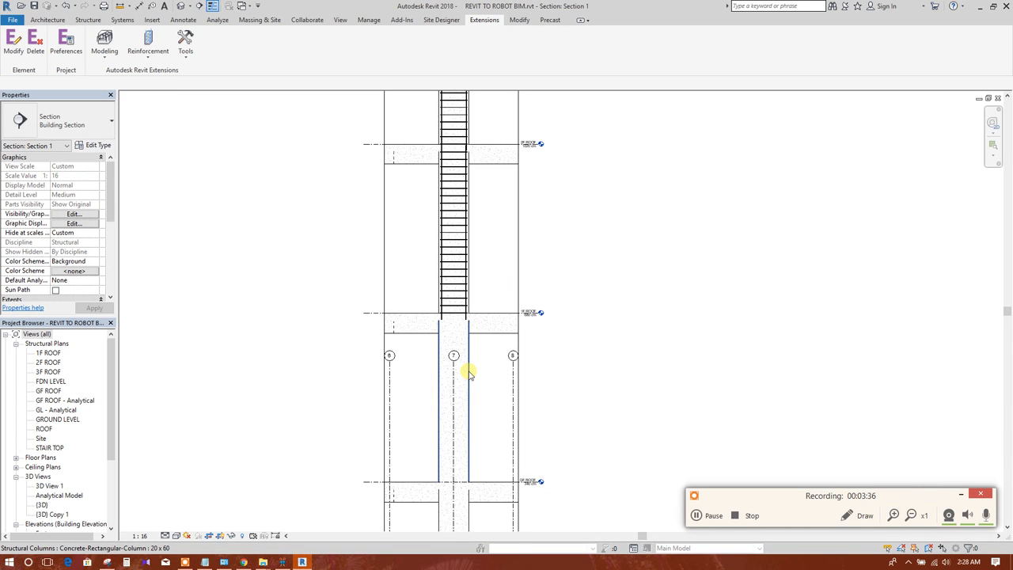
click(453, 403)
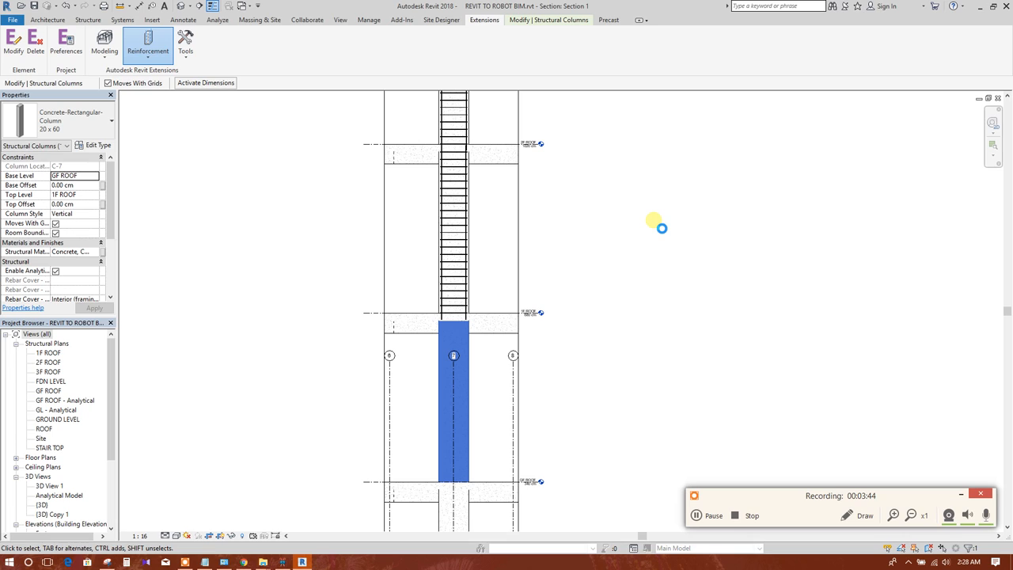
mouse_move(559, 179)
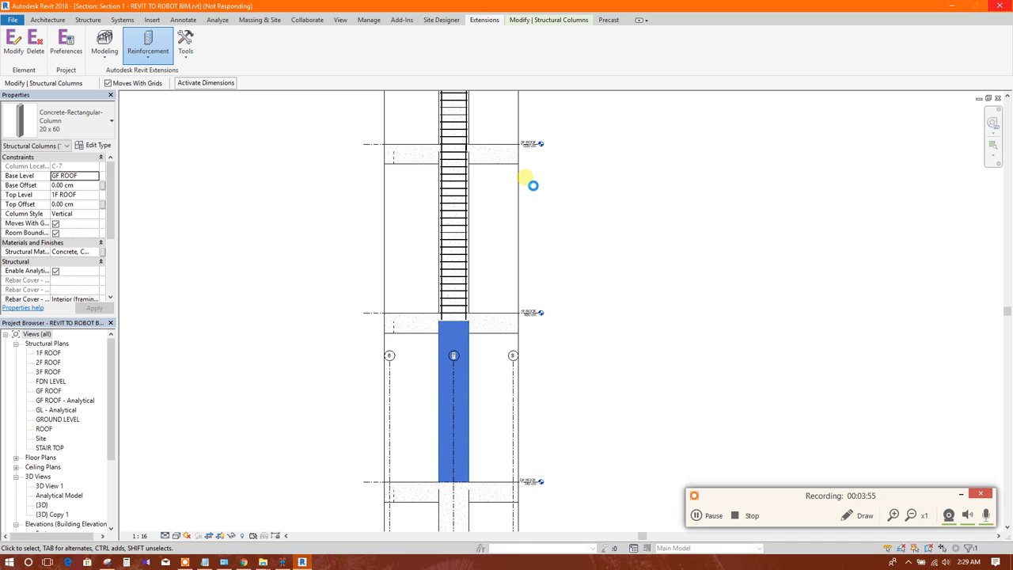
Step: In Reinforcement of columns, set the main bars to 14 500S with four bars
click(147, 45)
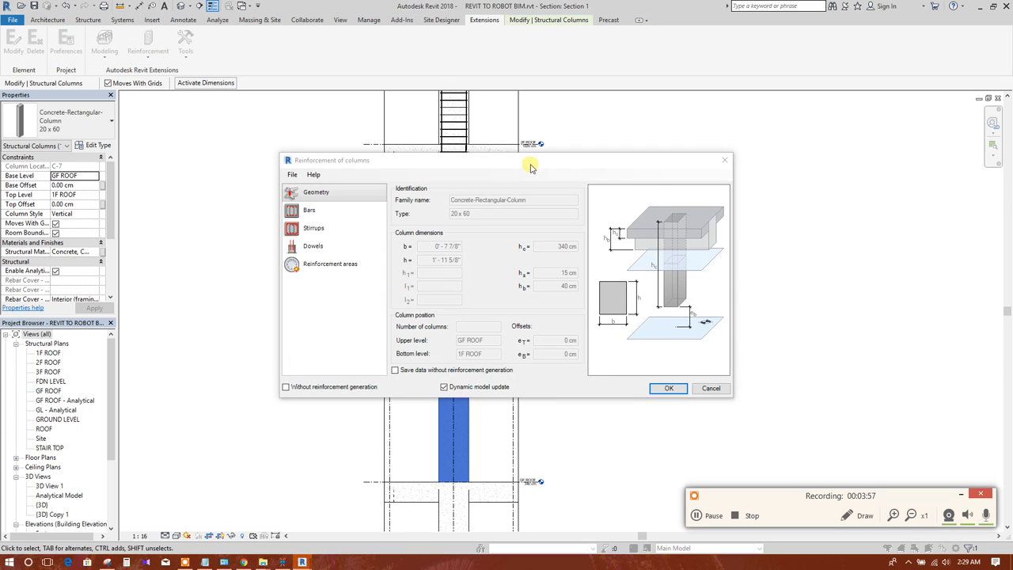
click(309, 209)
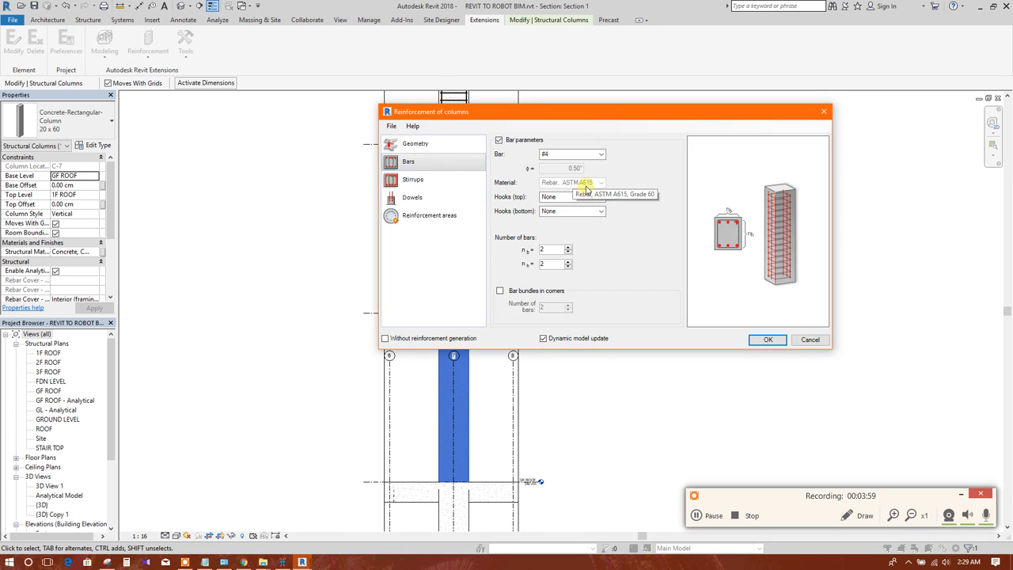
click(601, 153)
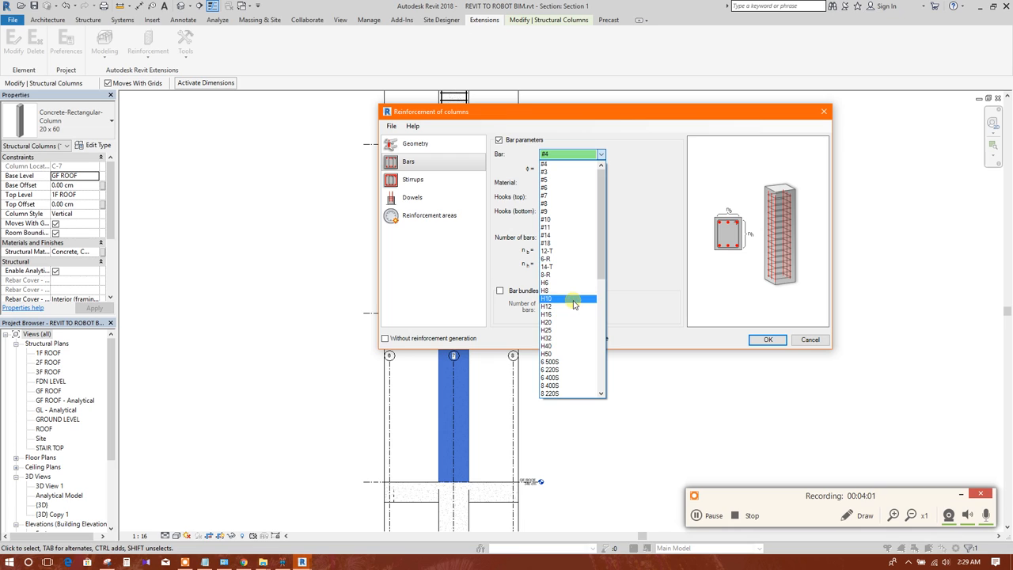
scroll(down, 3)
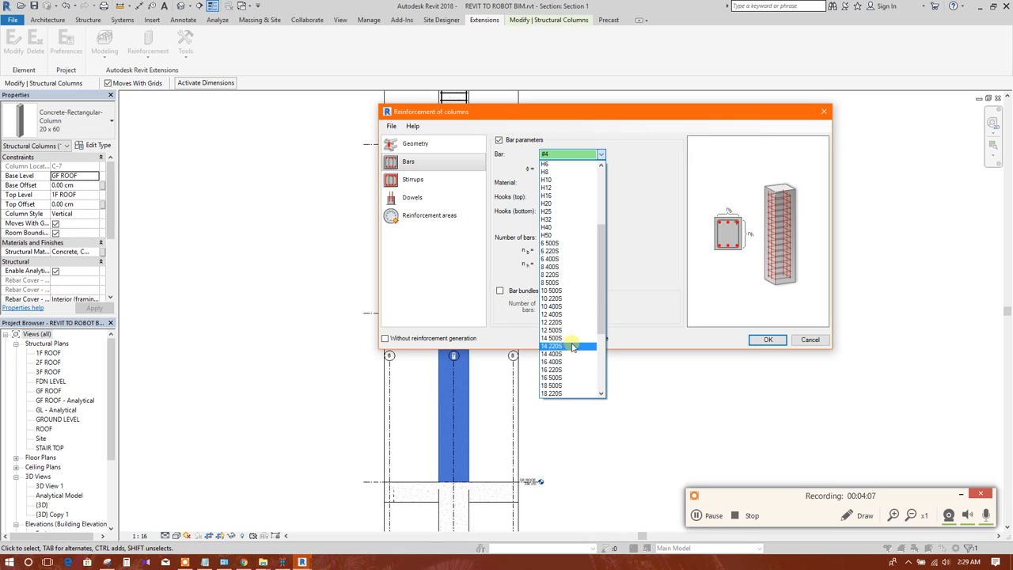
click(552, 347)
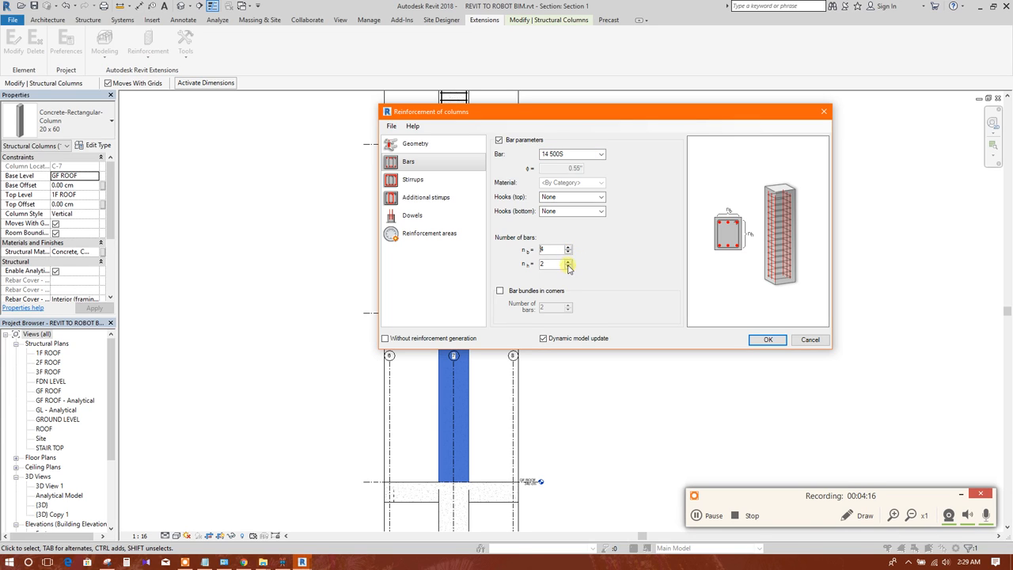
click(568, 247)
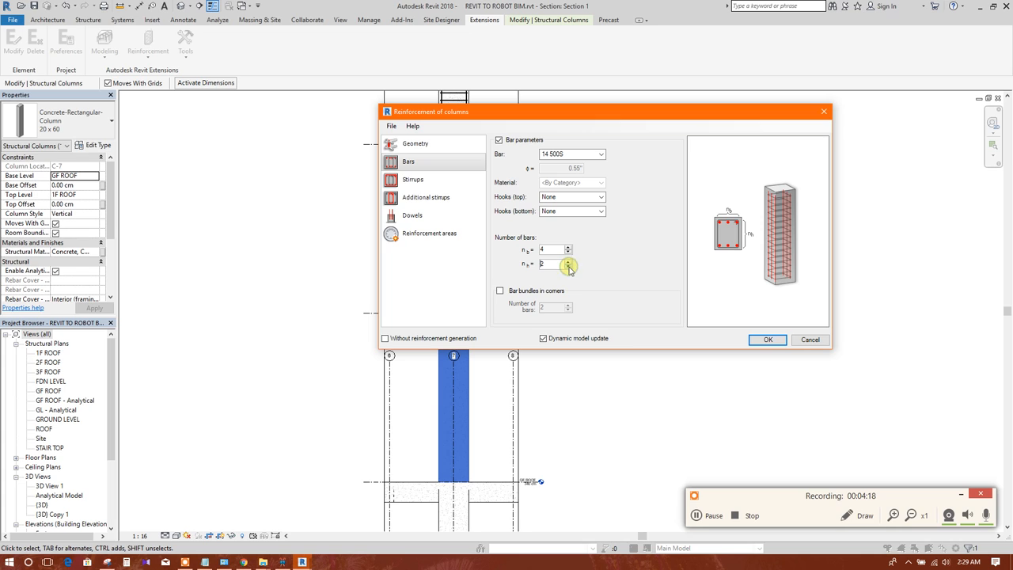
Step: Switch to the stirrup settings and list the available stirrup bar sizes
click(412, 179)
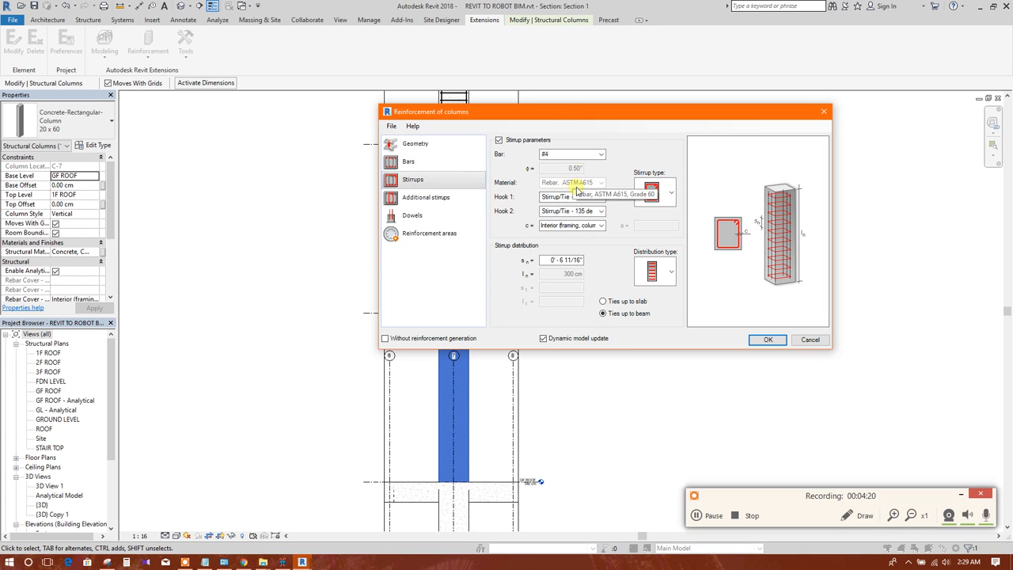
click(601, 153)
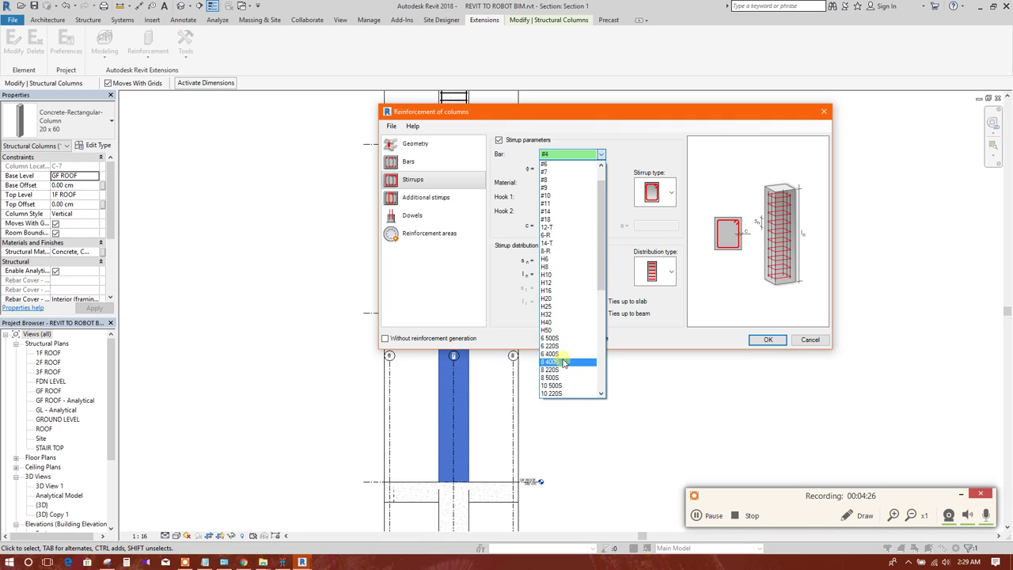
Step: Use 8 400S stirrups and add the template with one inner additional stirrup
click(562, 353)
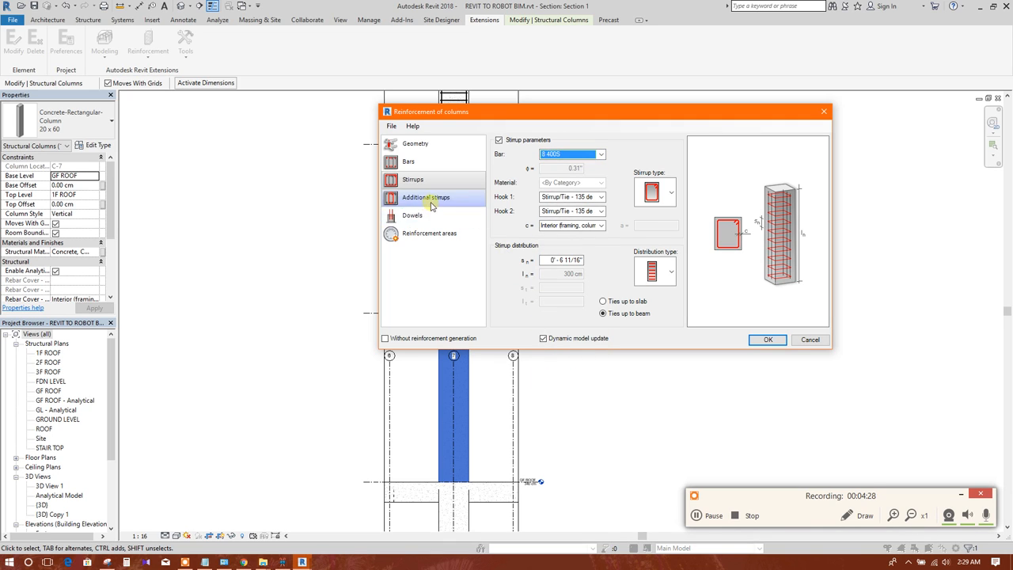
click(425, 197)
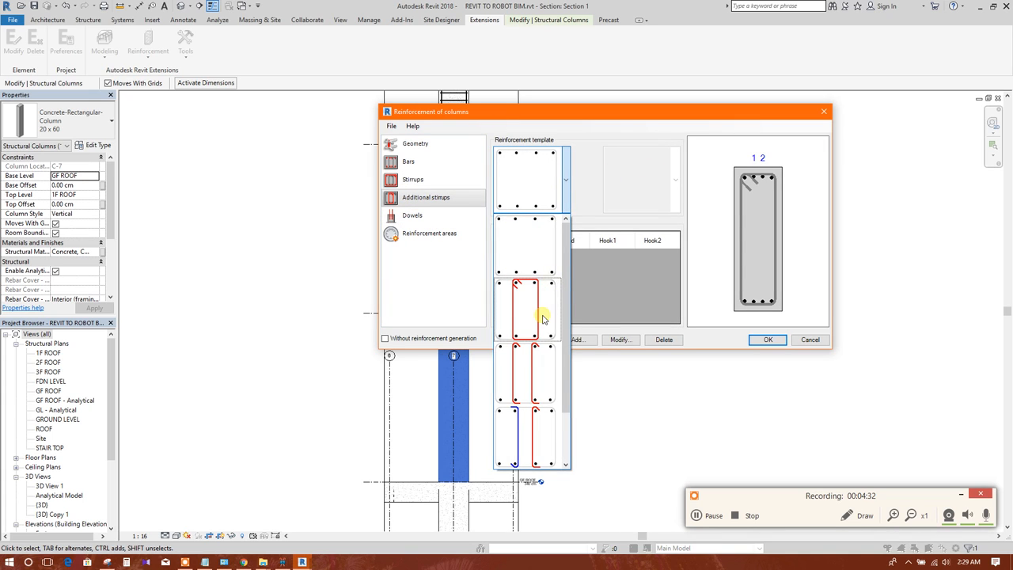
click(530, 178)
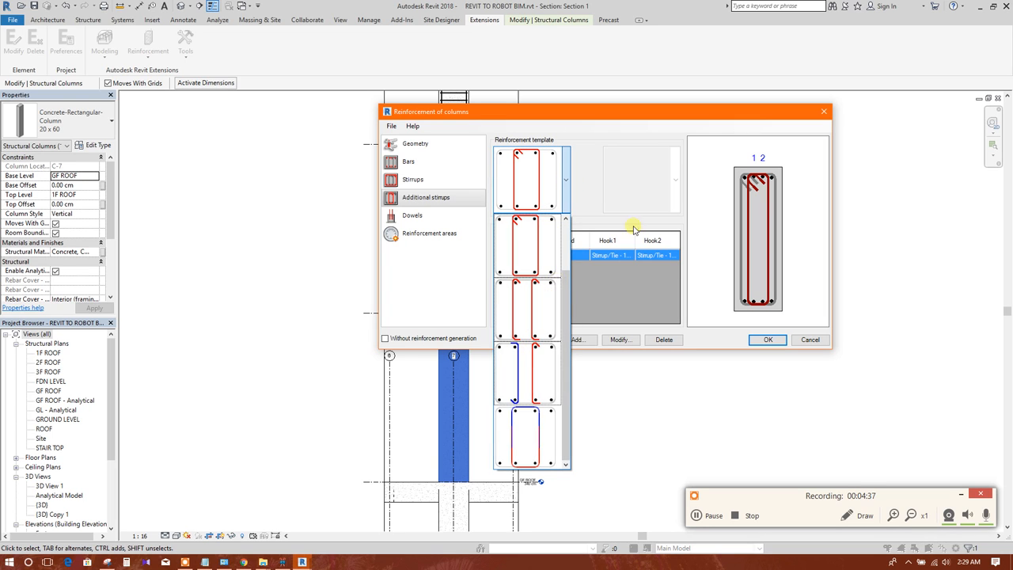
click(412, 215)
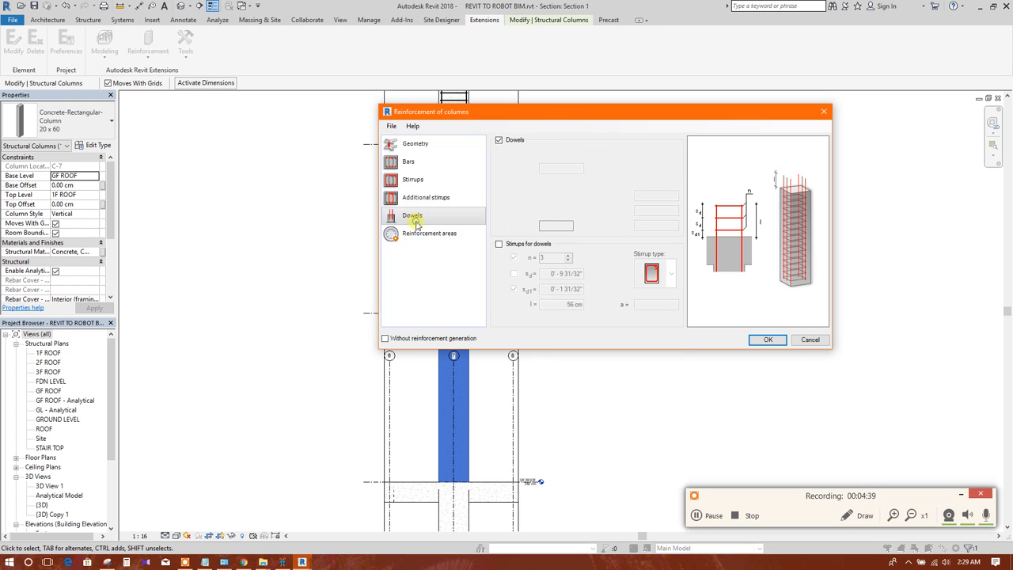
Step: Set the main bars to two along b and three along h, then review the stirrup pages
click(413, 179)
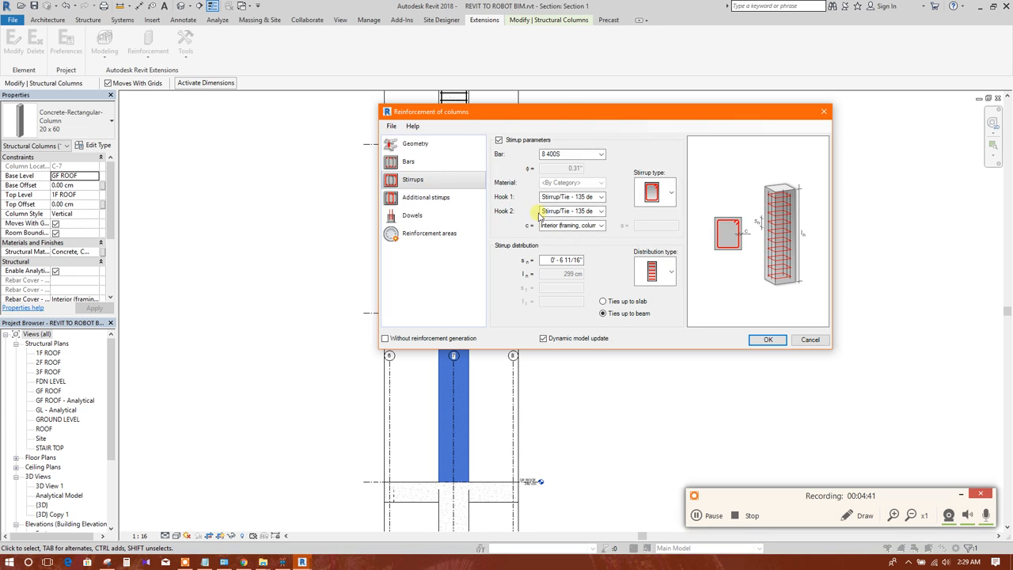
click(409, 161)
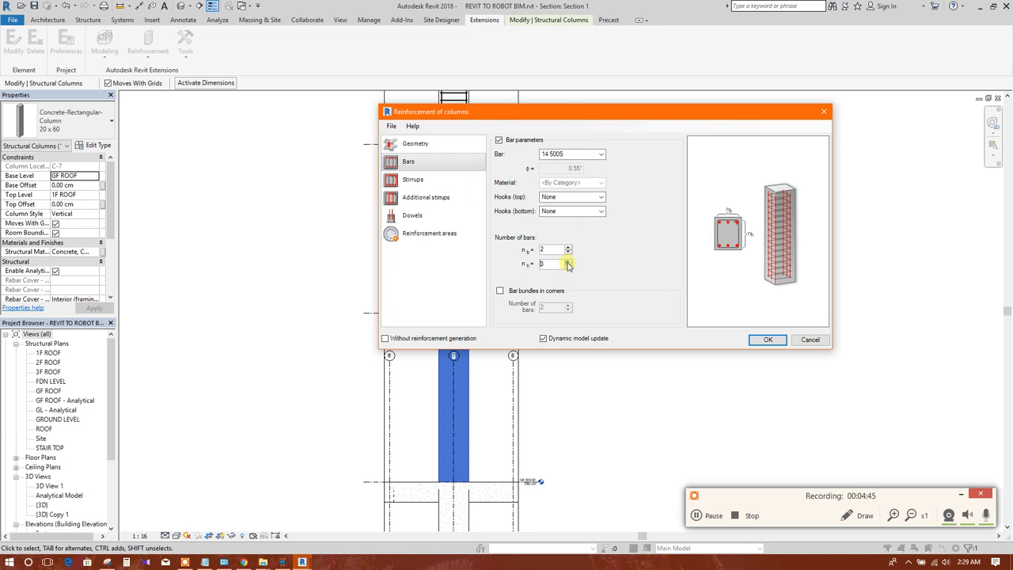
click(412, 179)
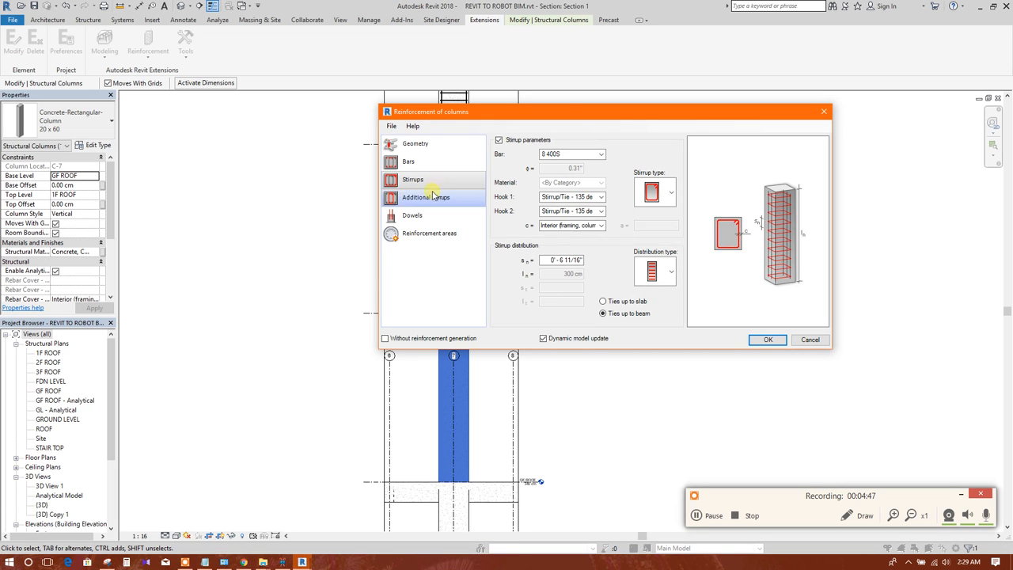
click(426, 197)
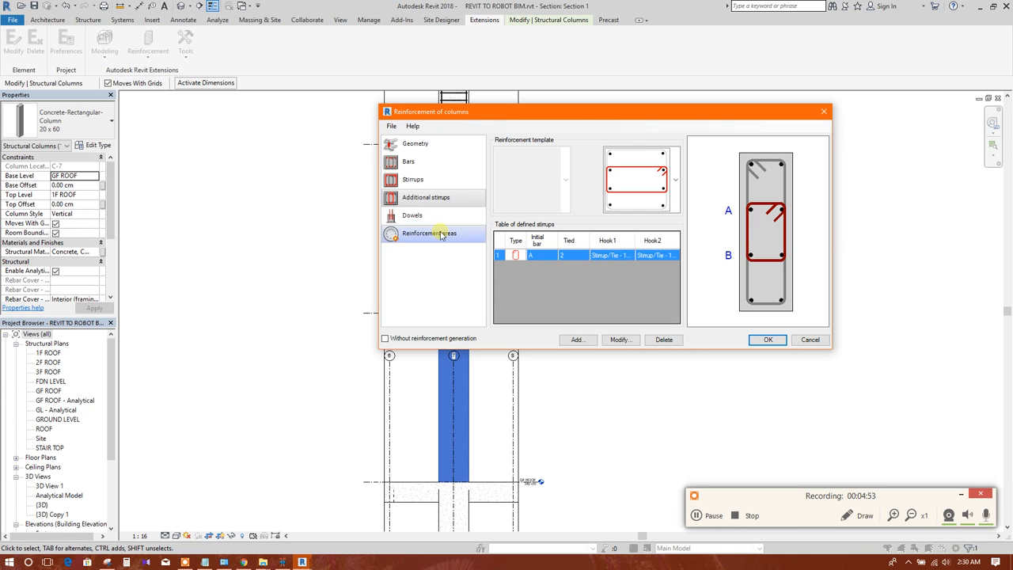
Step: Confirm the dowel settings and generate the column reinforcement in the section
click(413, 214)
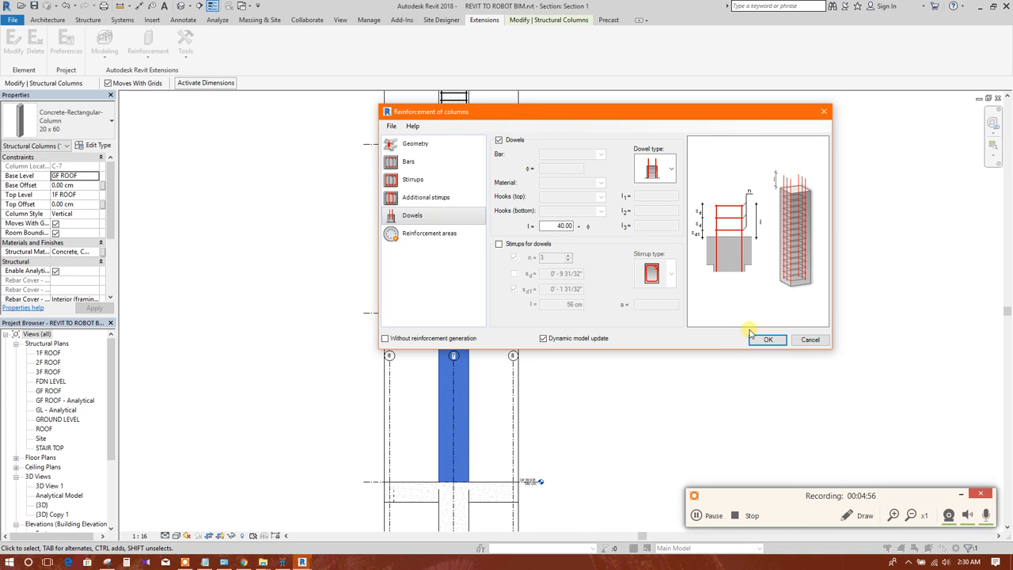
click(767, 339)
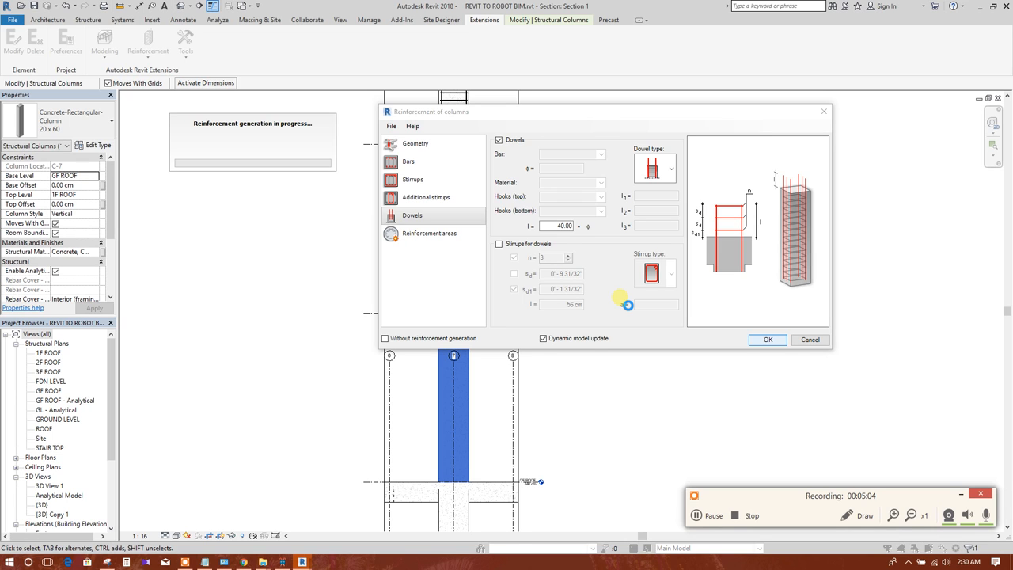
click(766, 339)
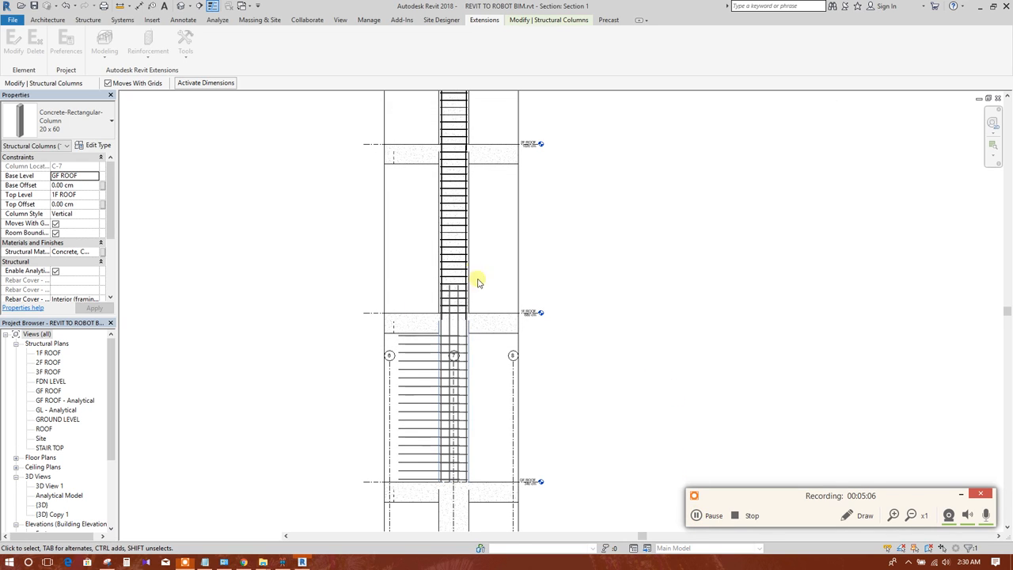